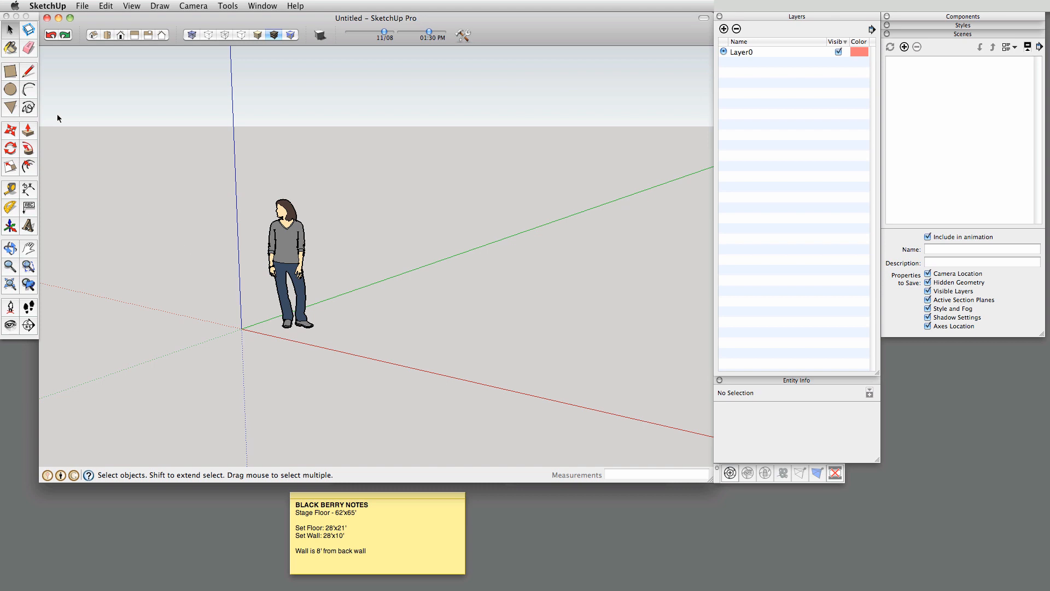
- Draw the stage floor rectangle from the origin, entering 62',65' as its size
click(11, 71)
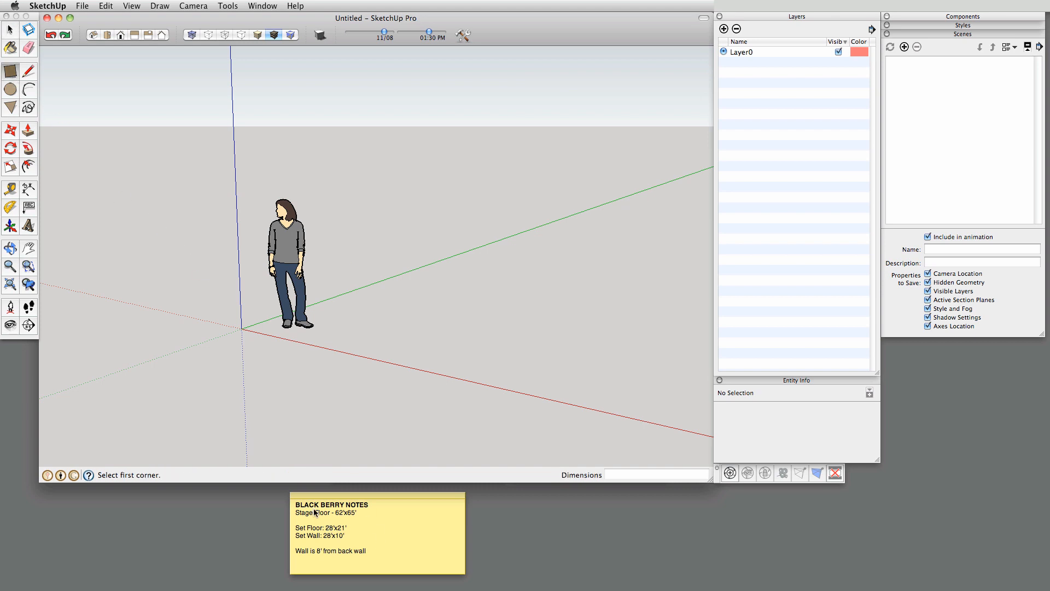
mouse_move(365, 547)
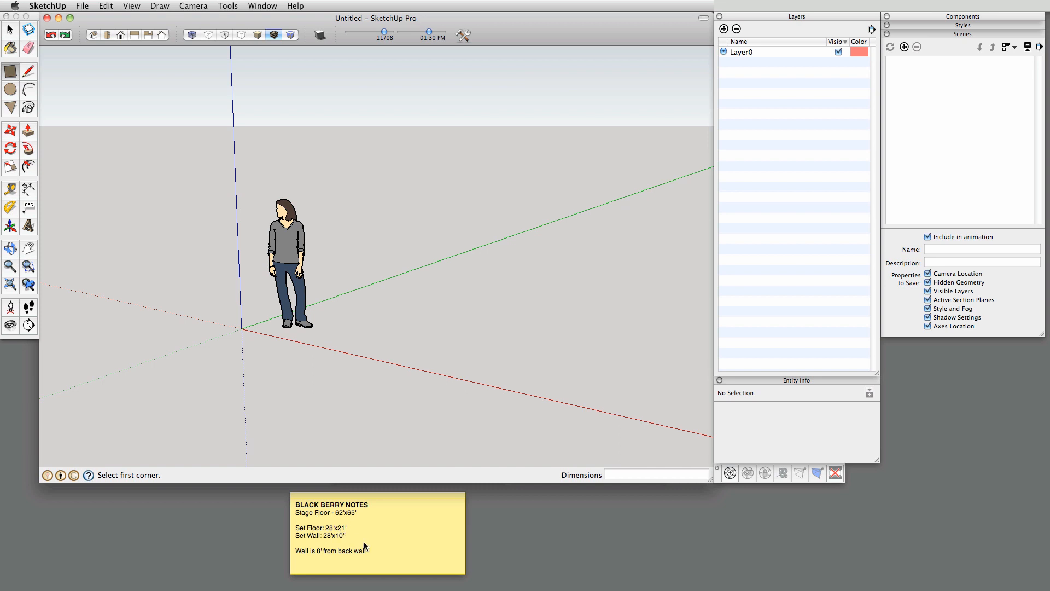
mouse_move(312, 520)
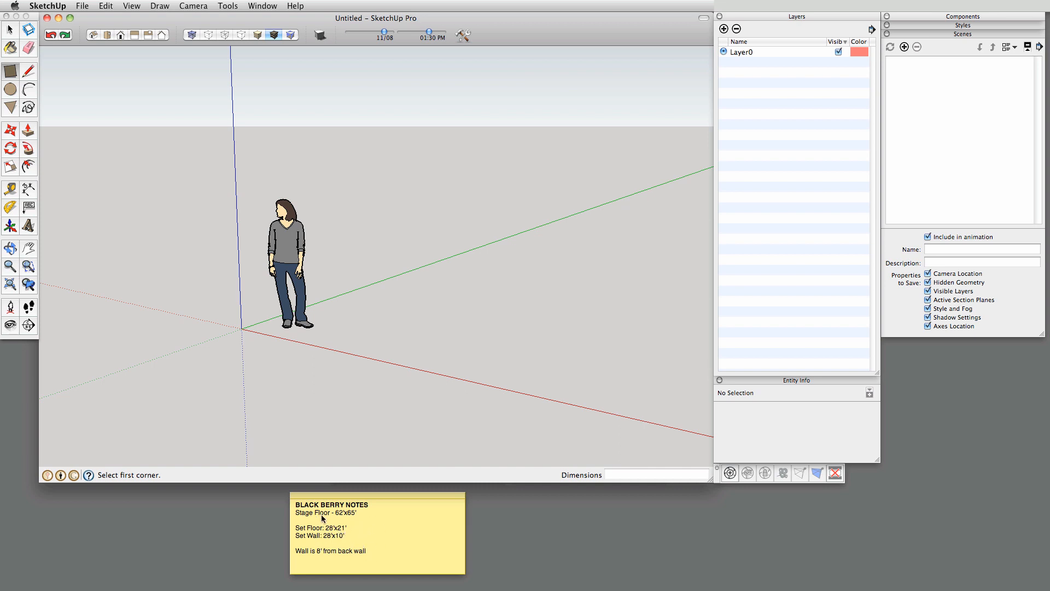
mouse_move(367, 319)
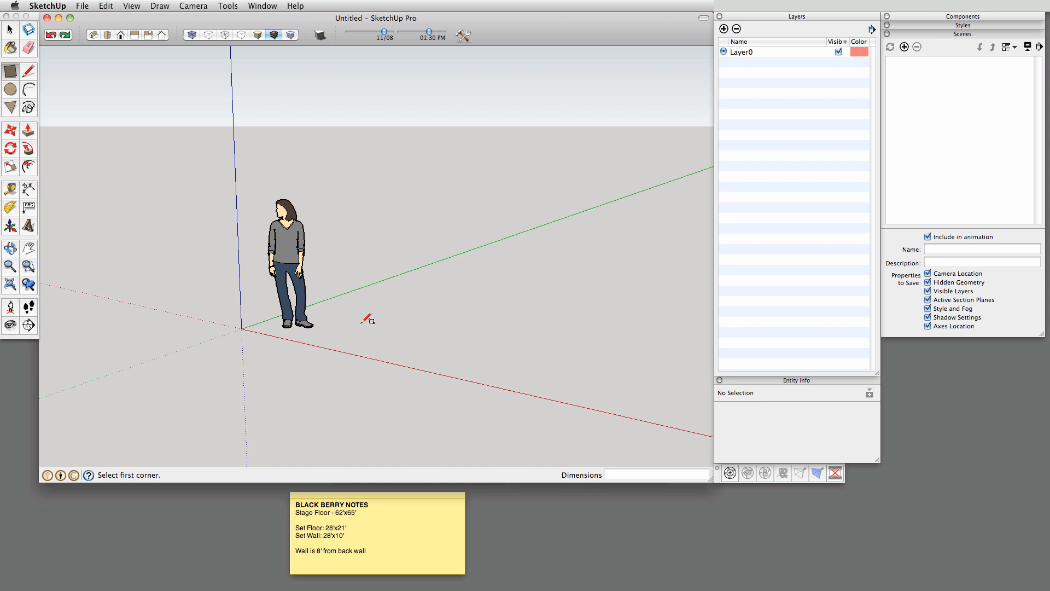
mouse_move(114, 153)
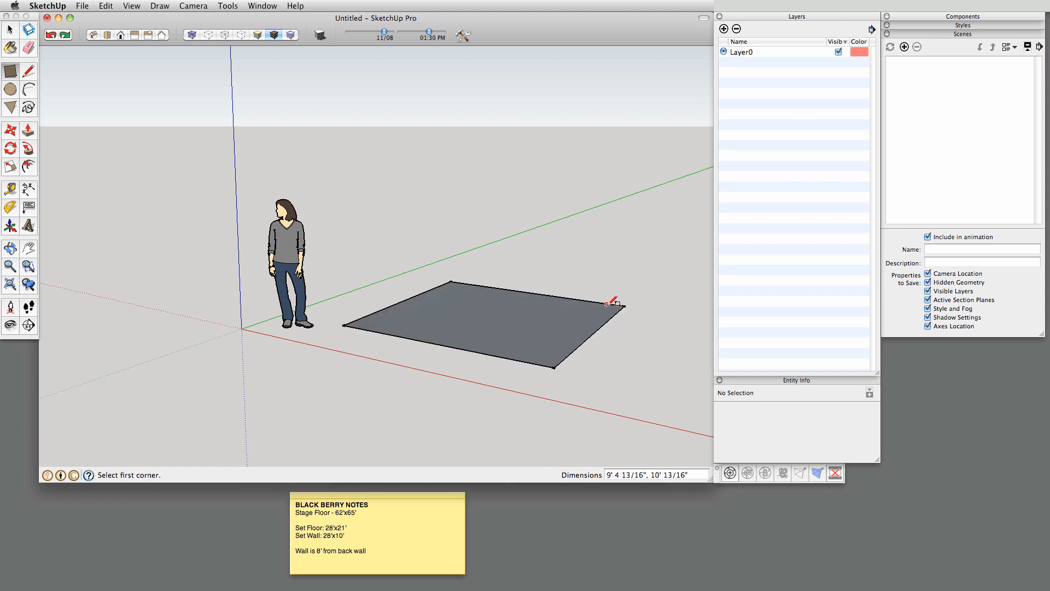
mouse_move(625, 481)
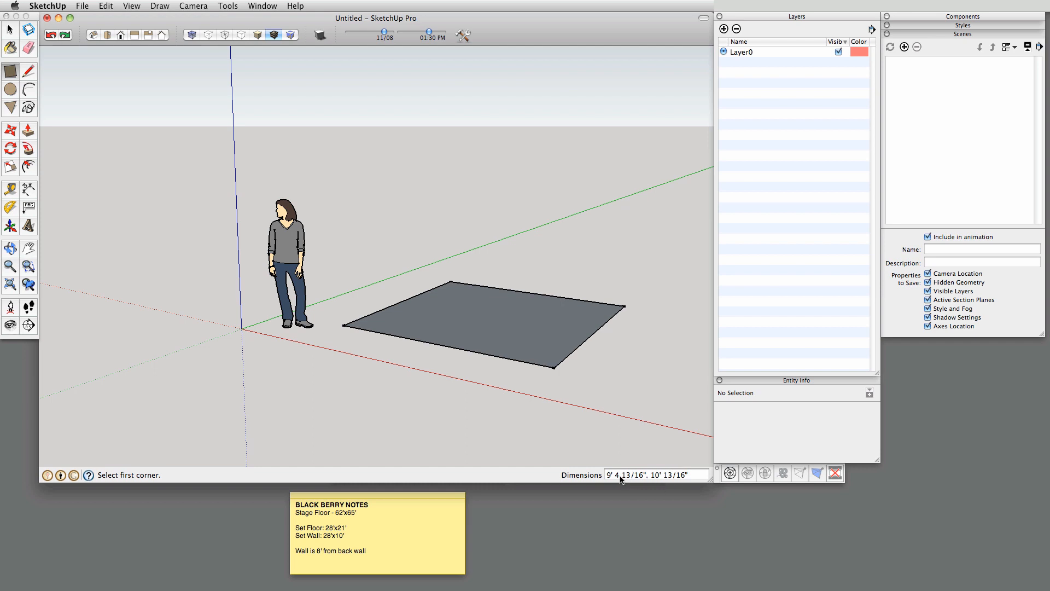
click(656, 475)
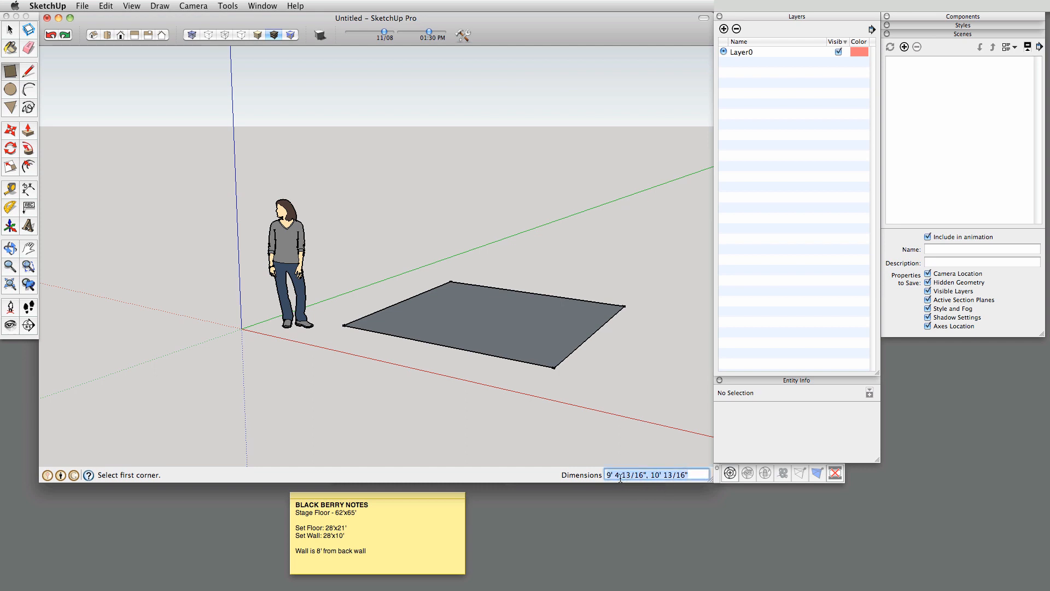
text(62')
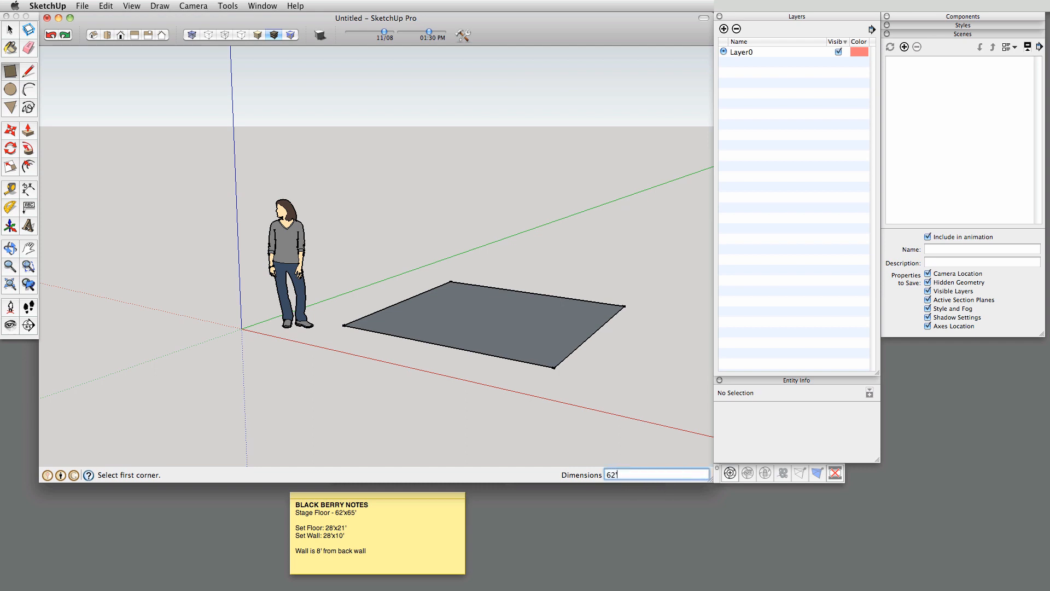
text(62',65')
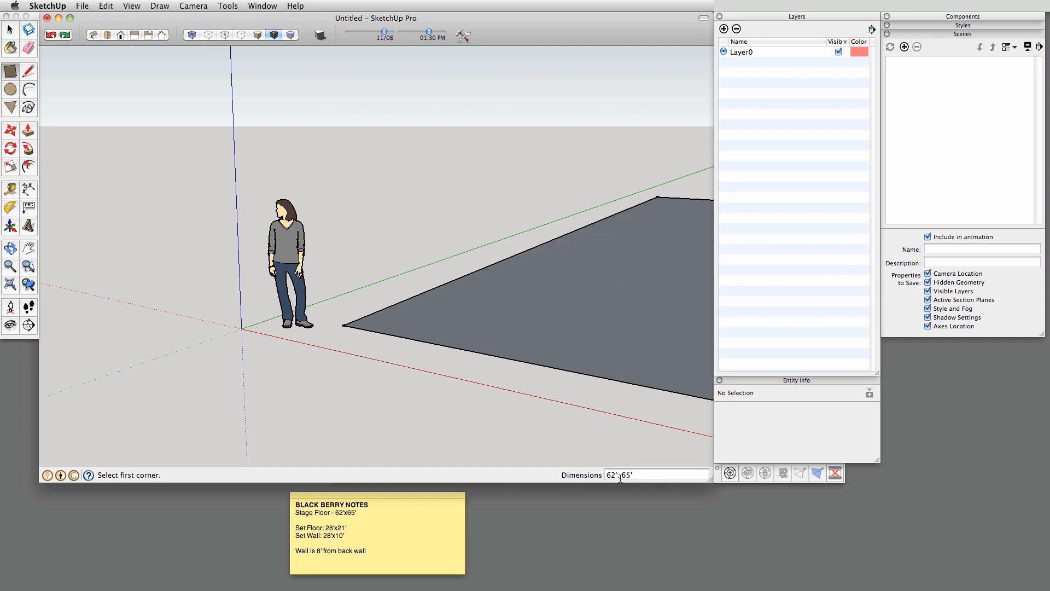
click(11, 30)
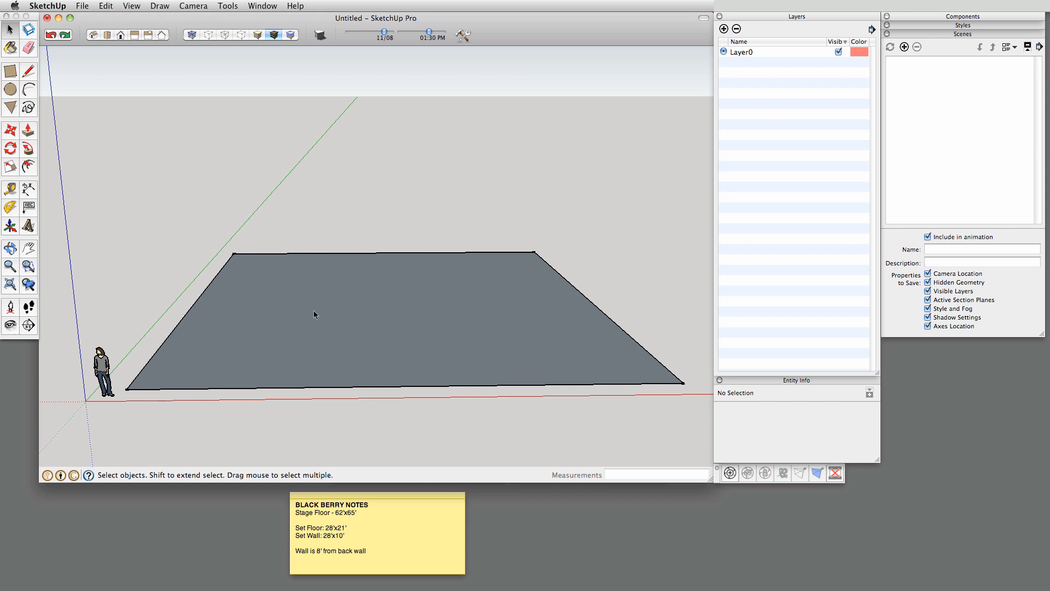
mouse_move(403, 333)
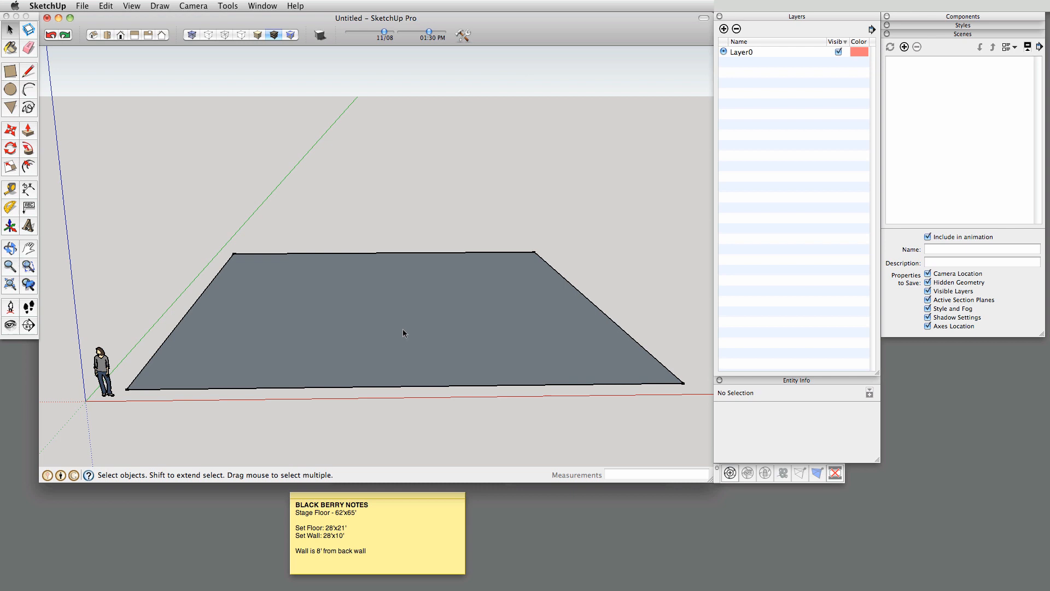
mouse_move(335, 316)
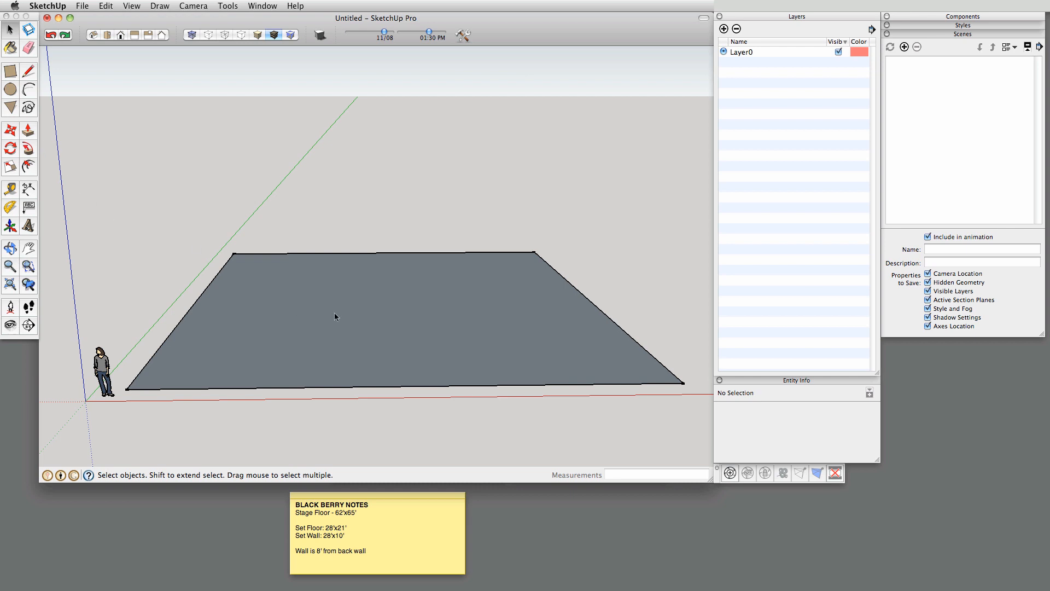
- Make the stage floor a group and resume drawing rectangles on its surface
click(347, 315)
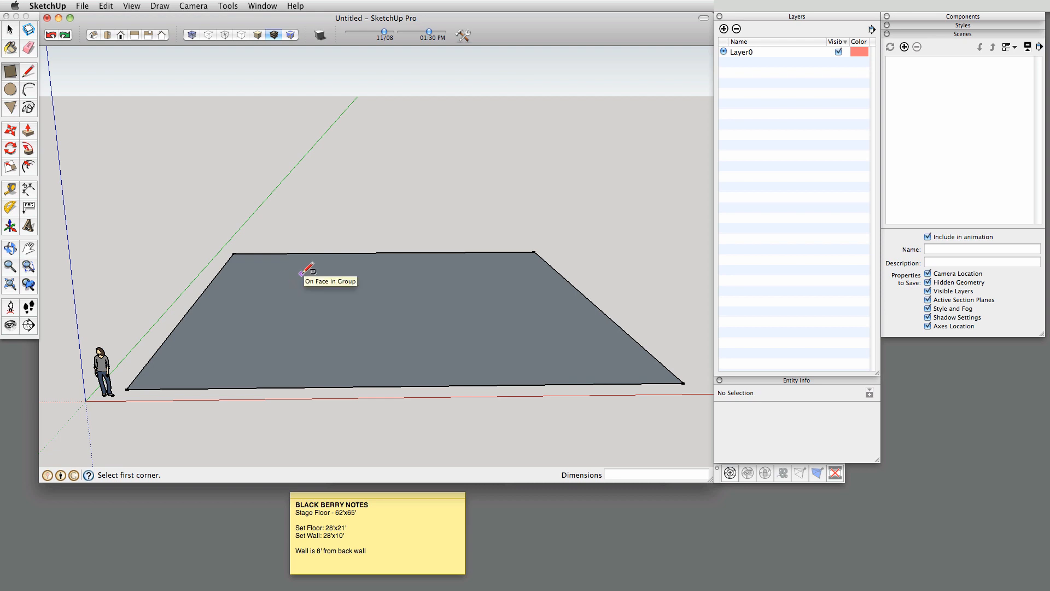
mouse_move(305, 273)
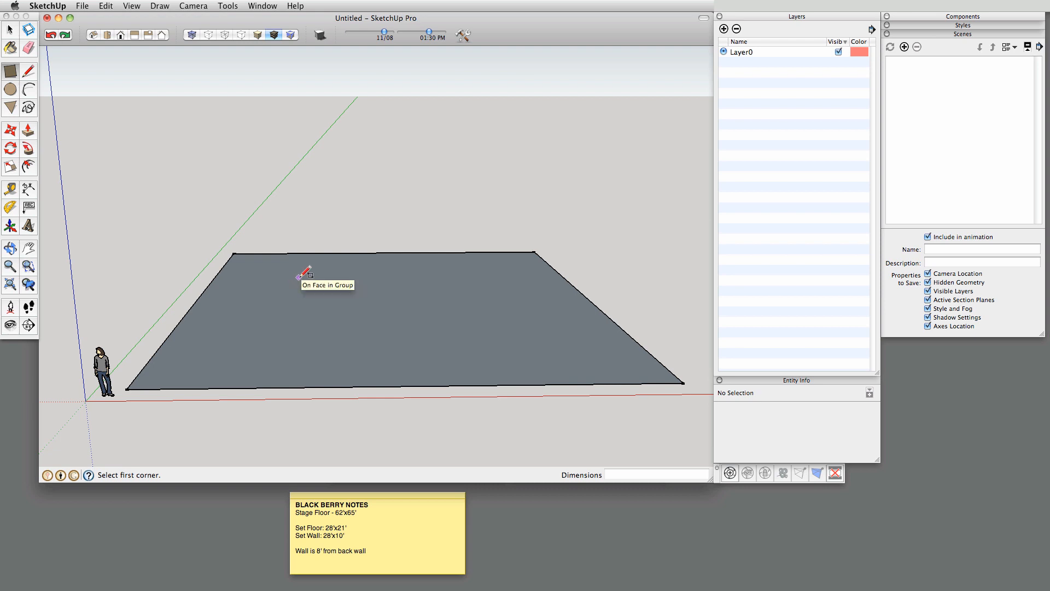
- Draw a 28' by 21' set-floor rectangle and a thin 28' strip along its front edge
drag(300, 278, 477, 279)
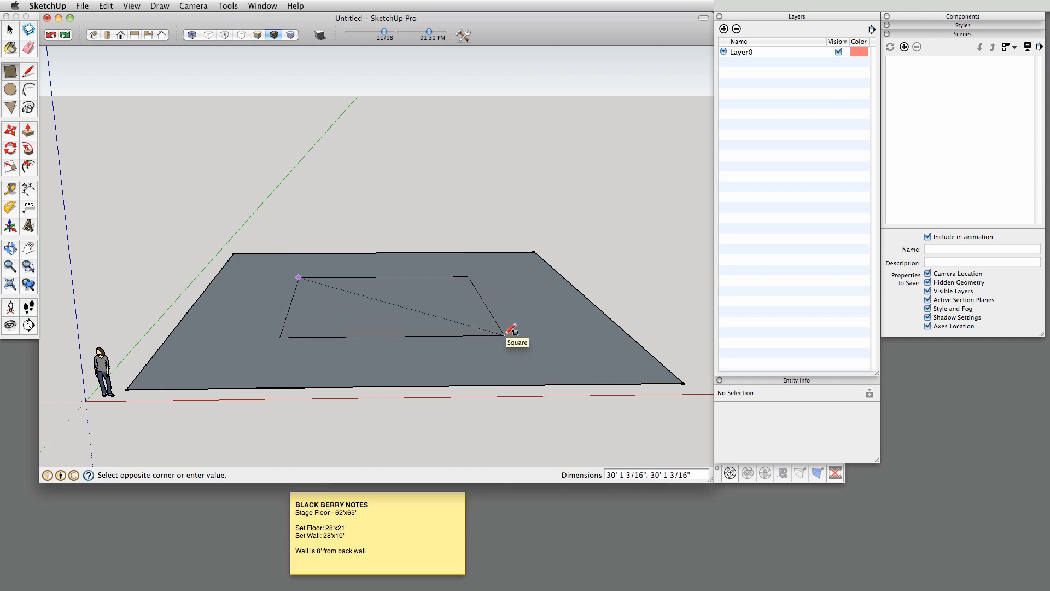
text(28')
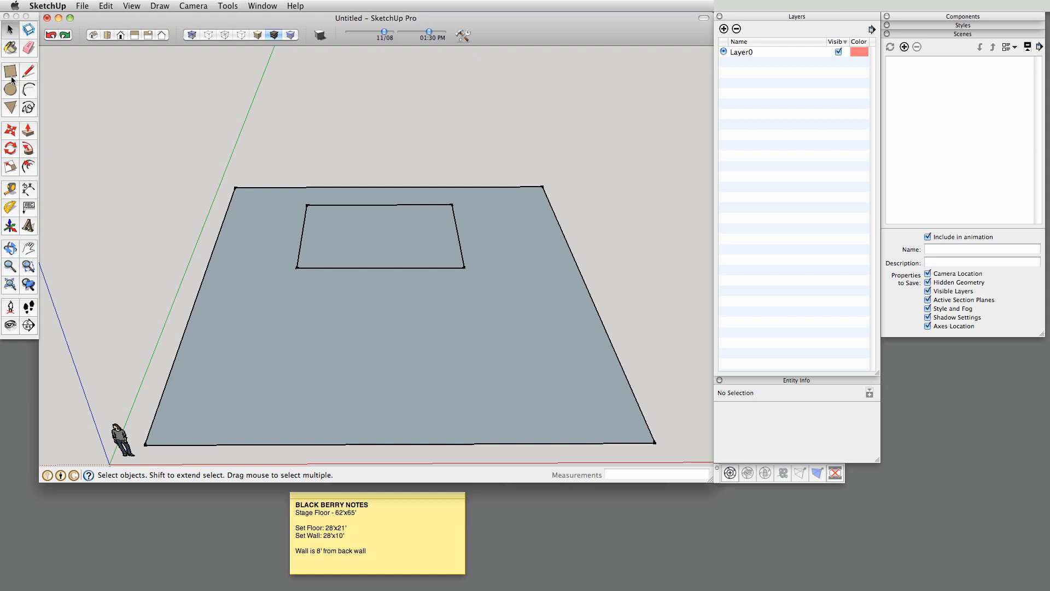
click(11, 71)
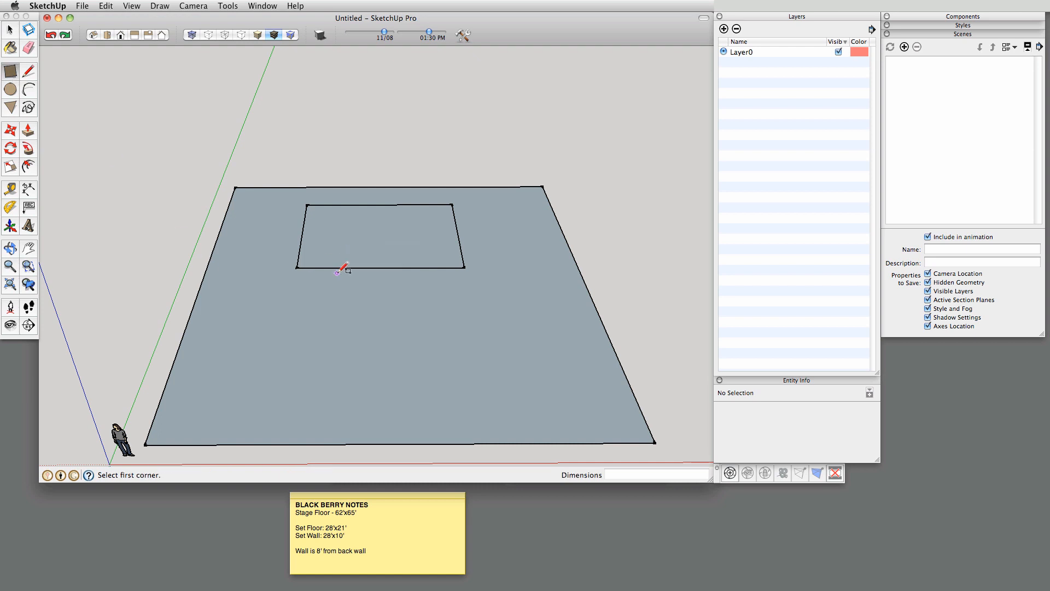
mouse_move(299, 262)
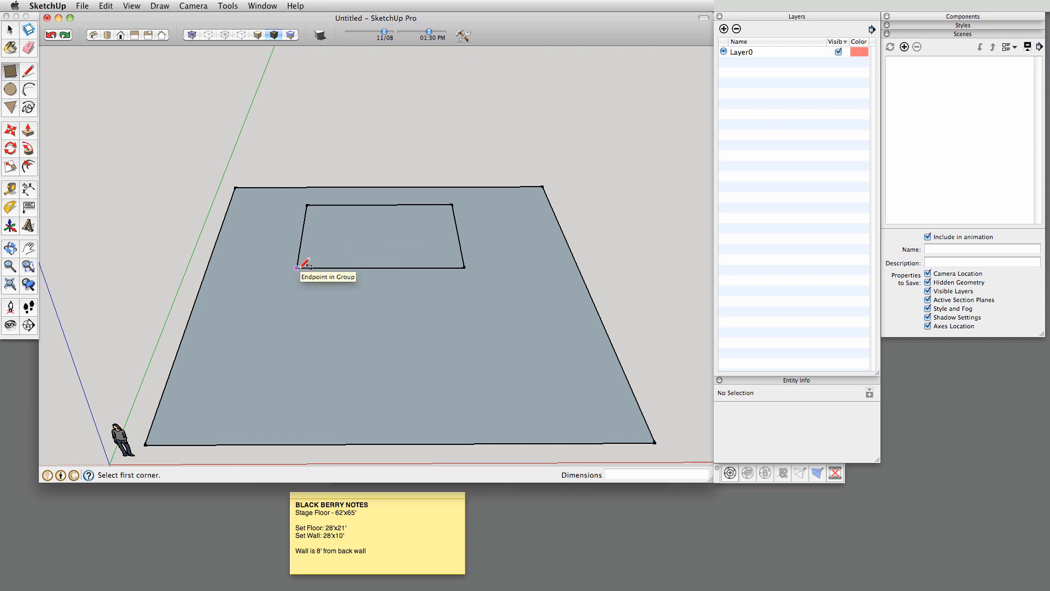
mouse_move(466, 264)
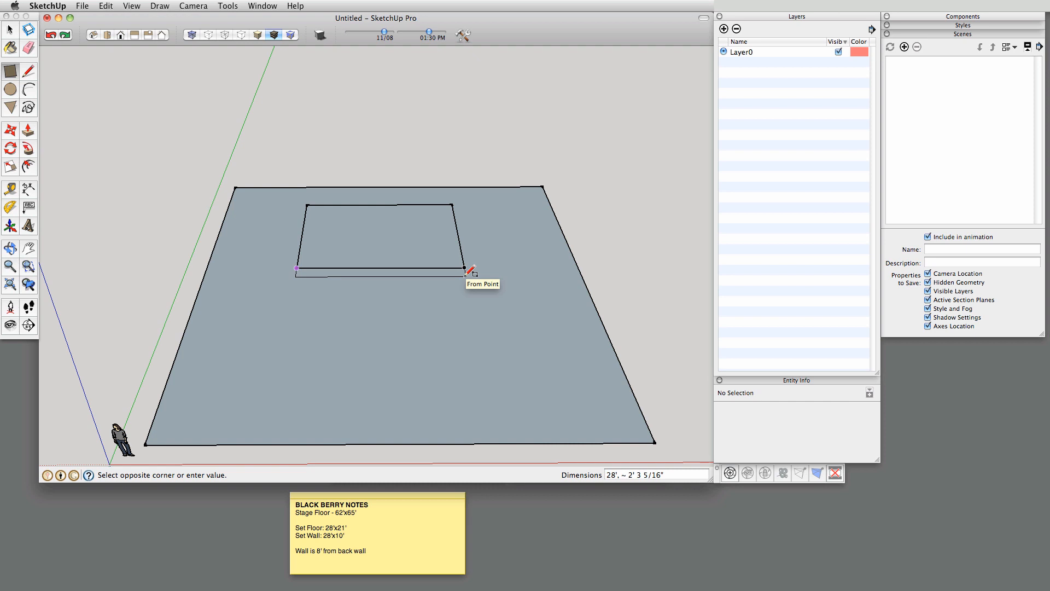
text(28)
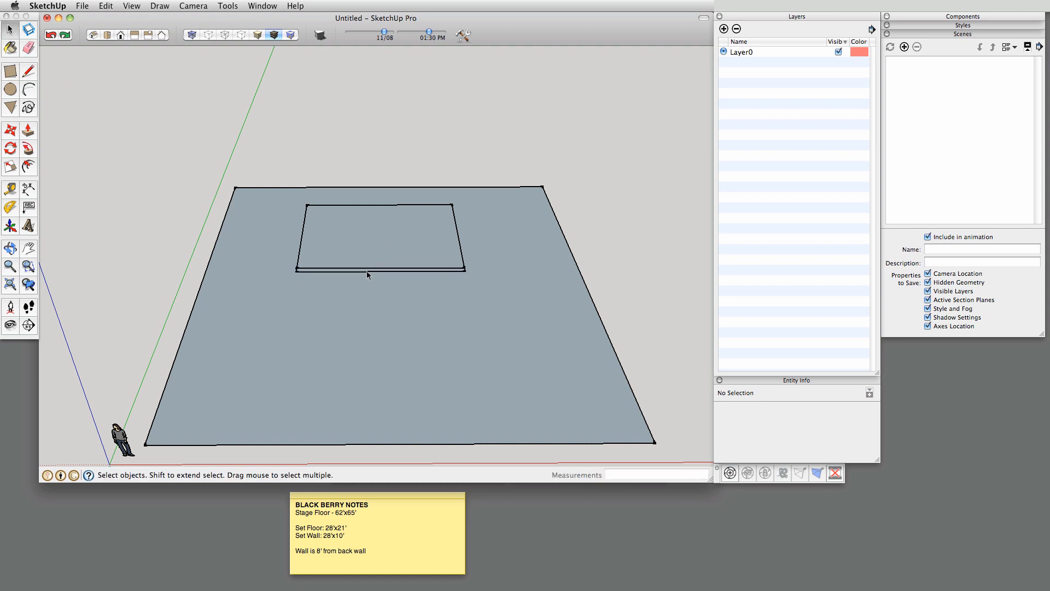
mouse_move(32, 136)
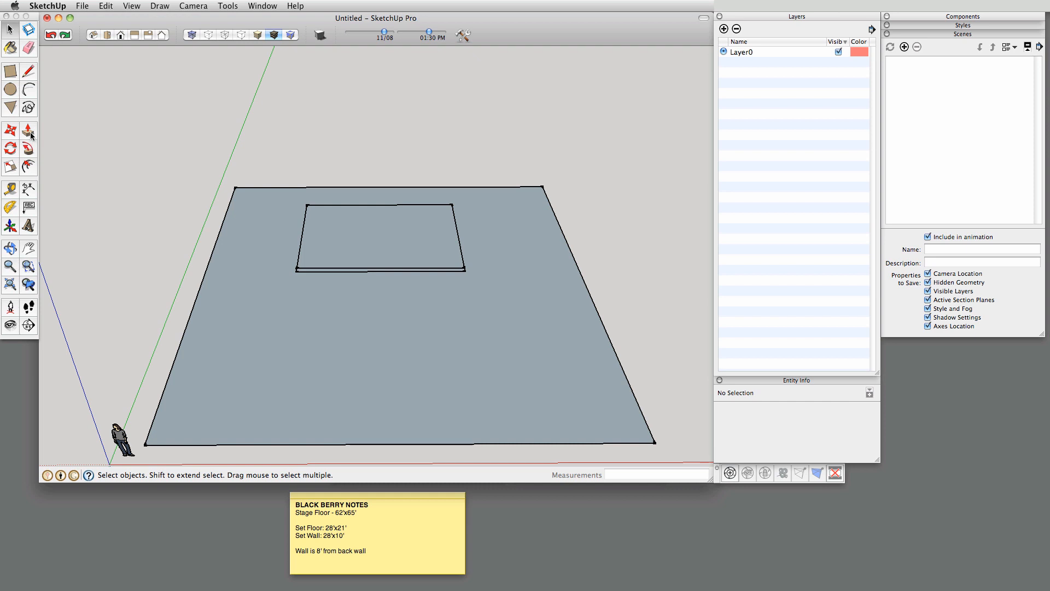
- Push/pull the thin strip up 10' into a wall and select it
click(11, 130)
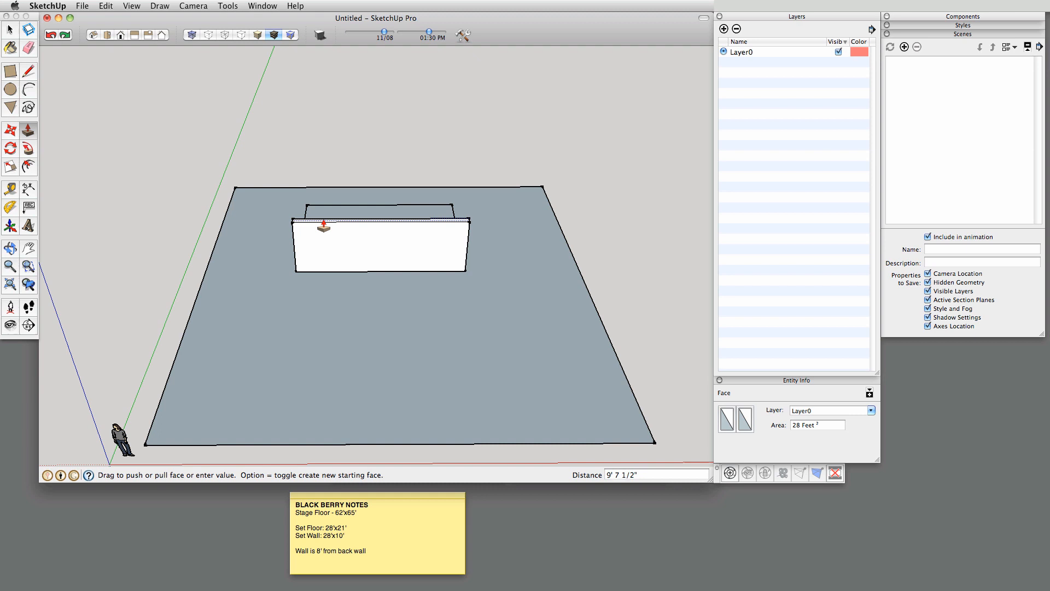
text(10')
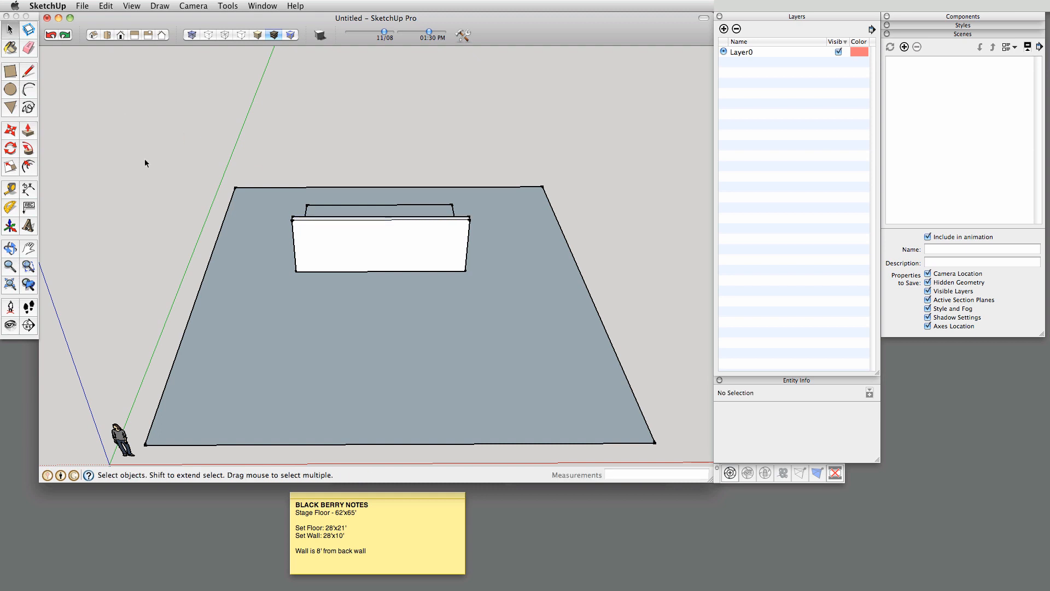
click(379, 249)
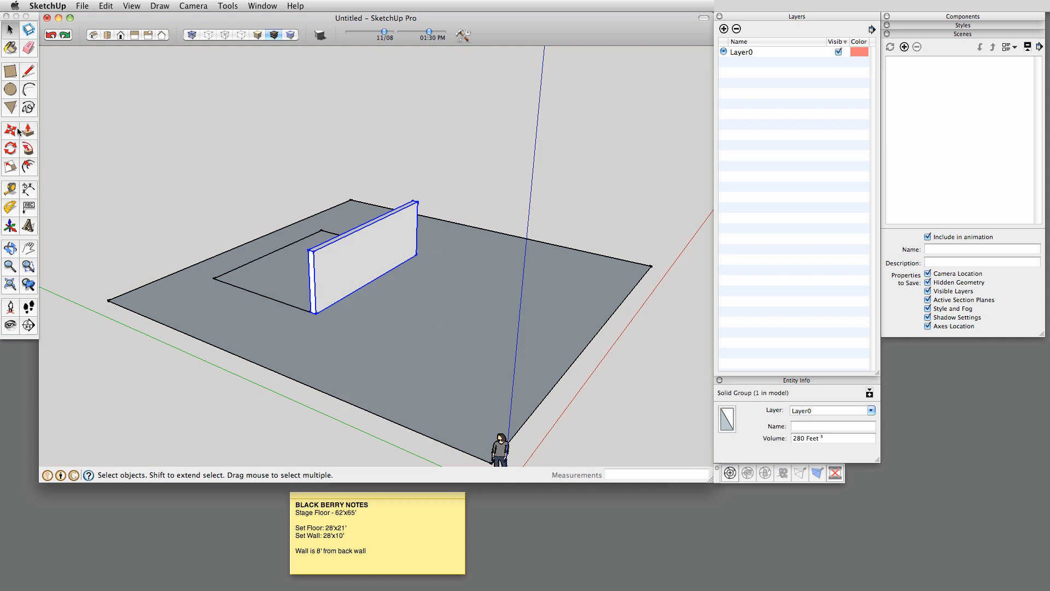
- Move the 10' wall group onto the set floor, aligned to its back edge
click(10, 130)
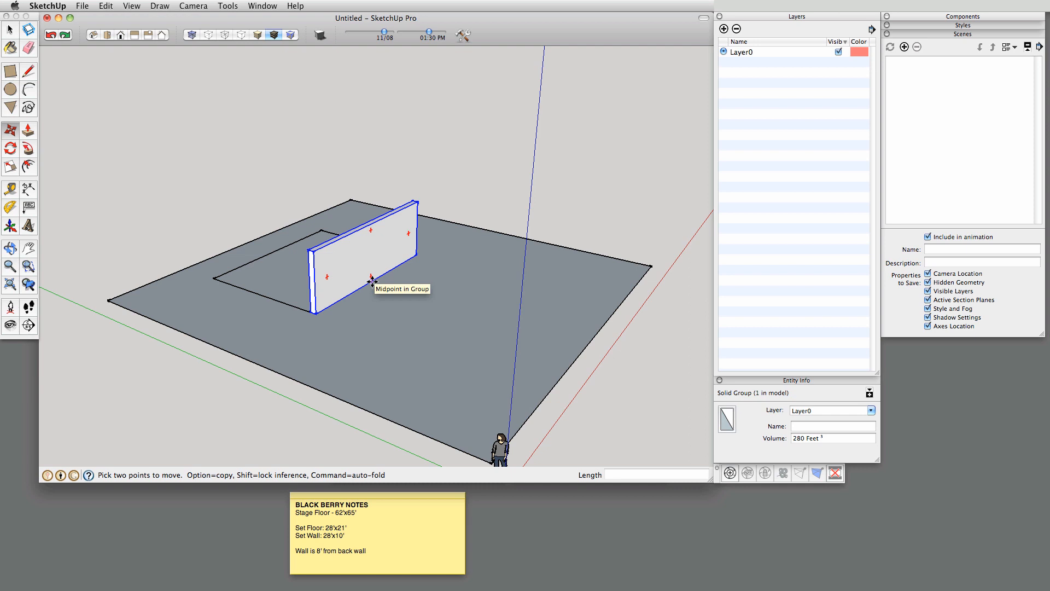
drag(372, 281, 280, 259)
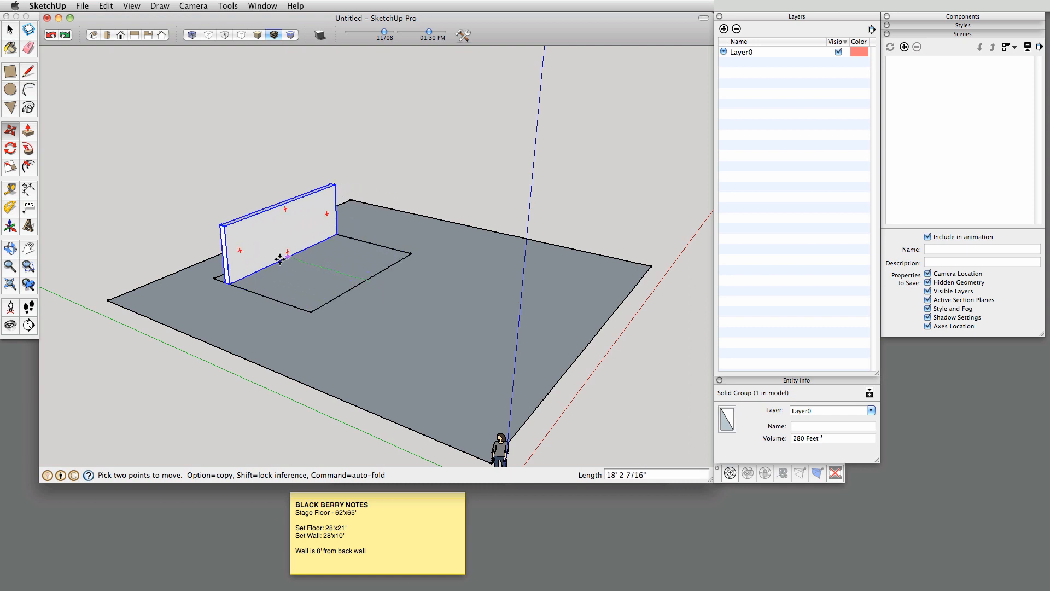
drag(280, 261, 270, 249)
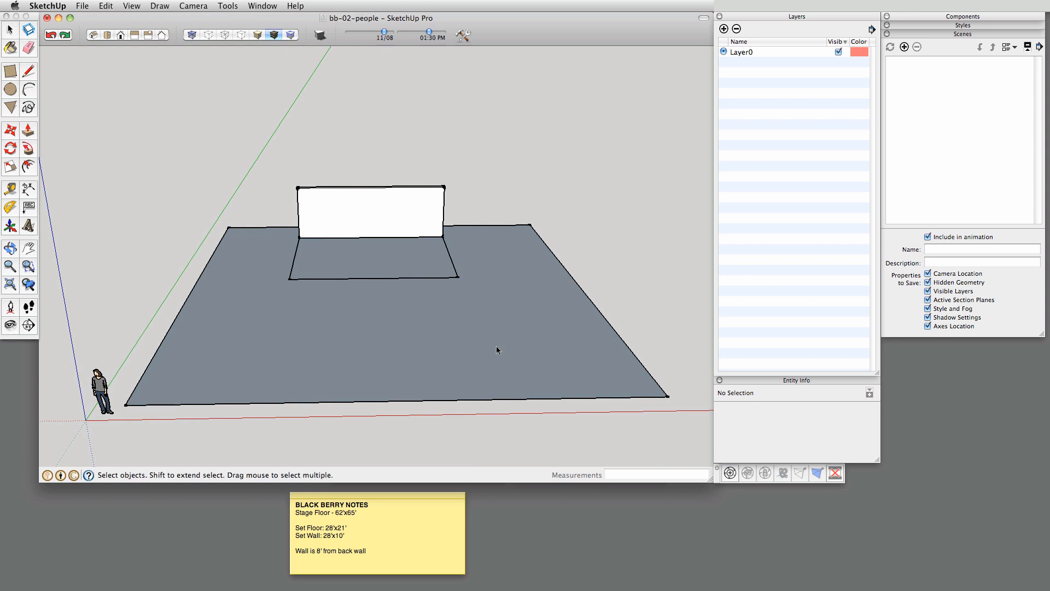
mouse_move(487, 341)
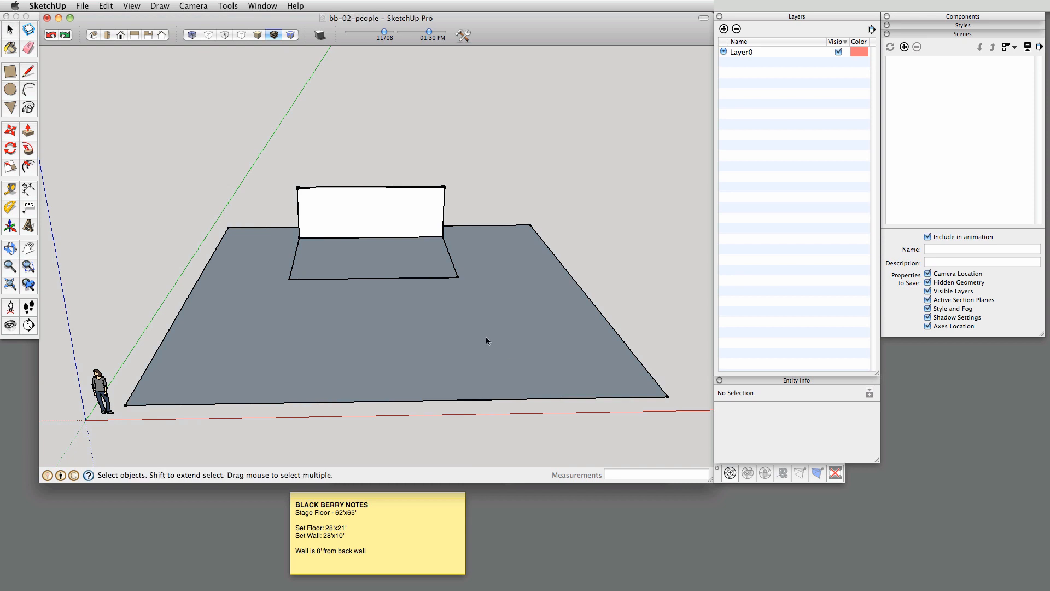
mouse_move(78, 341)
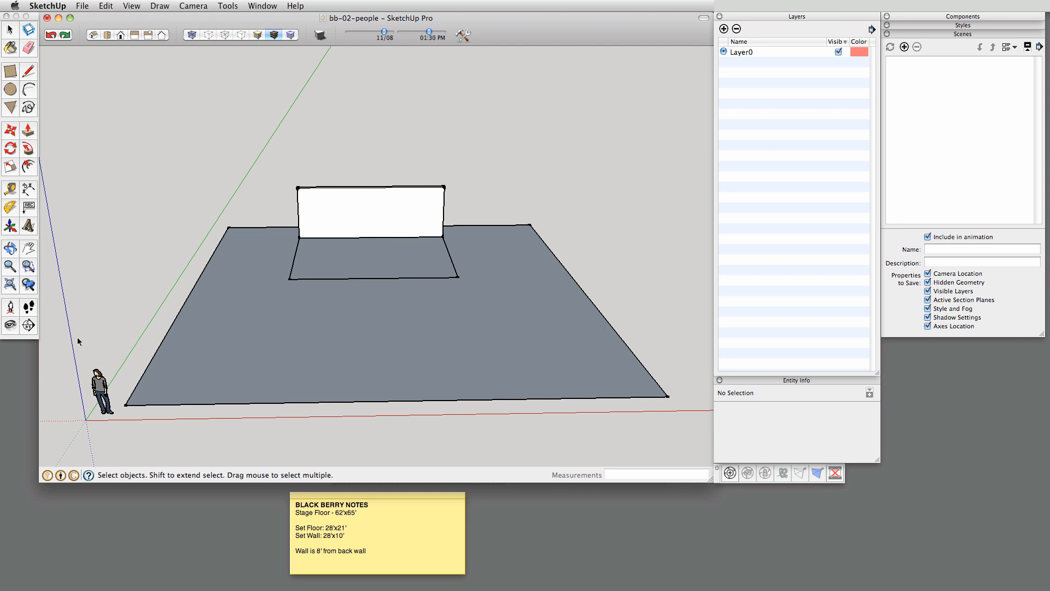
mouse_move(84, 357)
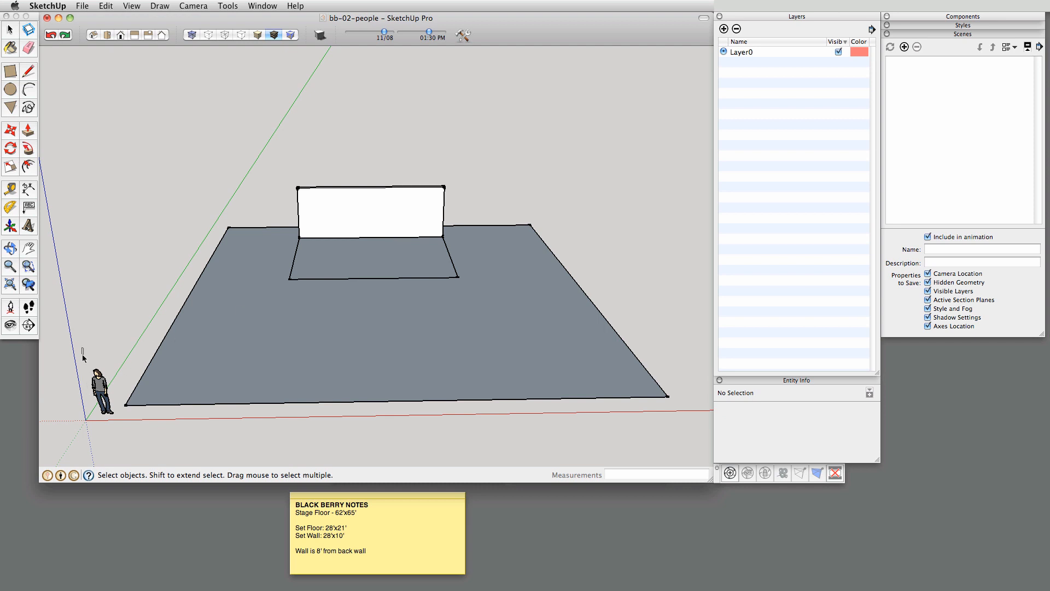
mouse_move(203, 353)
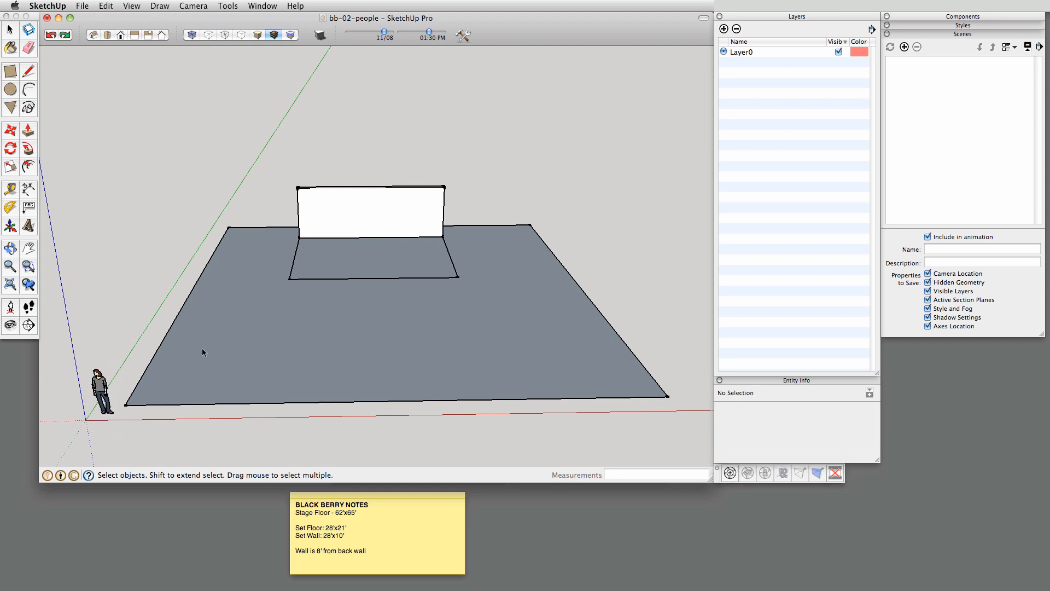
mouse_move(521, 237)
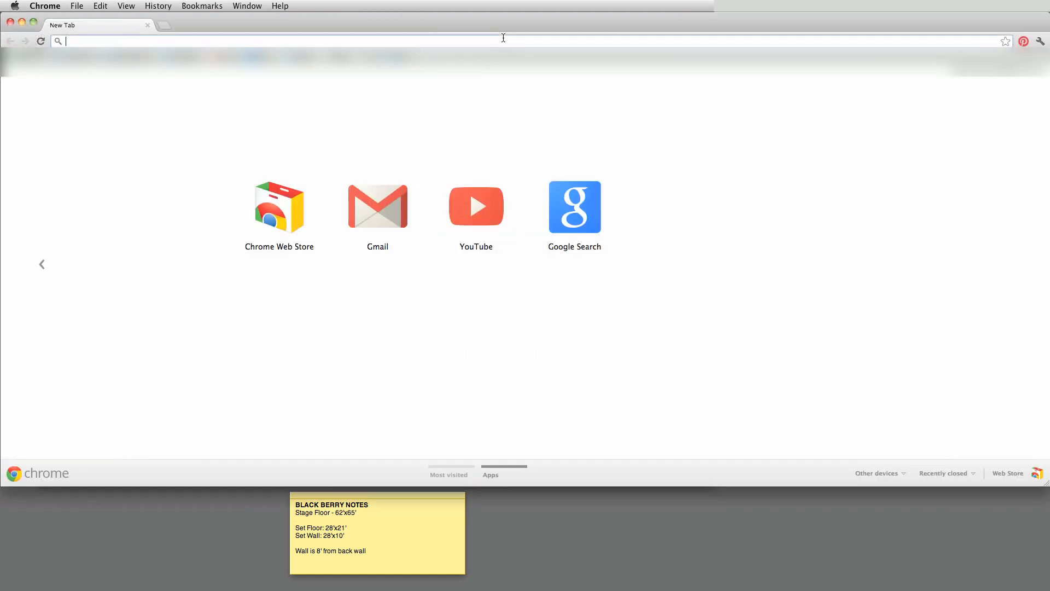
- Search 'google warehouse' in a new Chrome tab to reach 3D Warehouse
text(google warehouse)
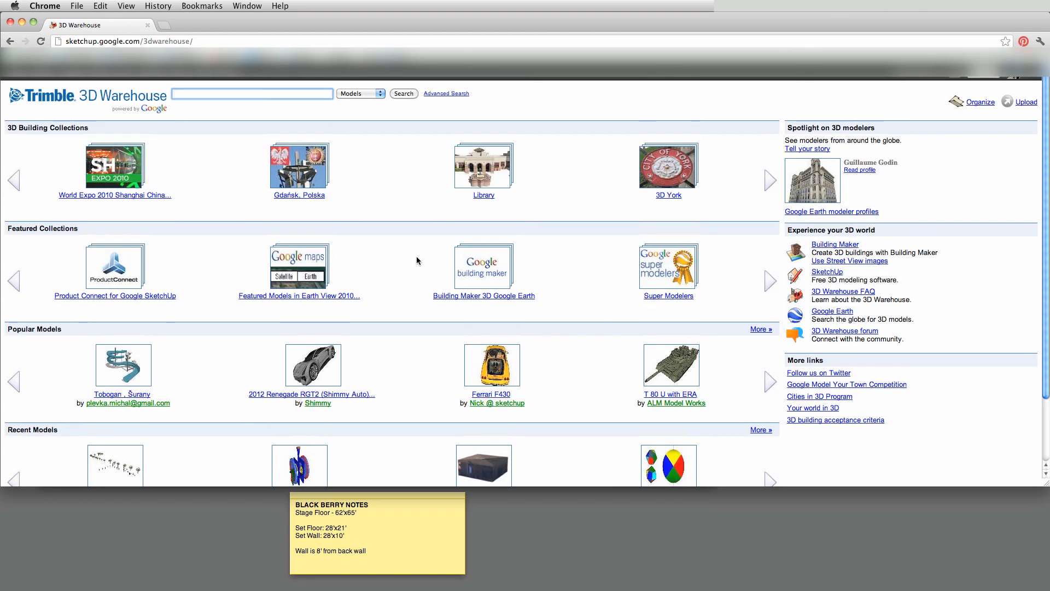
mouse_move(433, 260)
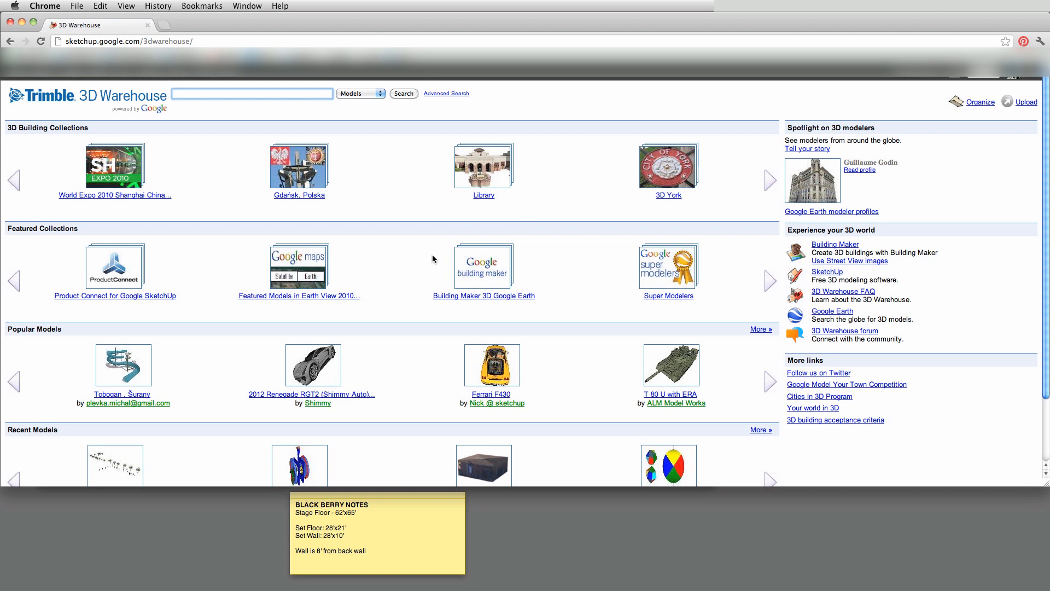
mouse_move(375, 210)
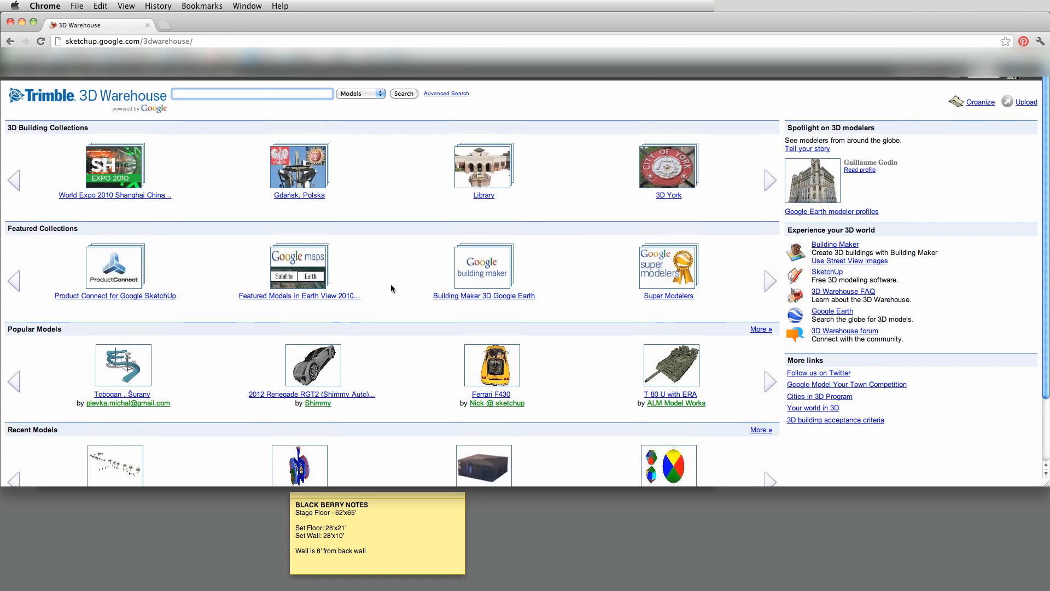
- Search 3D Warehouse for 'people' and download 2D People Collection 01
text(people)
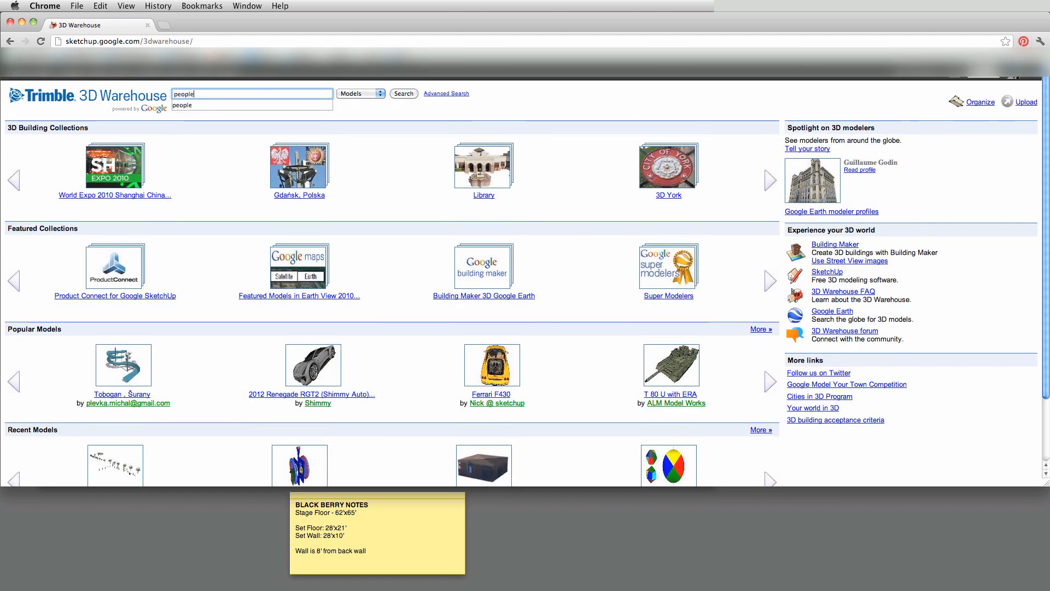
click(403, 93)
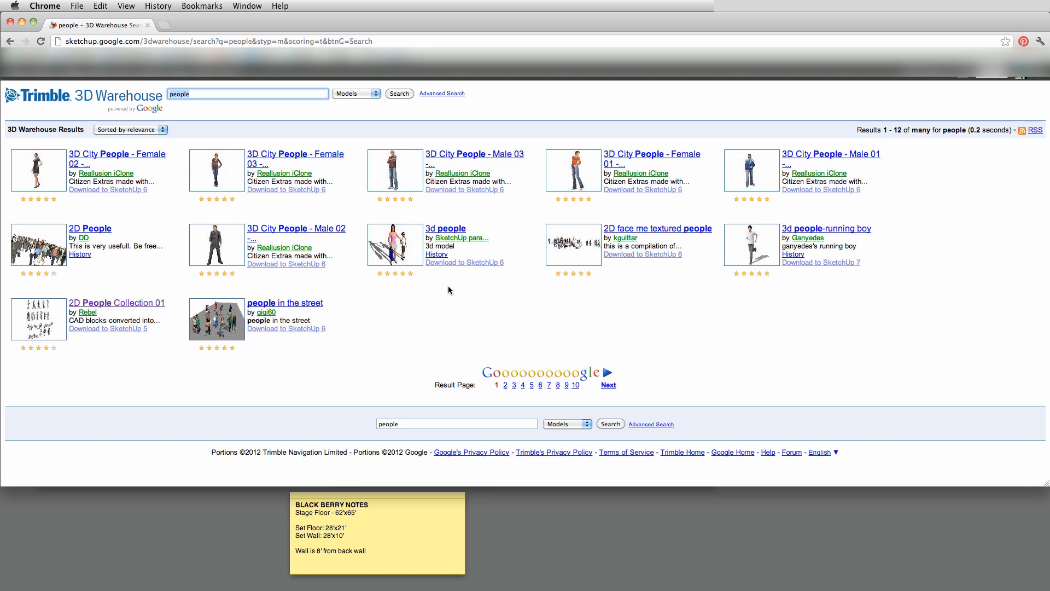
mouse_move(187, 361)
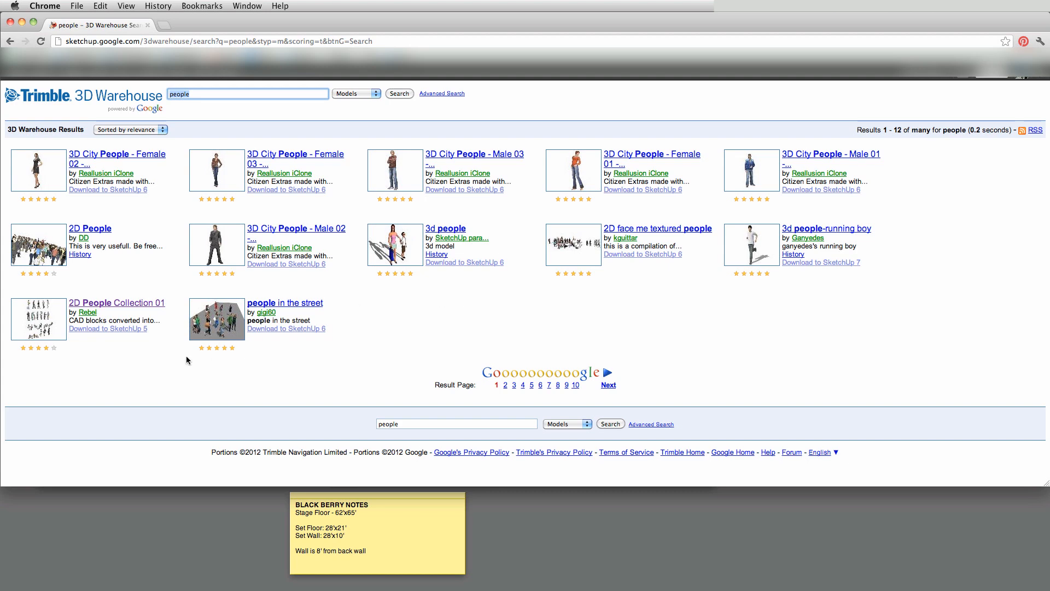
click(117, 302)
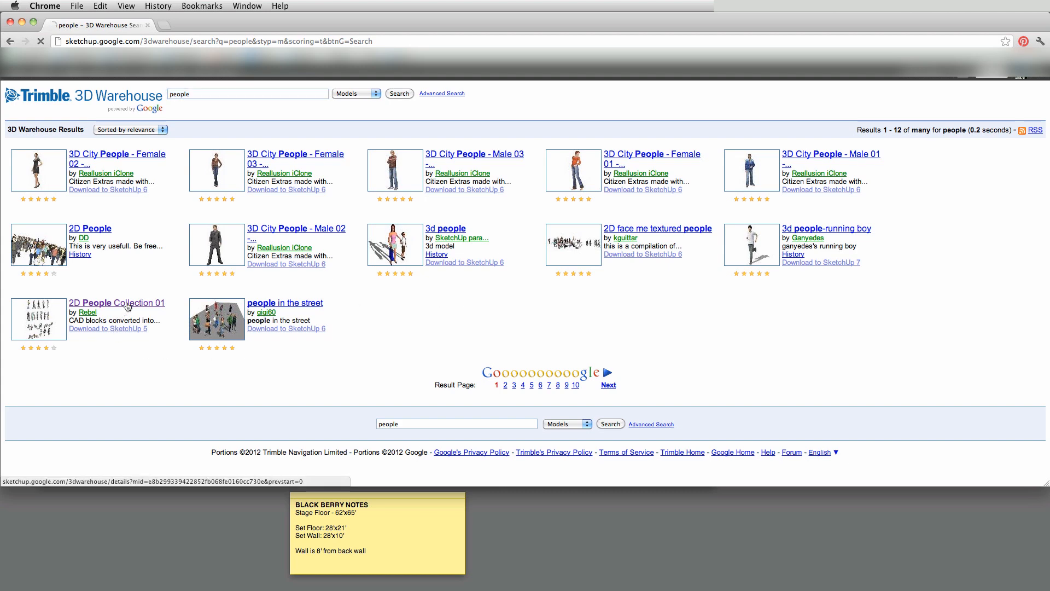
click(116, 302)
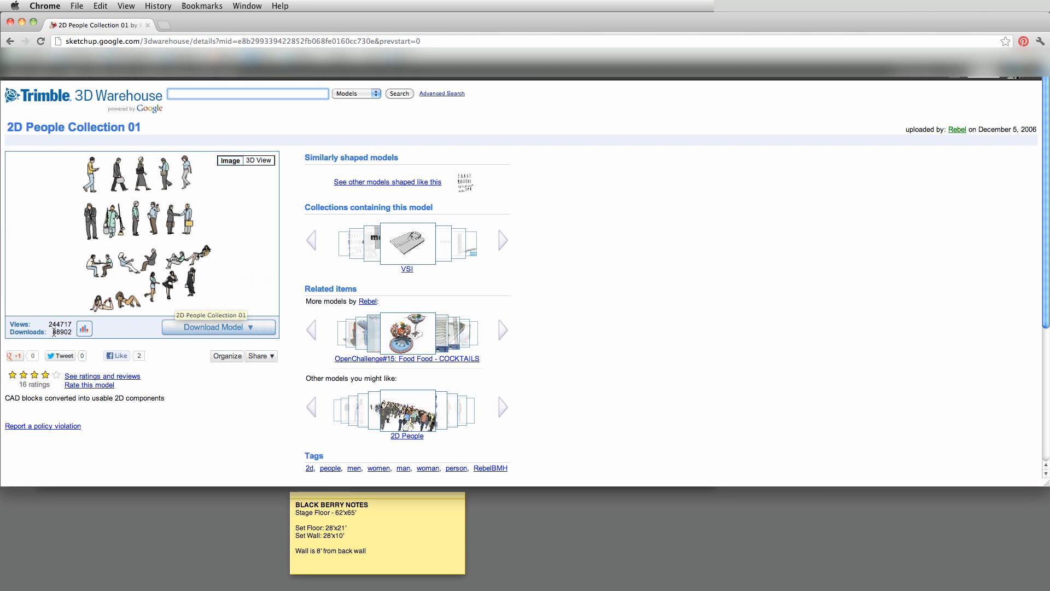
click(247, 93)
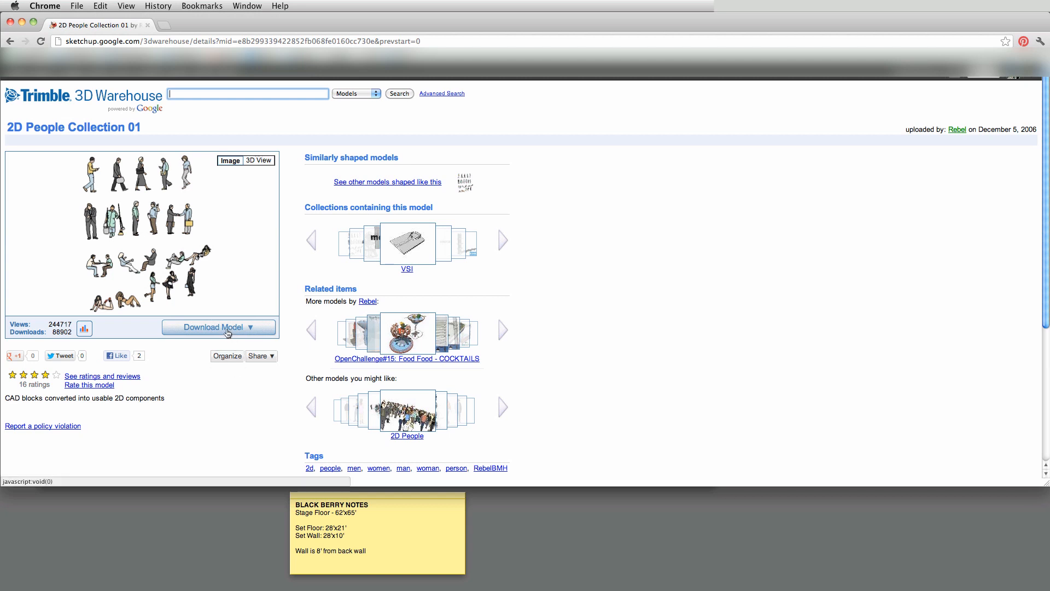
click(217, 327)
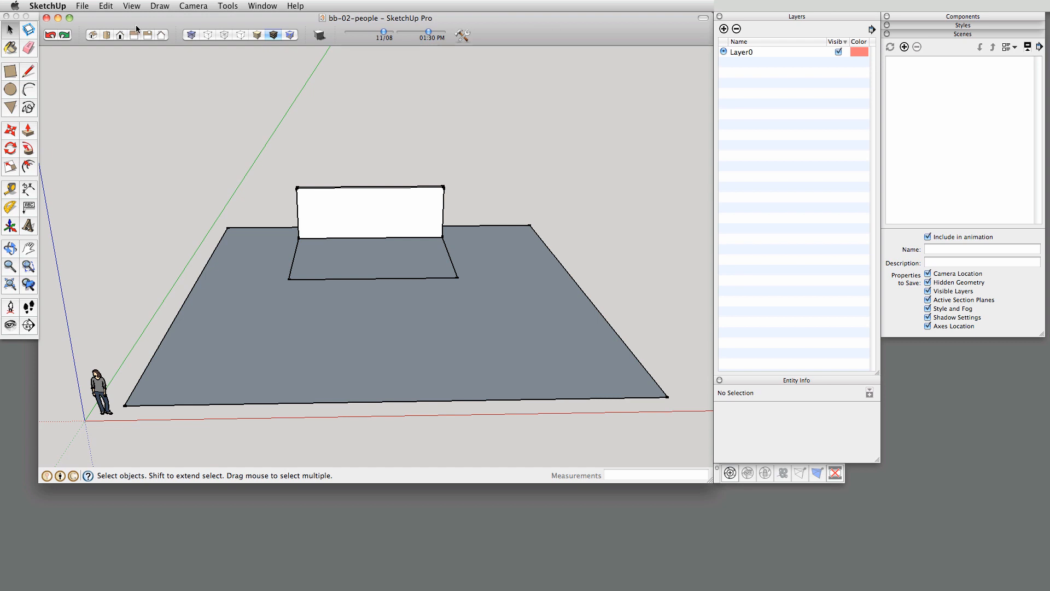
- Import People.skp and place the 2D figures beside the set
click(81, 6)
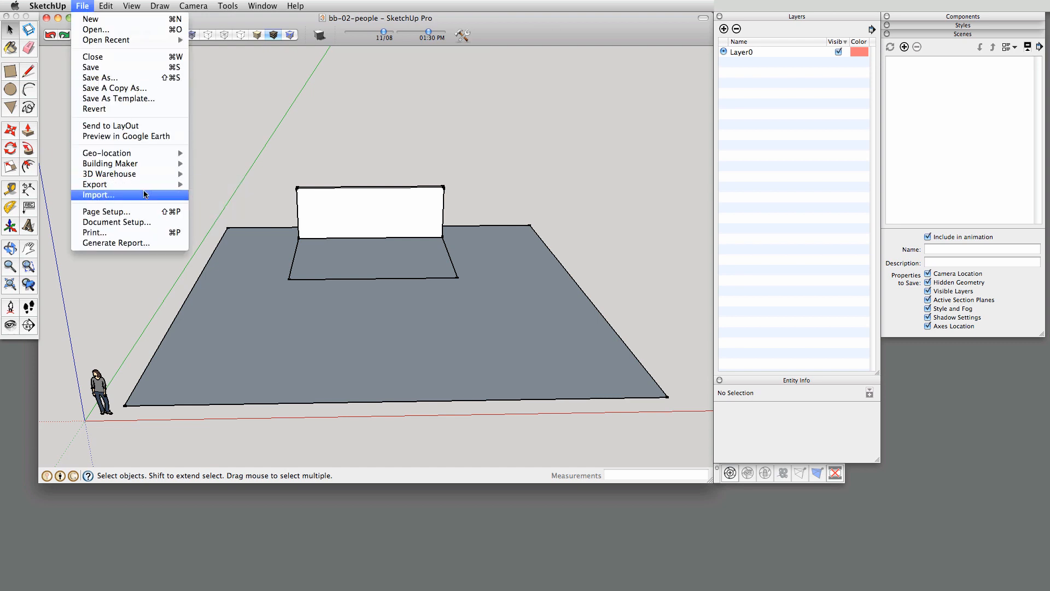
click(98, 194)
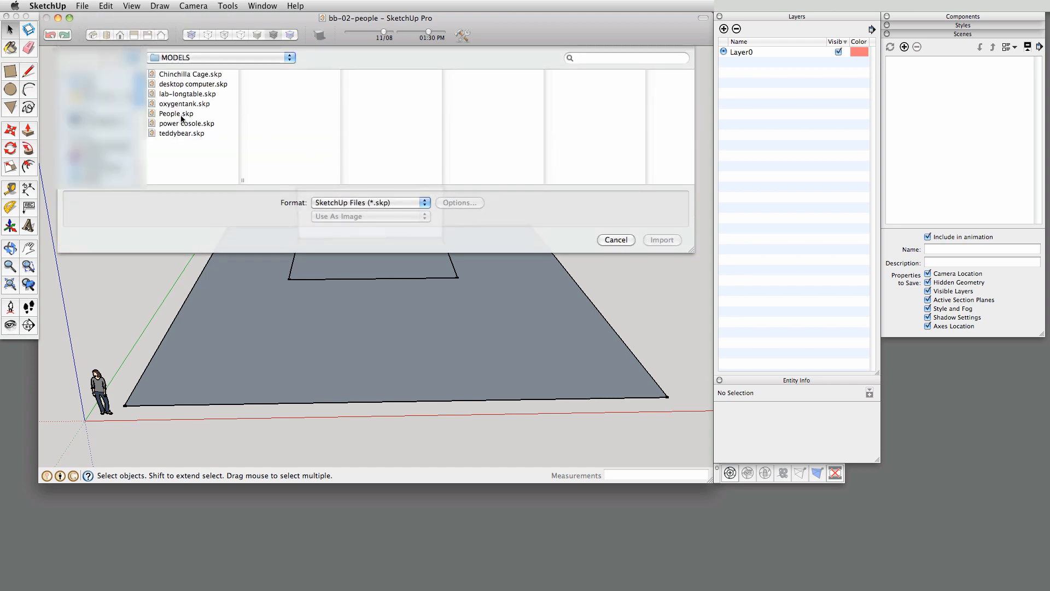
click(614, 240)
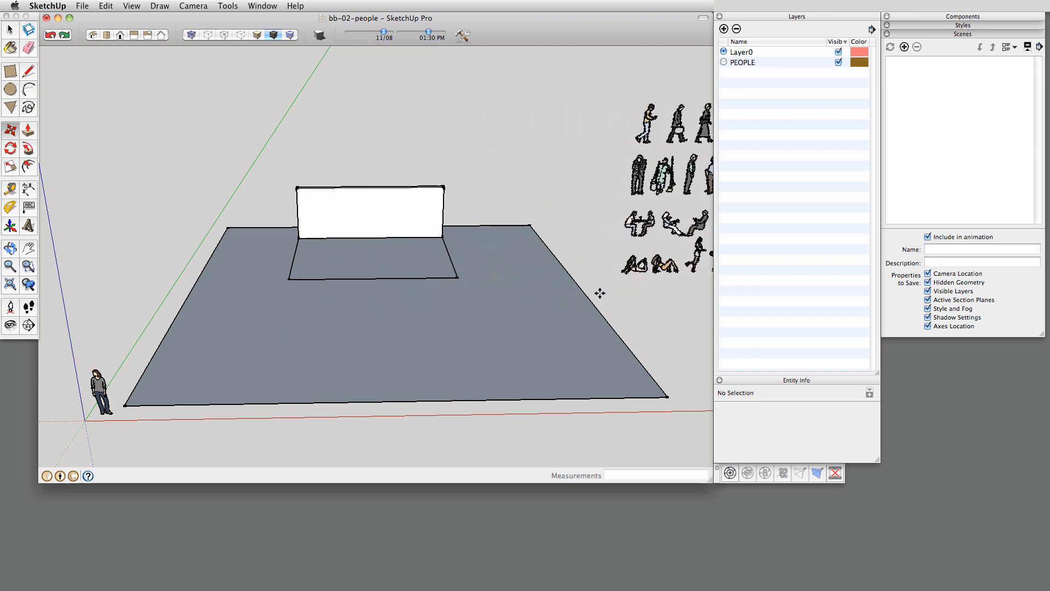
click(663, 195)
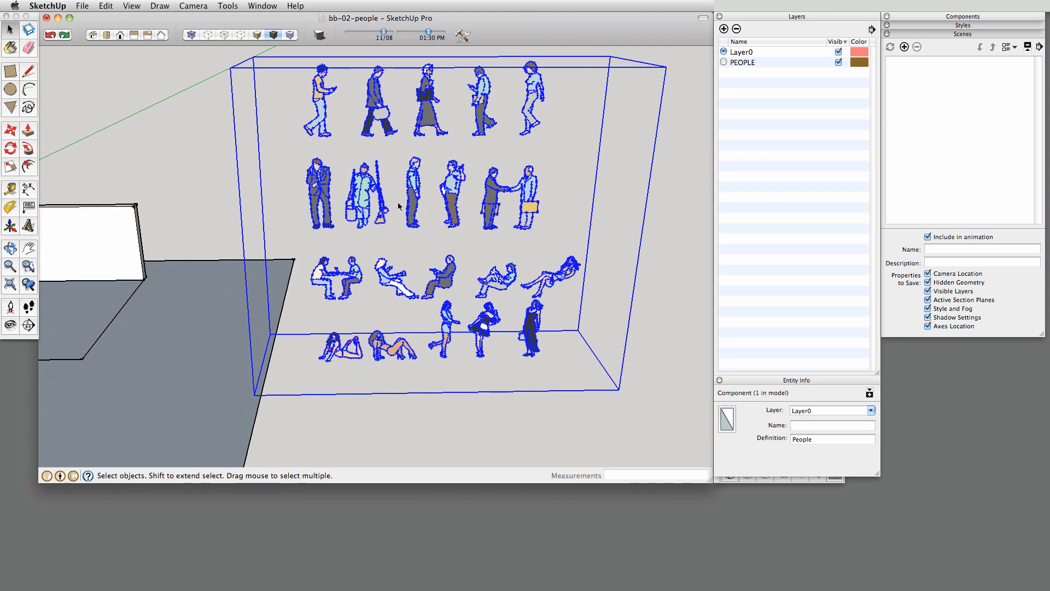
mouse_move(402, 161)
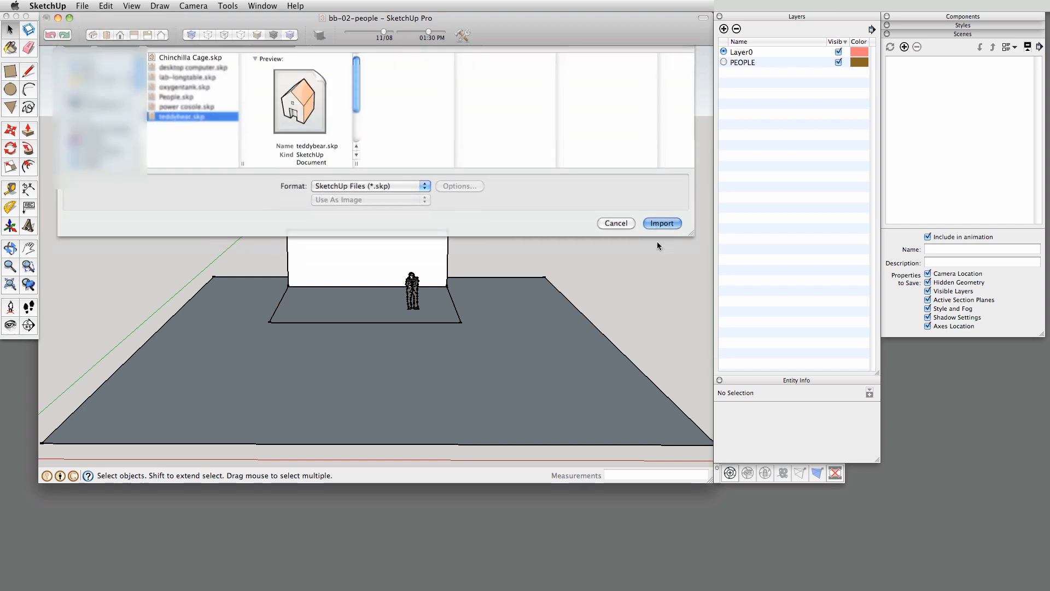
- Import teddybear.skp and move the bear into place in front of the wall
click(661, 223)
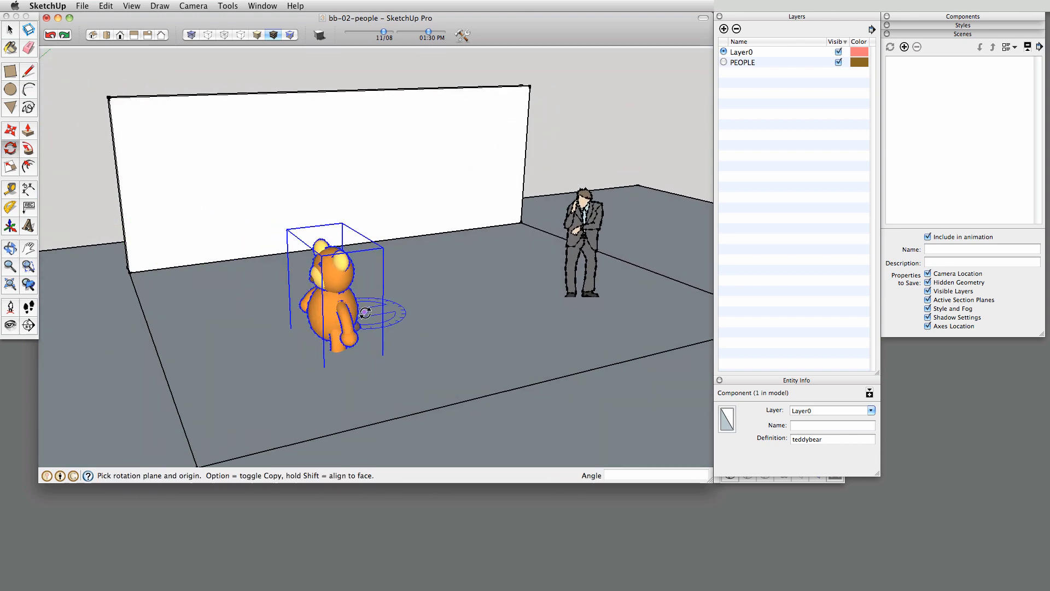
mouse_move(451, 315)
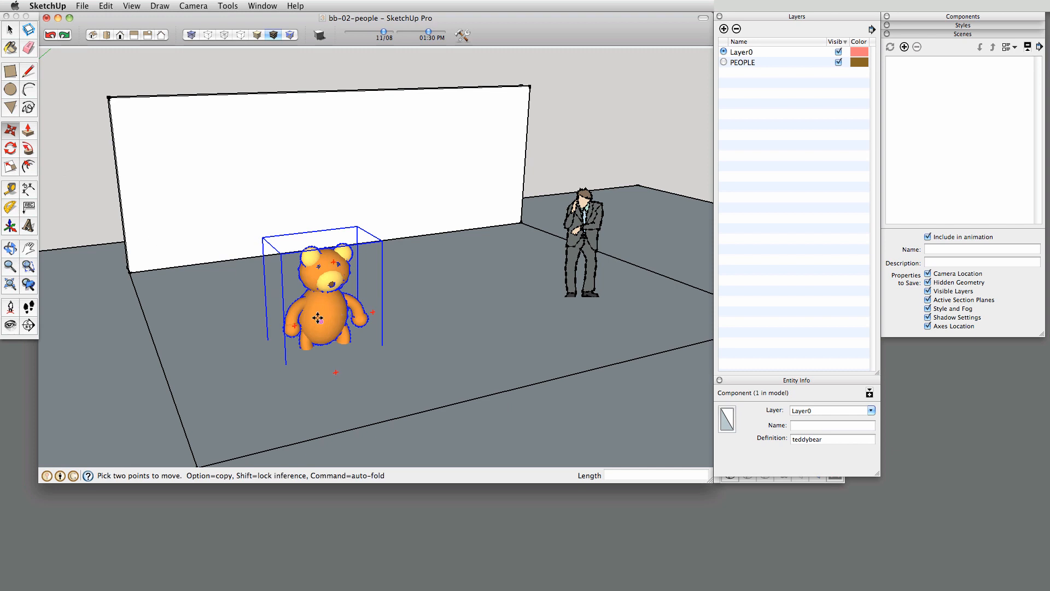
drag(335, 308, 319, 303)
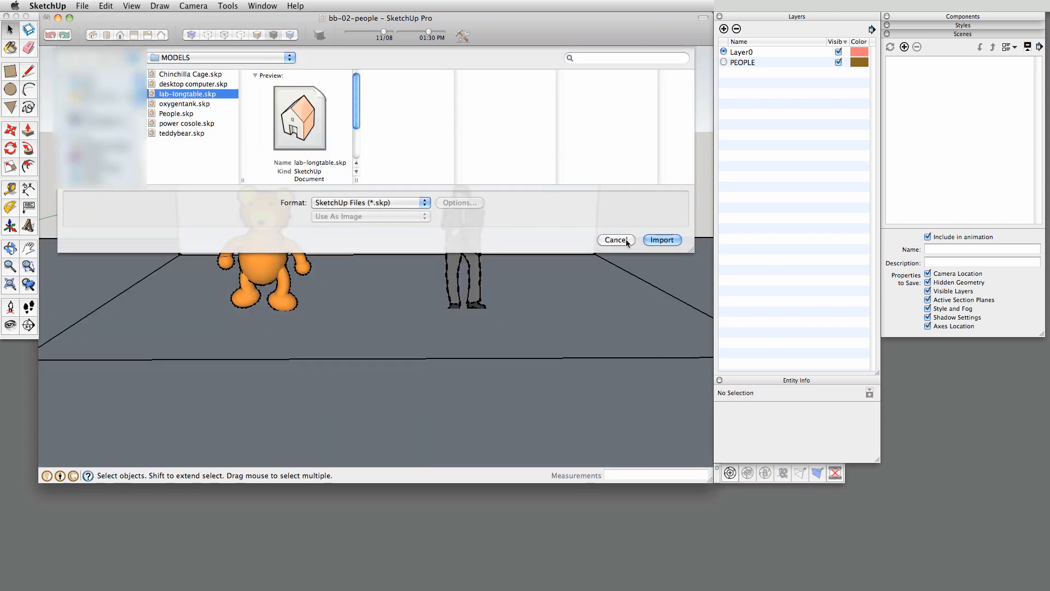
- Place the lab-longtable on the floor along the set's side wall
click(662, 239)
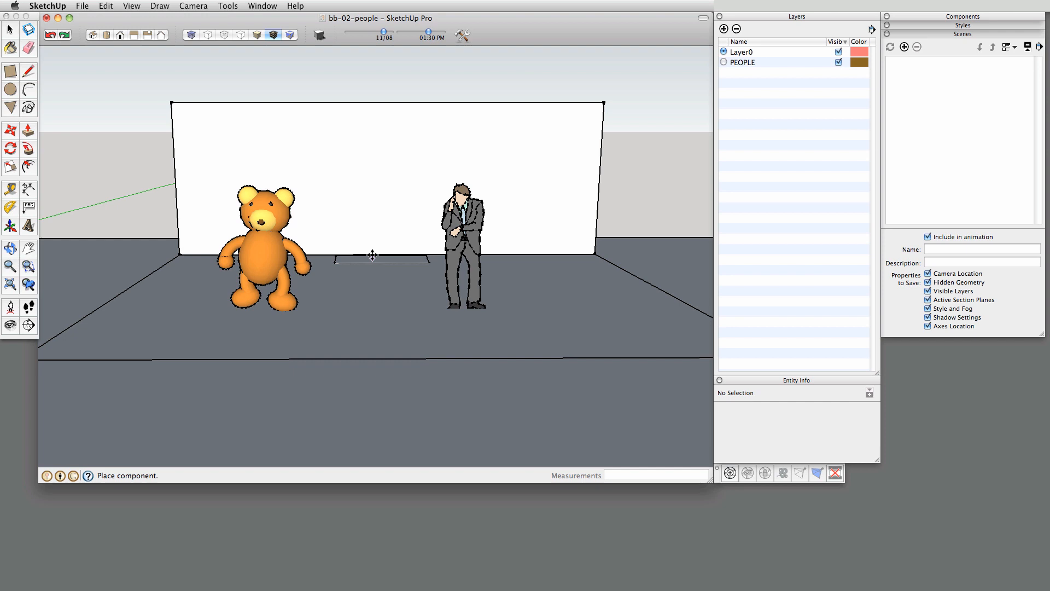
click(373, 262)
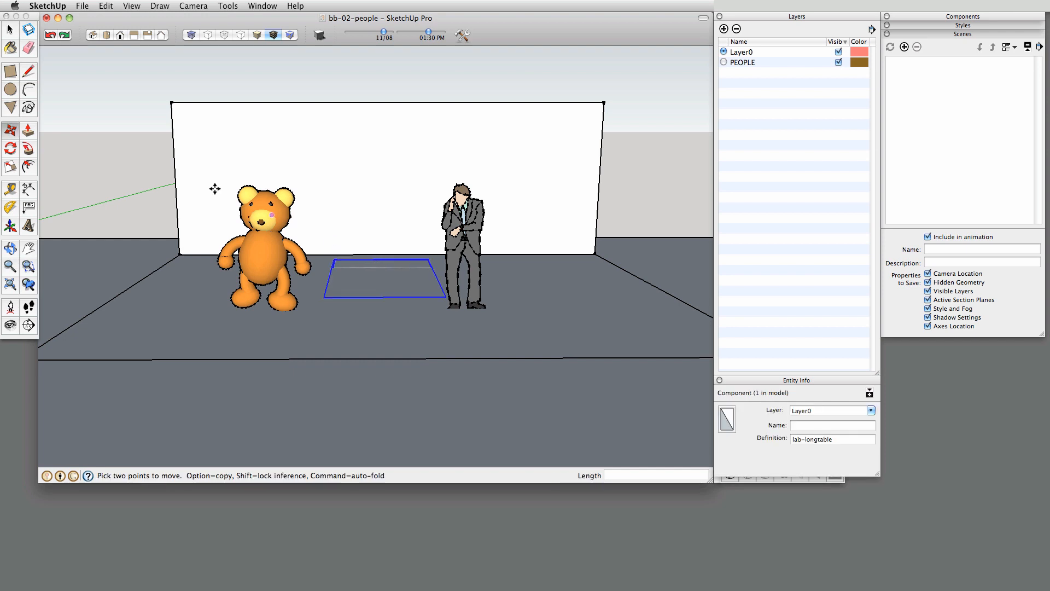
mouse_move(402, 272)
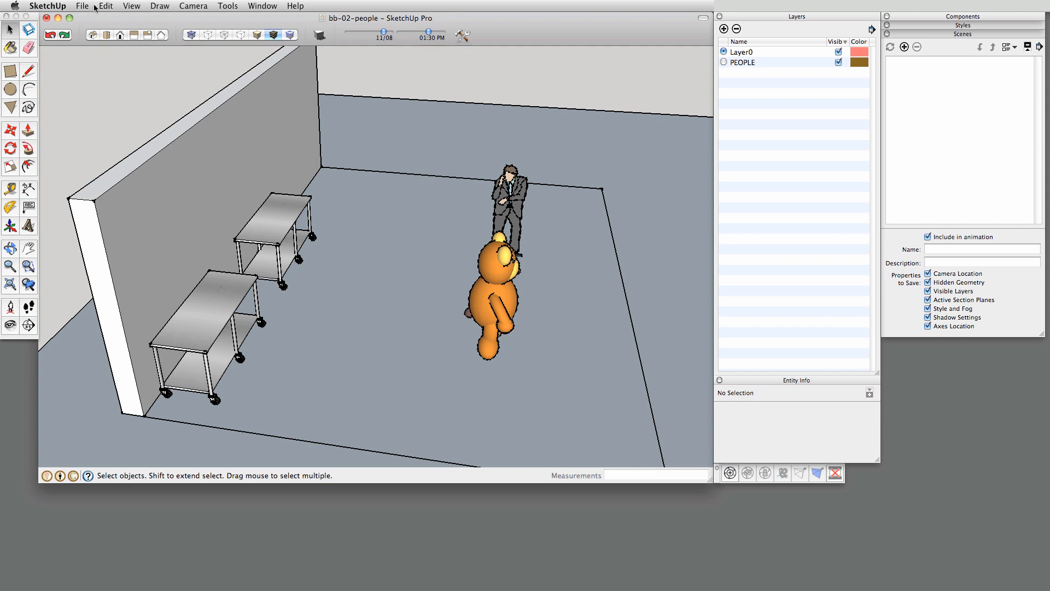
click(82, 6)
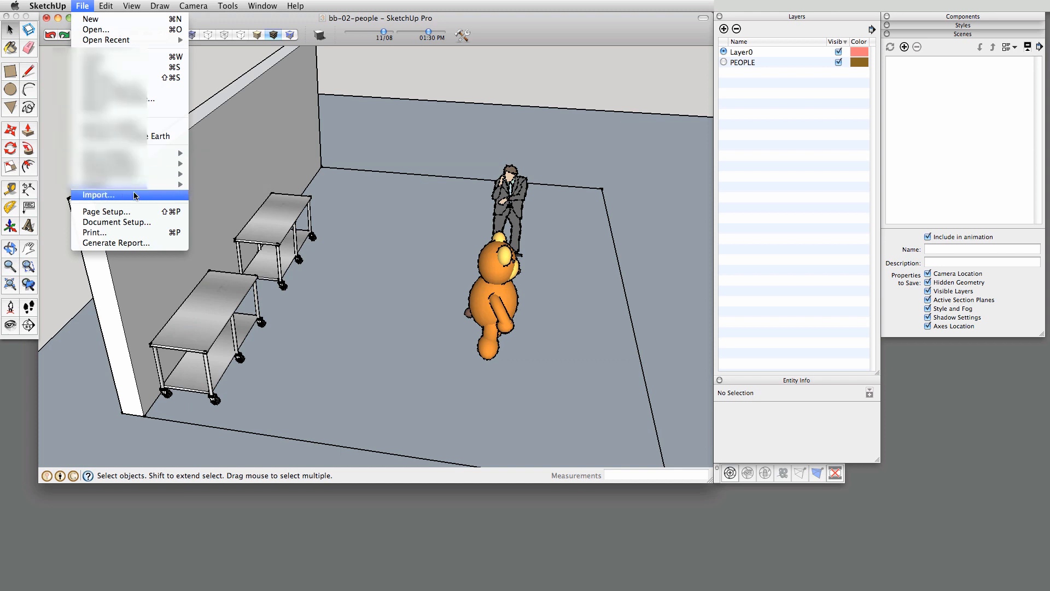
- Import oxygentank.skp and stand the tank in the back corner by the wall
click(98, 194)
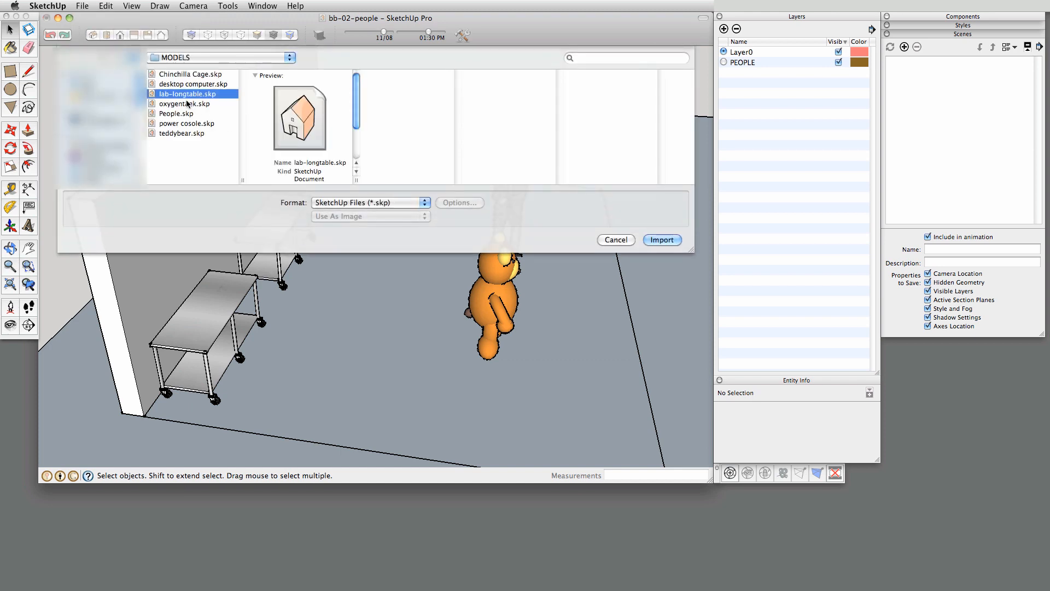
click(660, 239)
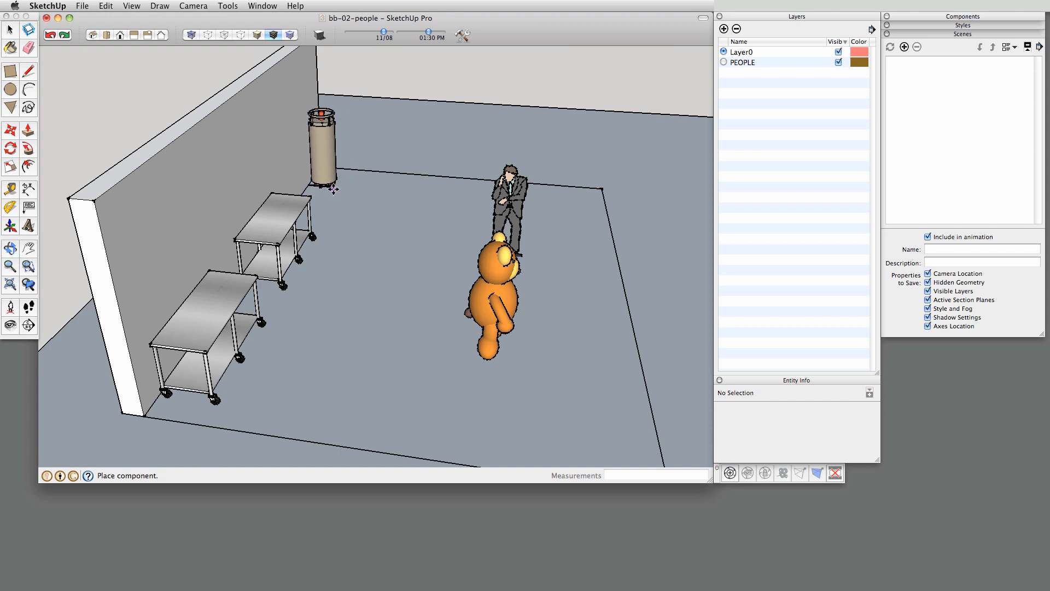
click(325, 151)
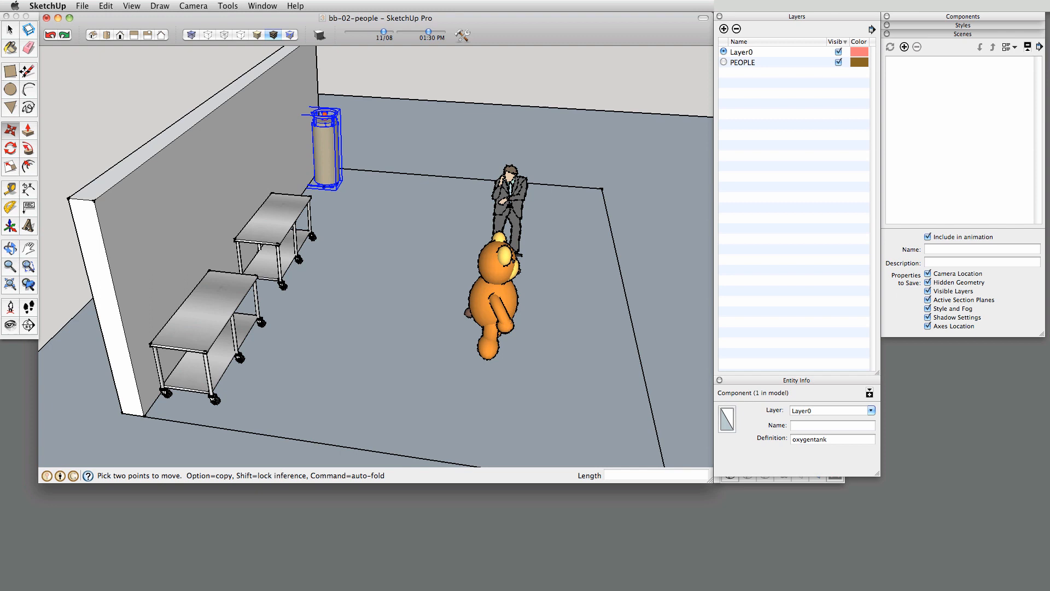
mouse_move(177, 187)
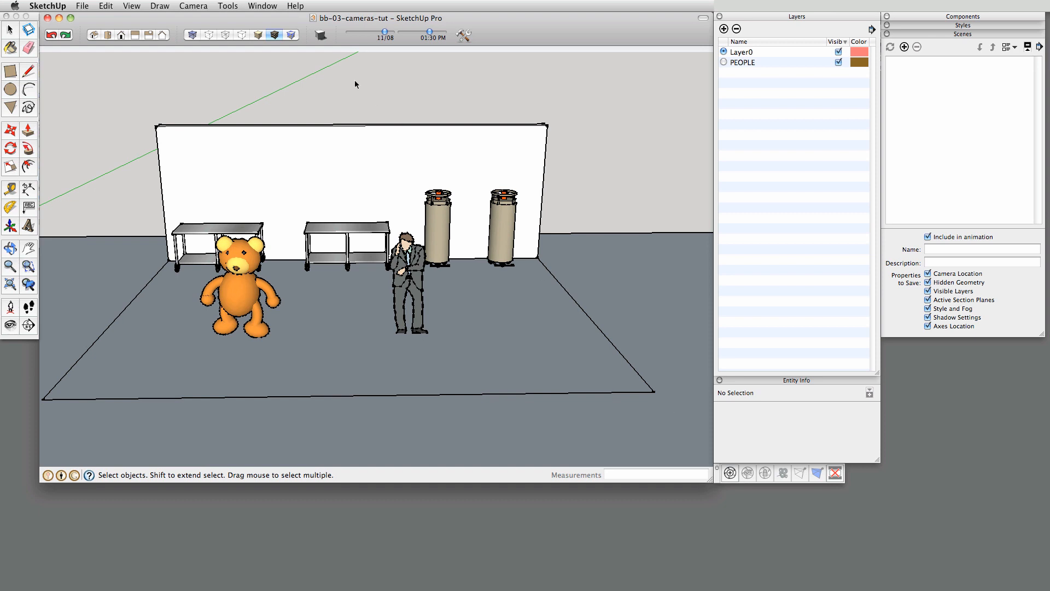
- Enable the Advanced Camera Tools palette and create the WIDE_SHOT camera from the current view
click(193, 6)
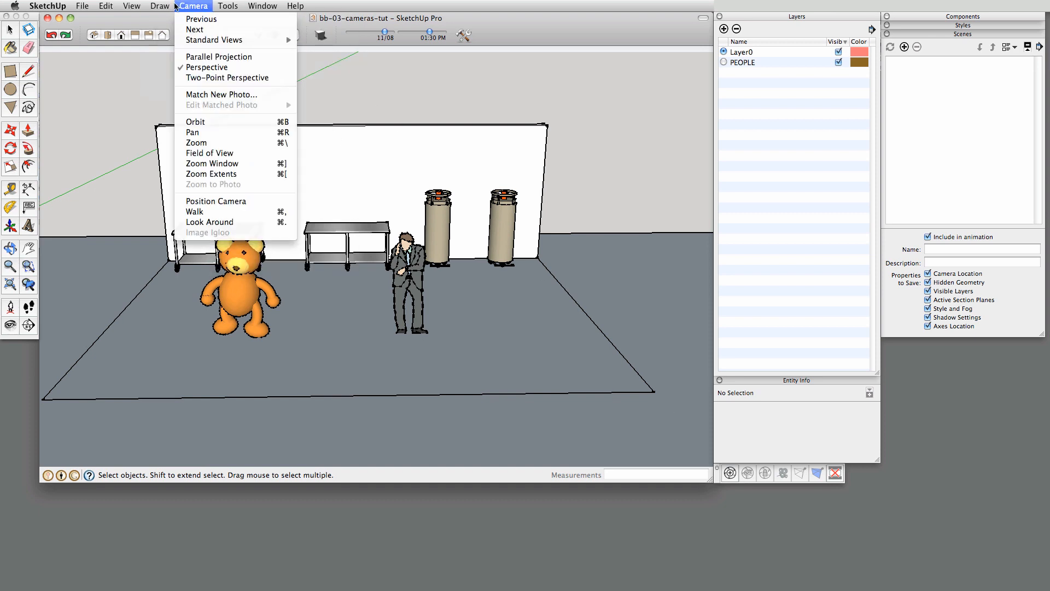
click(132, 6)
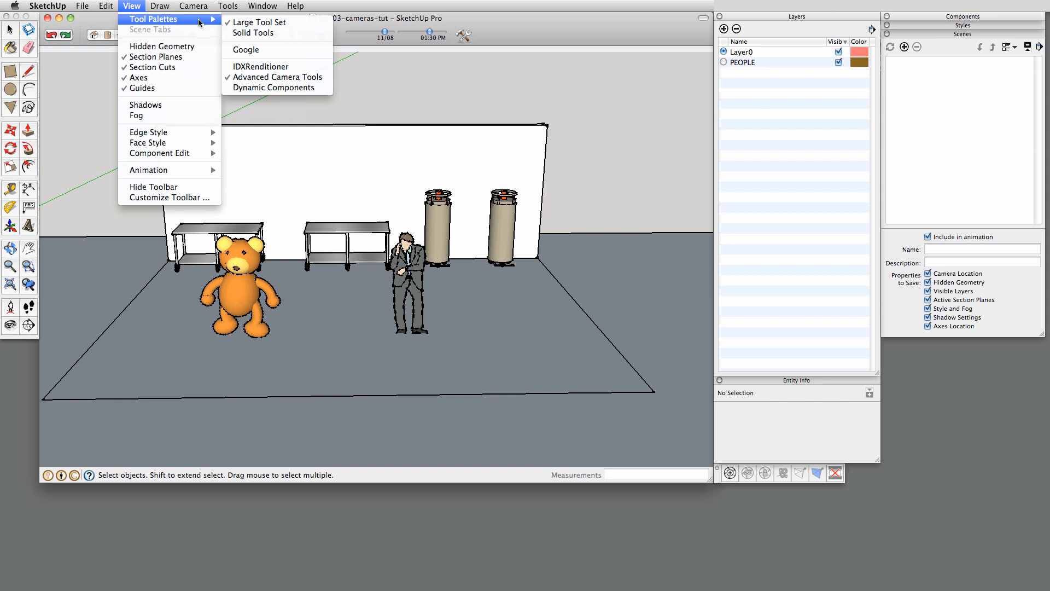
mouse_move(543, 46)
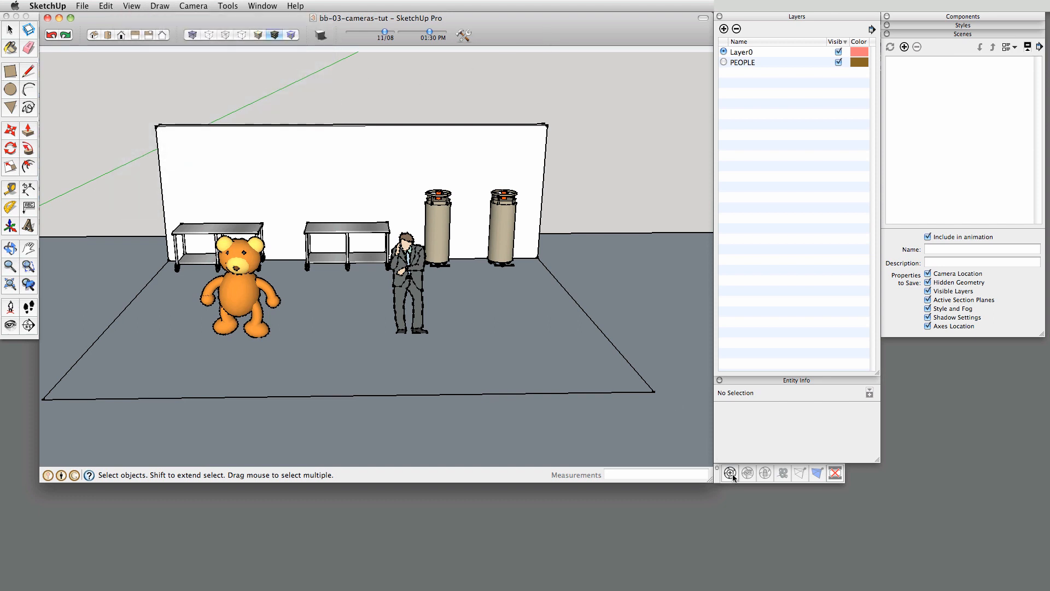
click(730, 473)
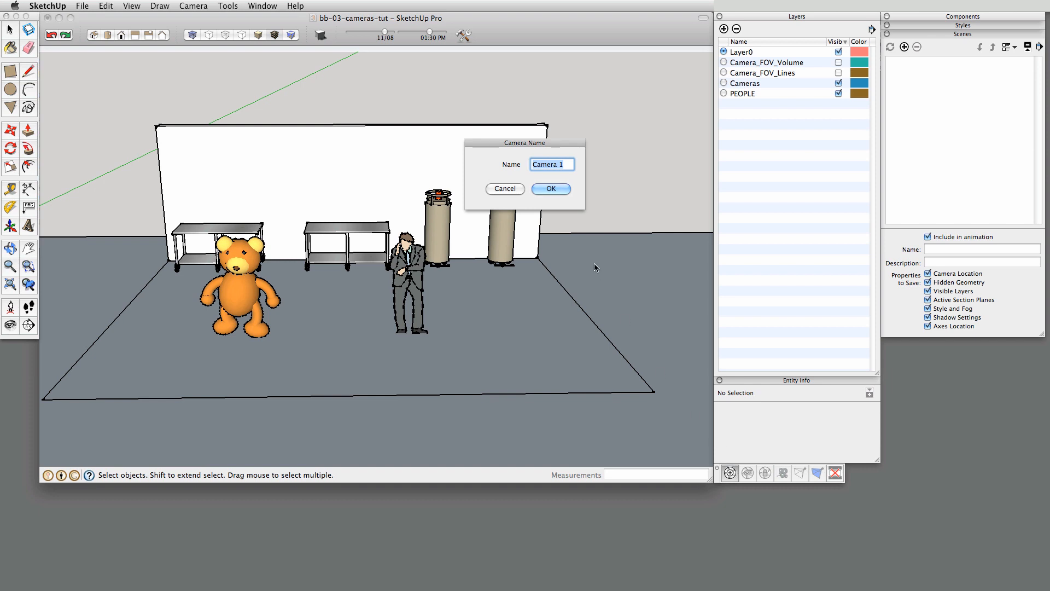
text(WIDE_CAM)
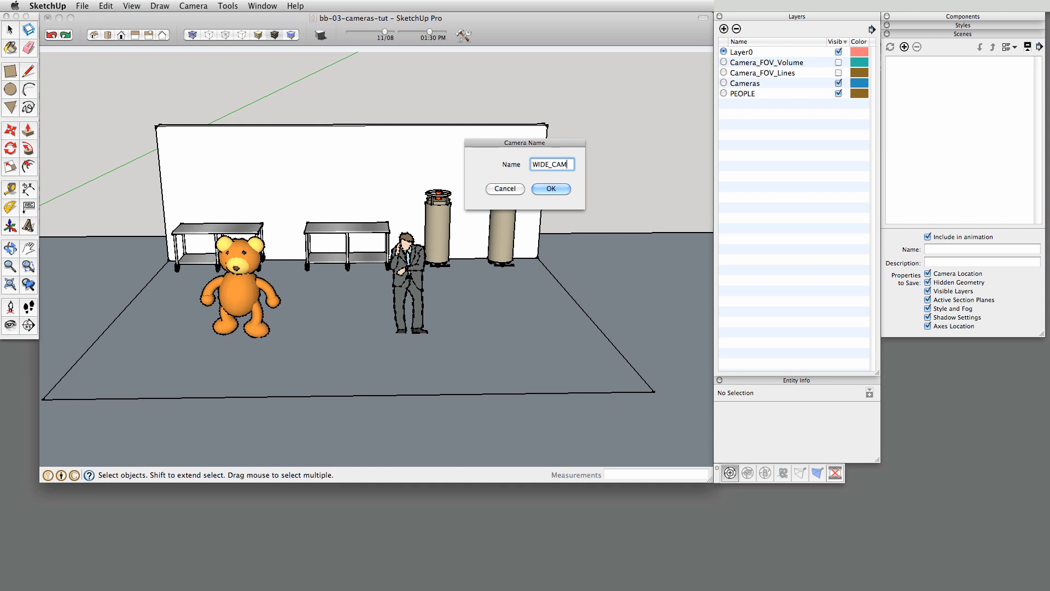
click(549, 189)
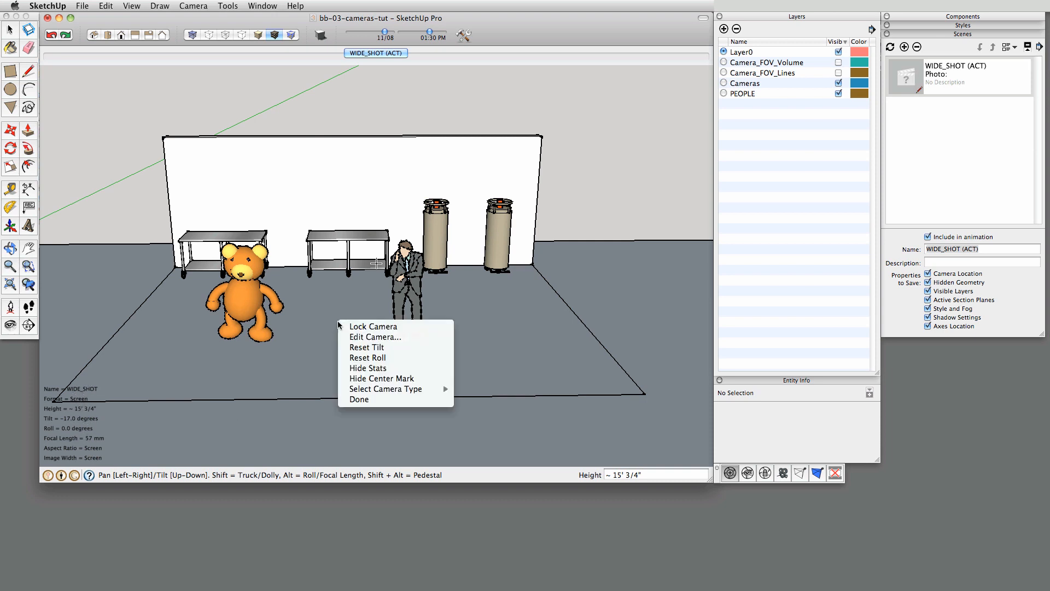
mouse_move(375, 336)
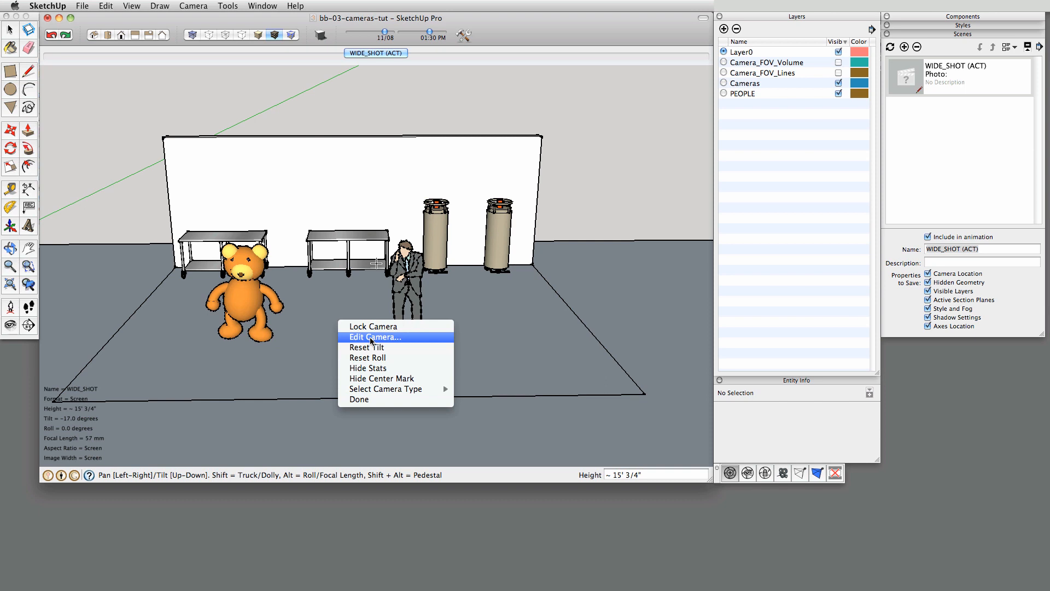
- In Edit Camera, enter height 4', tilt 0, focal length 35 mm and aspect ratio 1.78
click(376, 336)
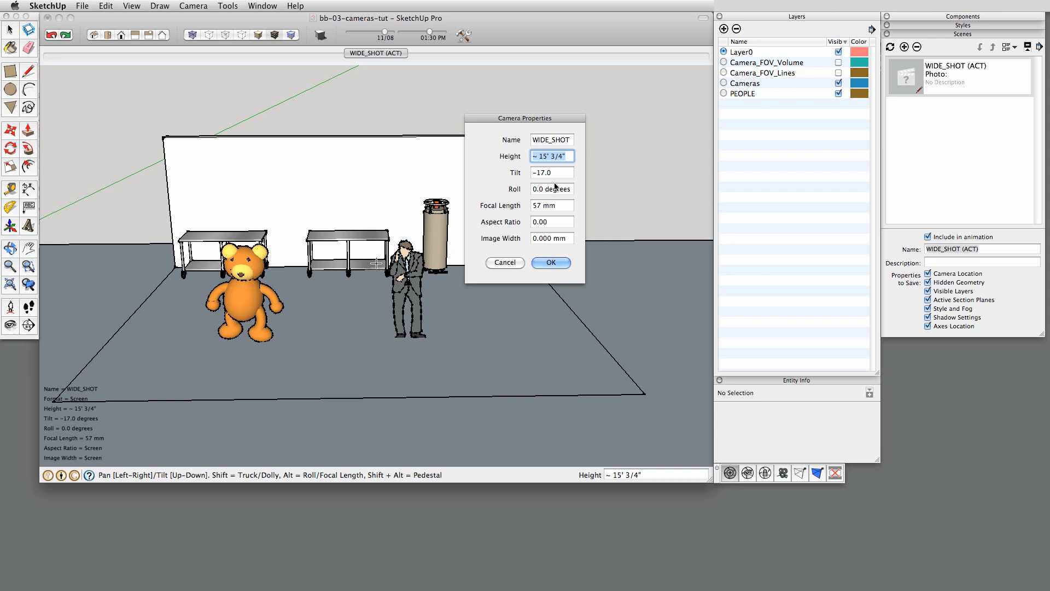
text(4)
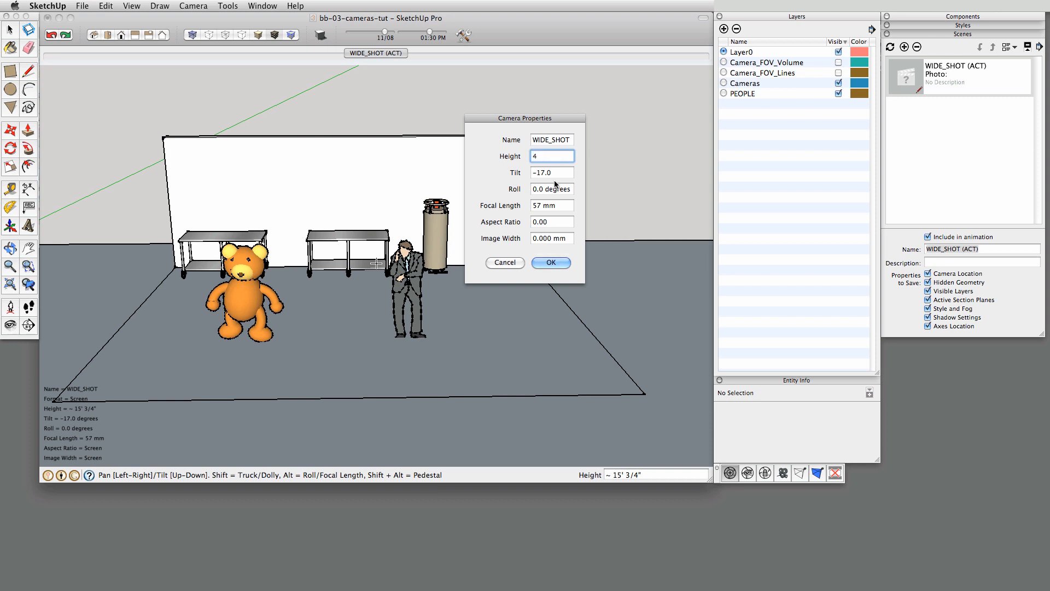
click(552, 172)
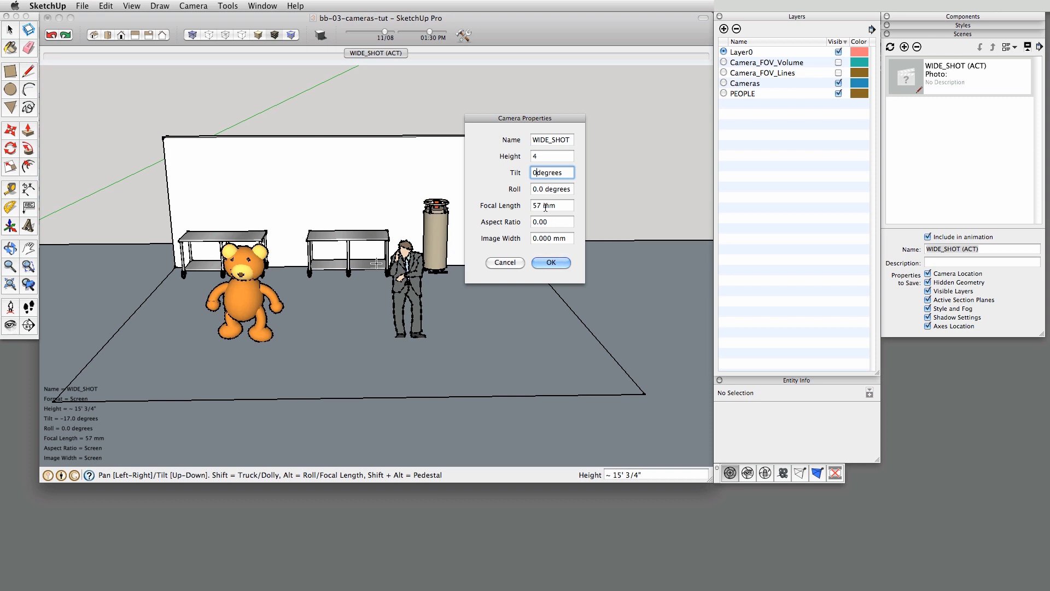
click(551, 205)
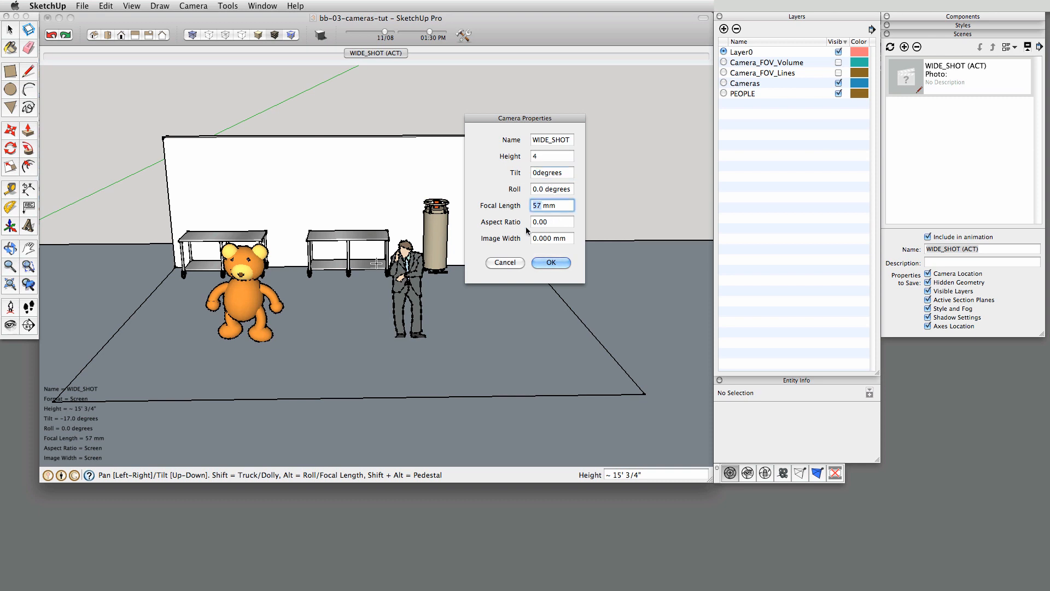
text(35)
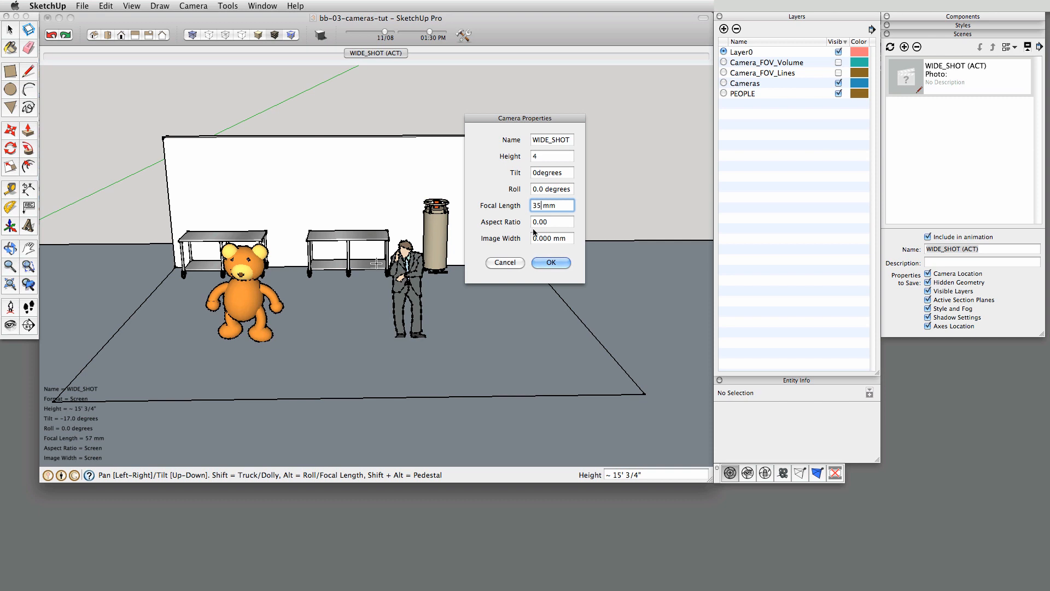
click(552, 221)
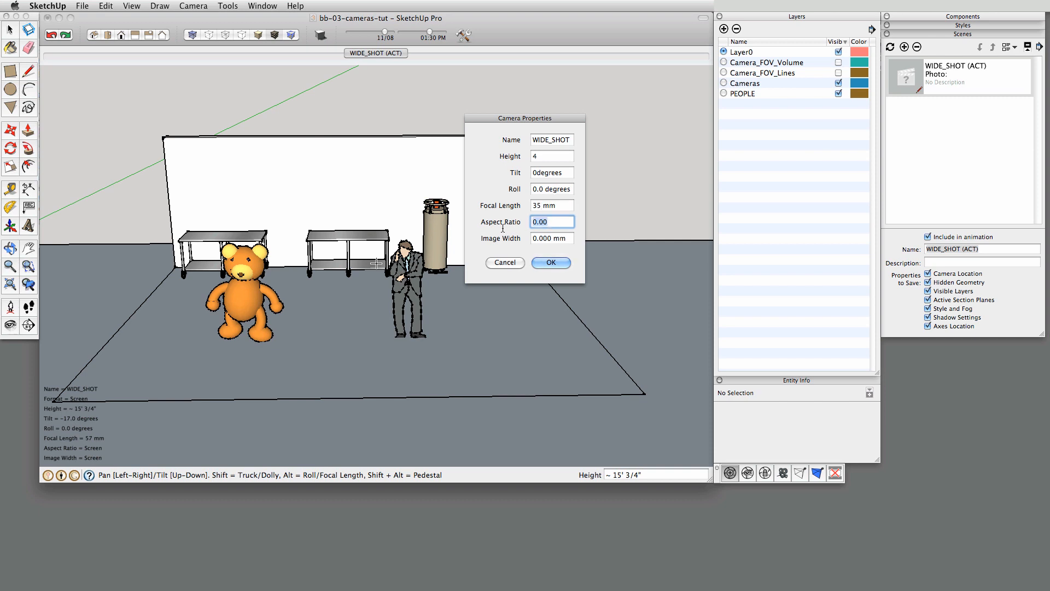
text(1)
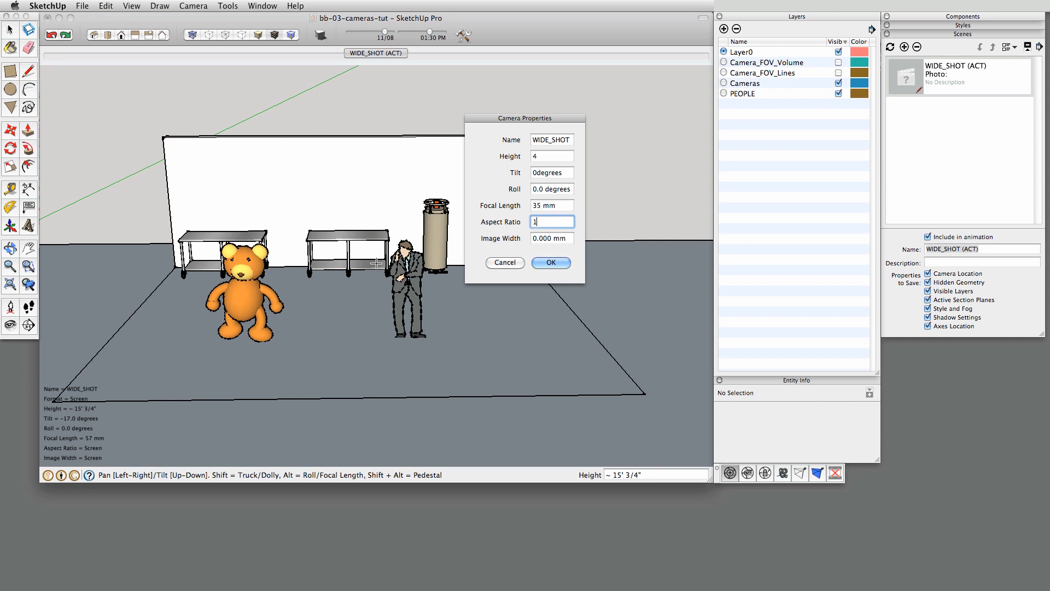
text(.78)
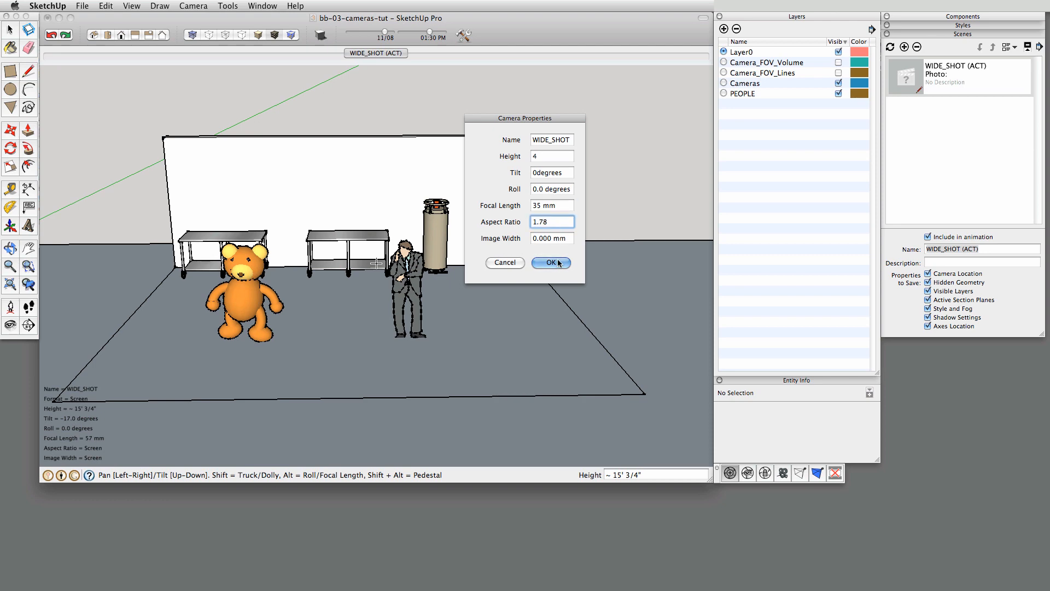
click(550, 262)
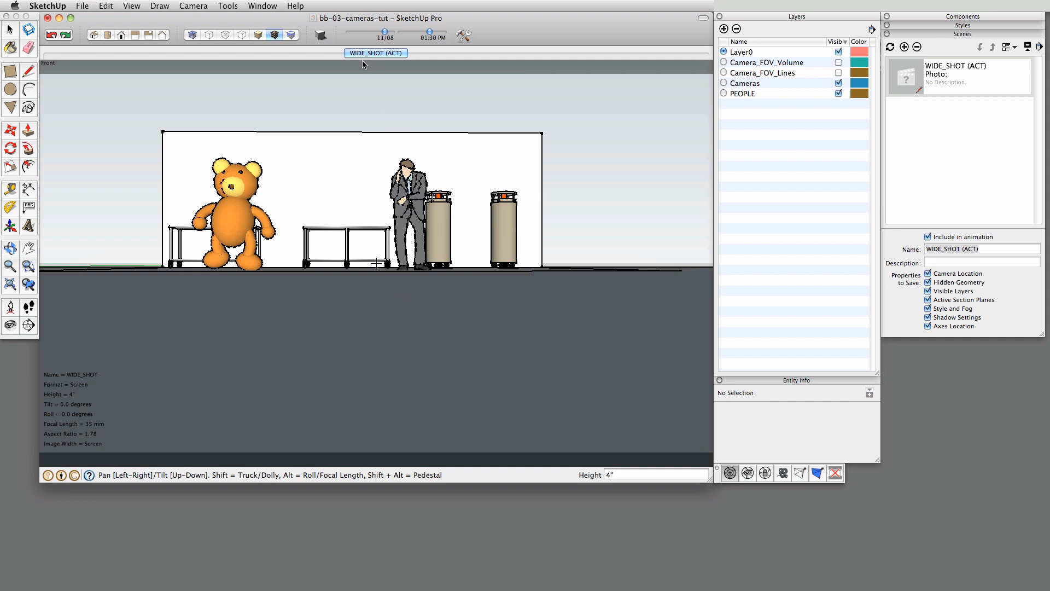
mouse_move(402, 308)
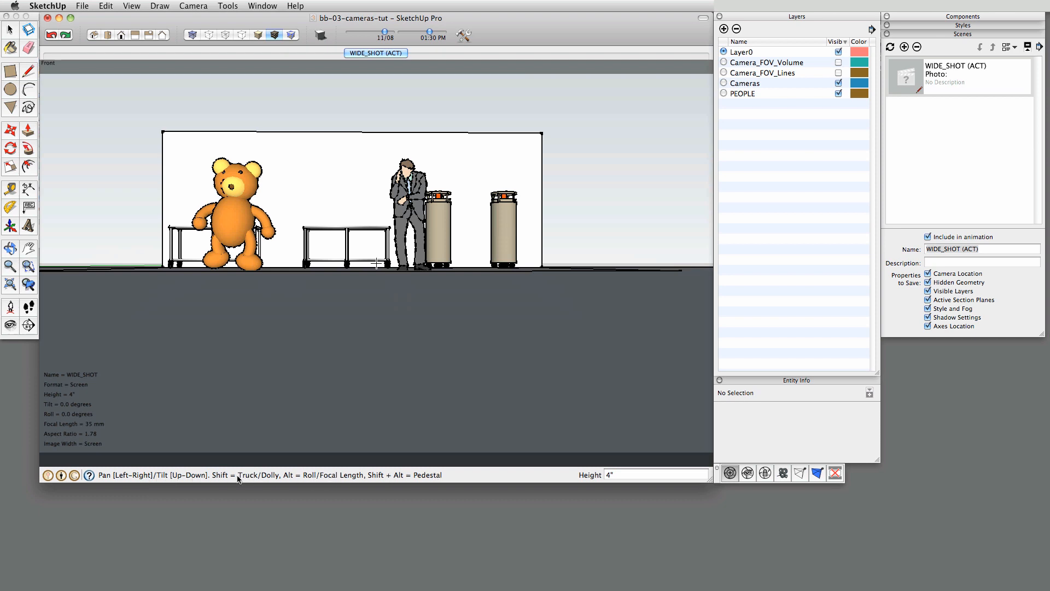
mouse_move(369, 475)
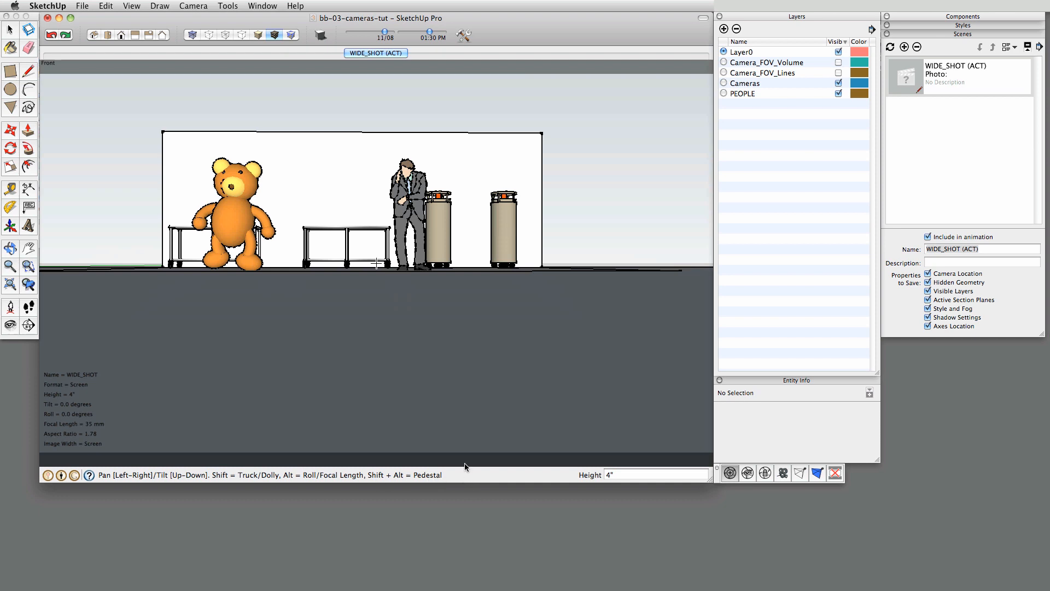
mouse_move(590, 288)
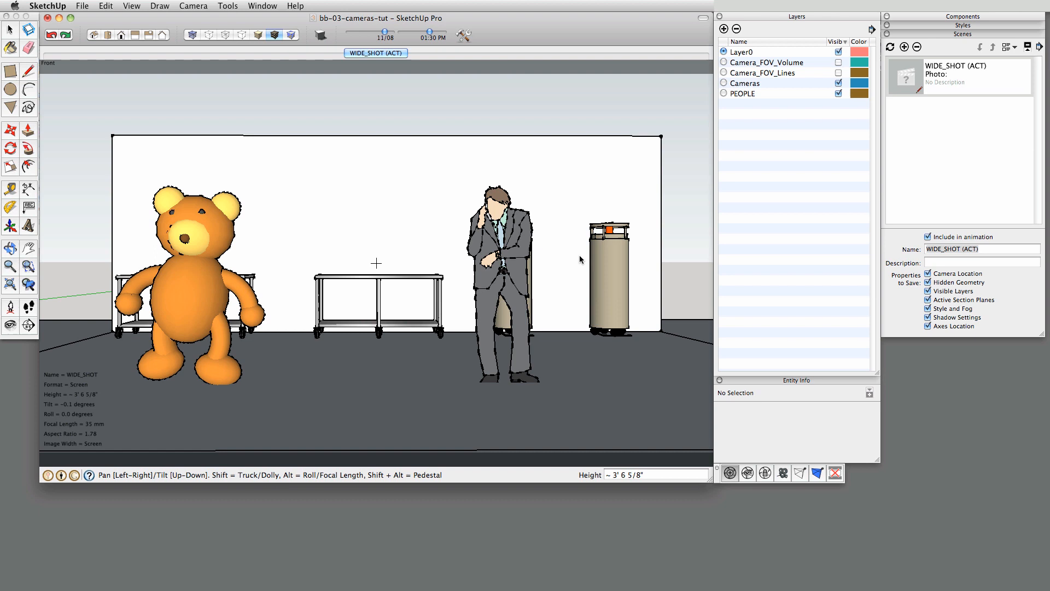
mouse_move(369, 362)
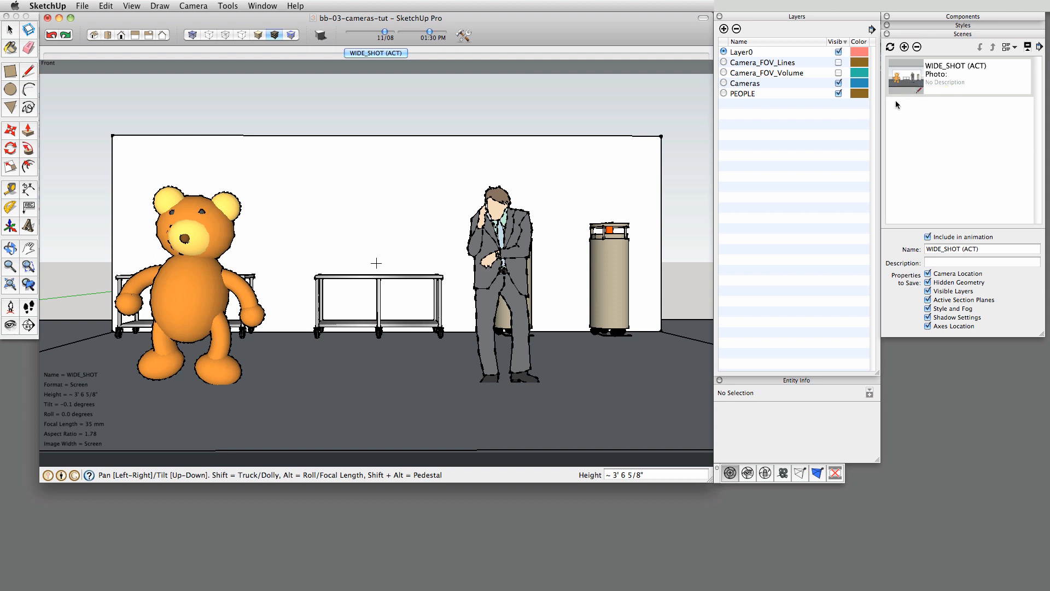
mouse_move(299, 231)
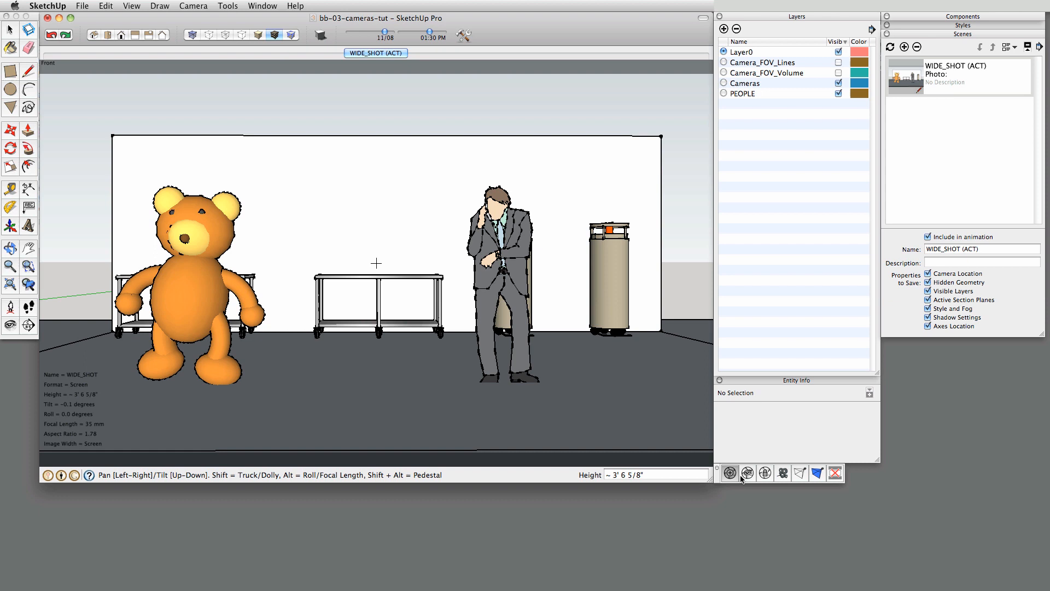
- Choose Done from the viewport context menu to leave the WIDE_SHOT camera view
right_click(376, 262)
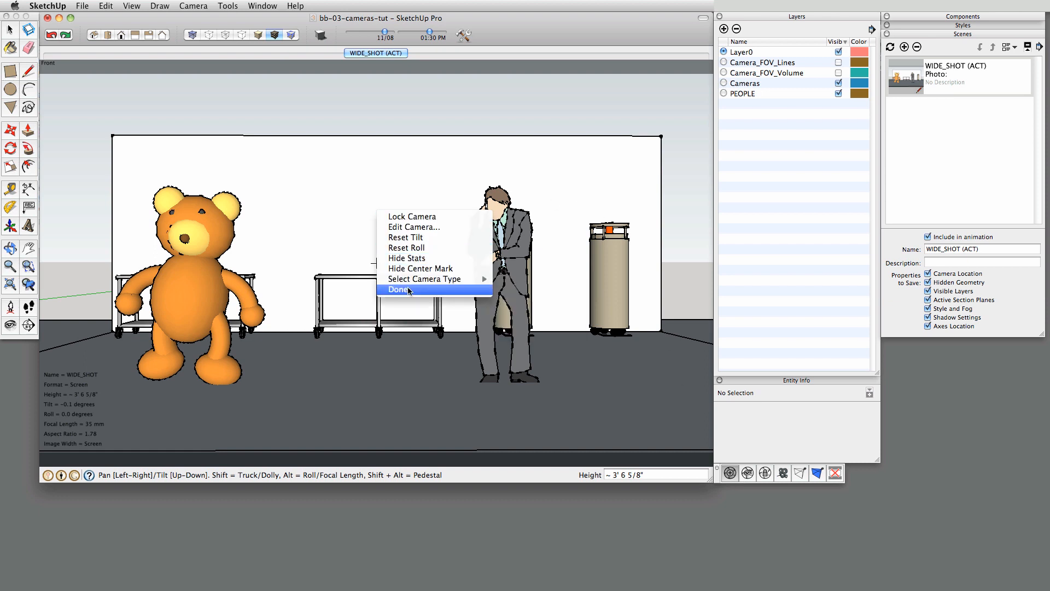
click(400, 290)
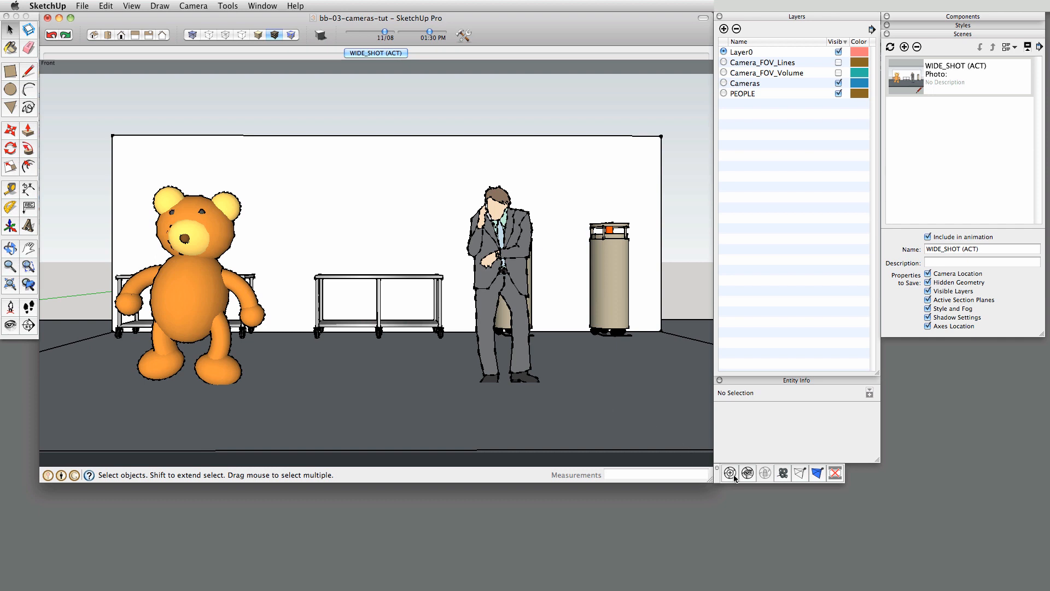
- Create the BEAR_MS camera with a 60 mm focal length and update its scene
click(731, 472)
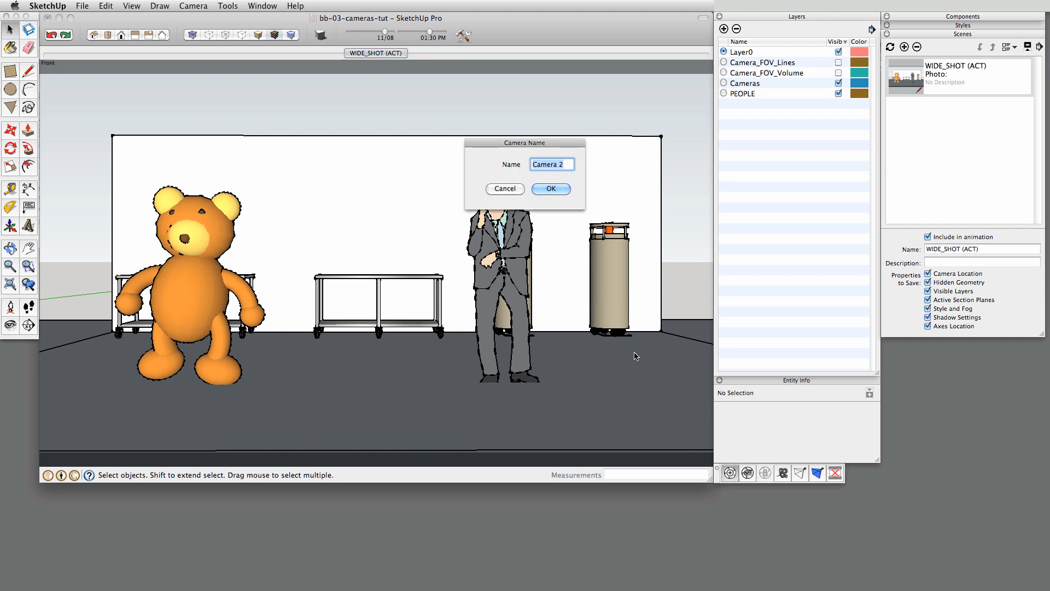
text(BEAR_MS)
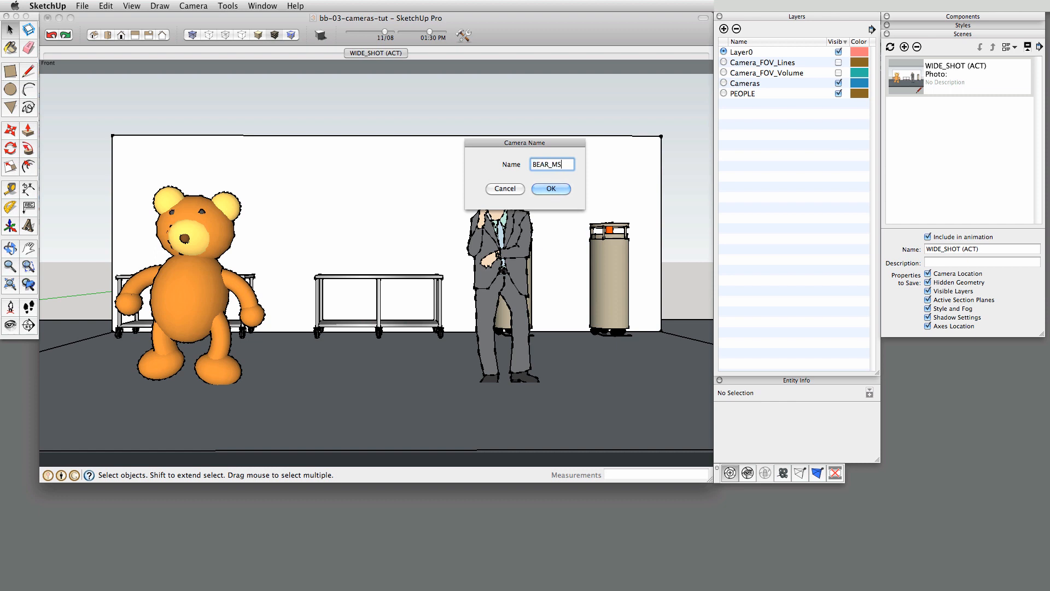
click(549, 188)
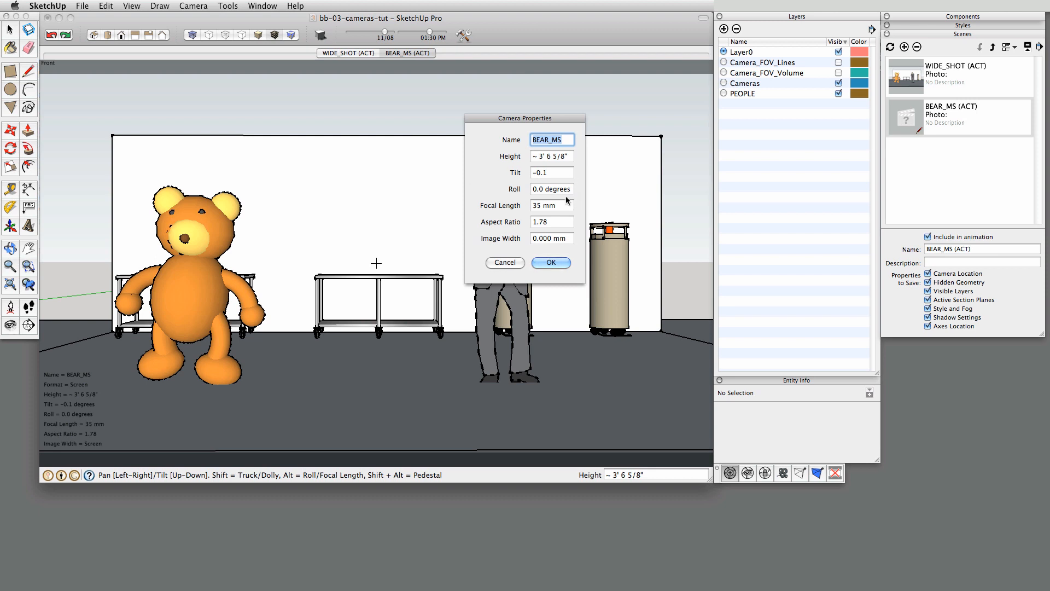
click(552, 205)
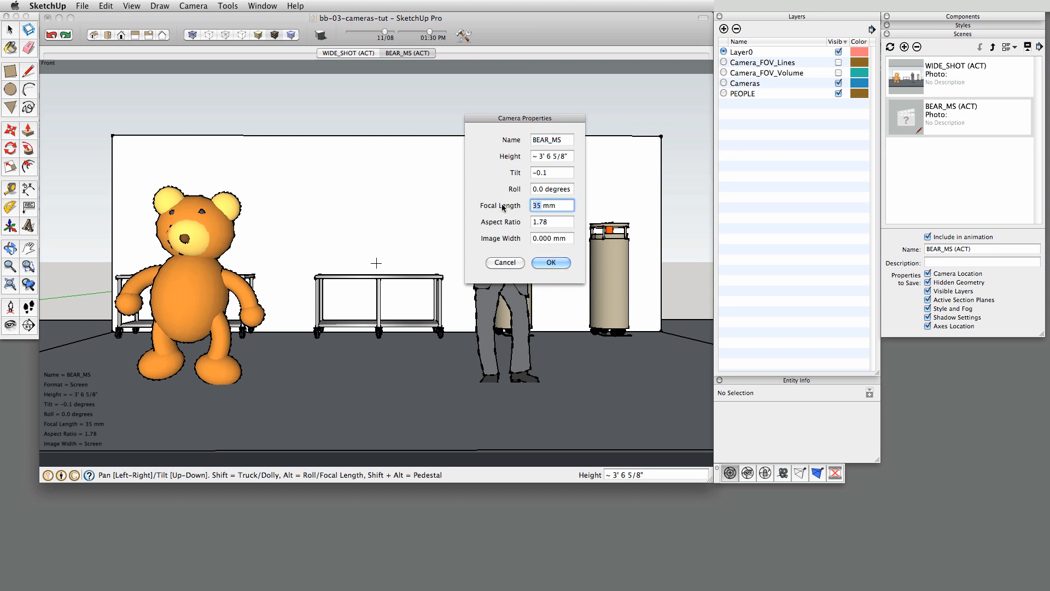
text(60 mm)
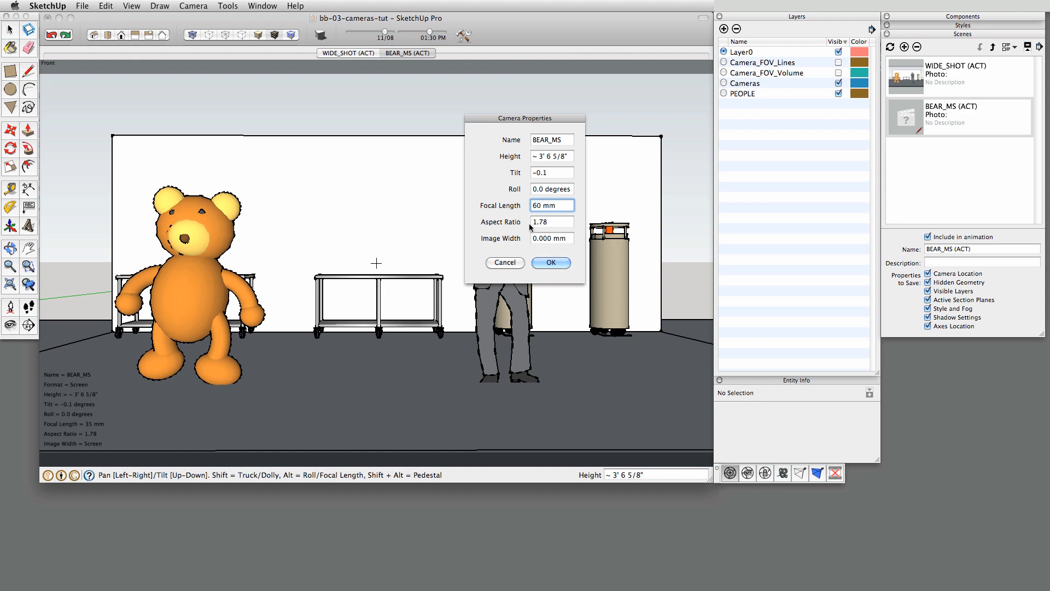
click(550, 262)
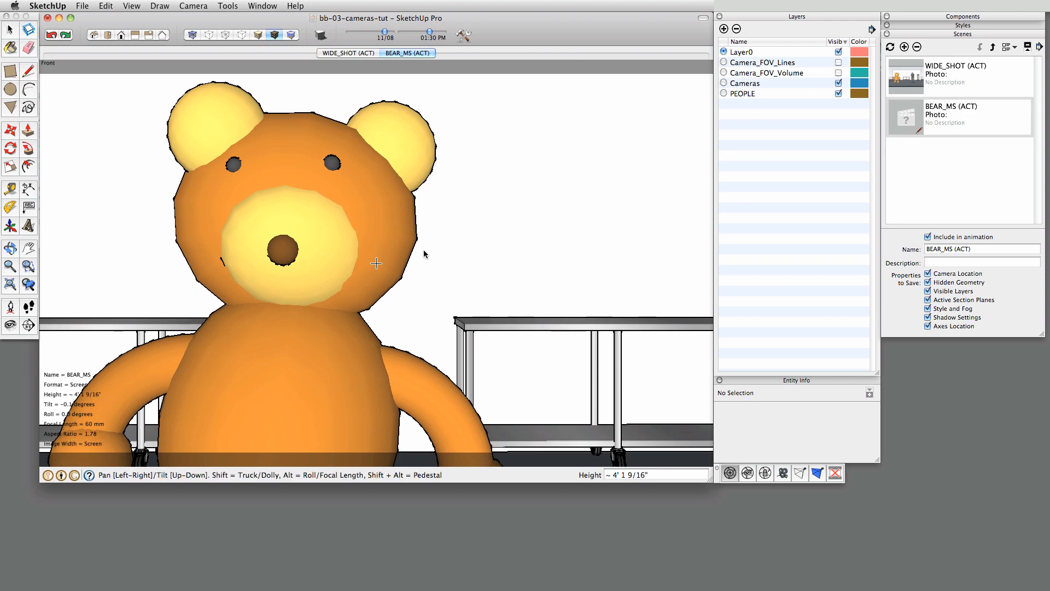
right_click(904, 118)
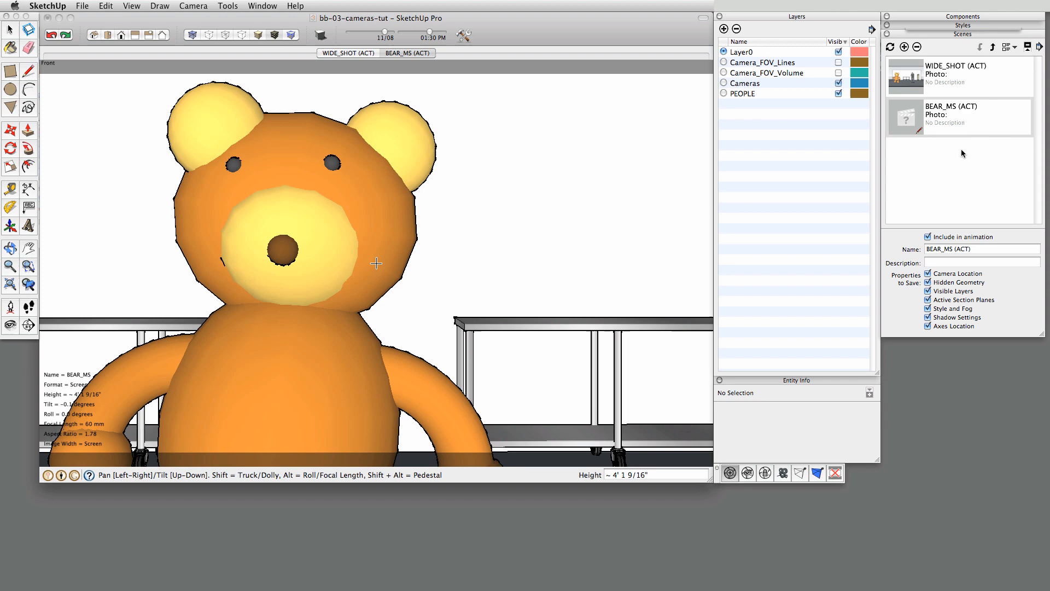
click(406, 53)
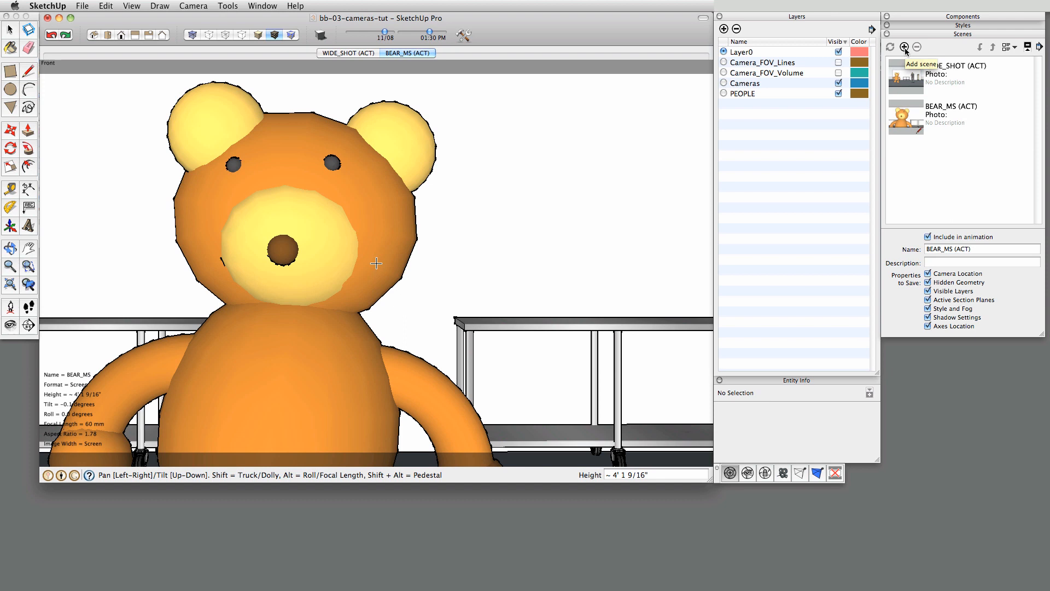
- Add a new scene named Overview, then exit the bear camera with Done
click(904, 47)
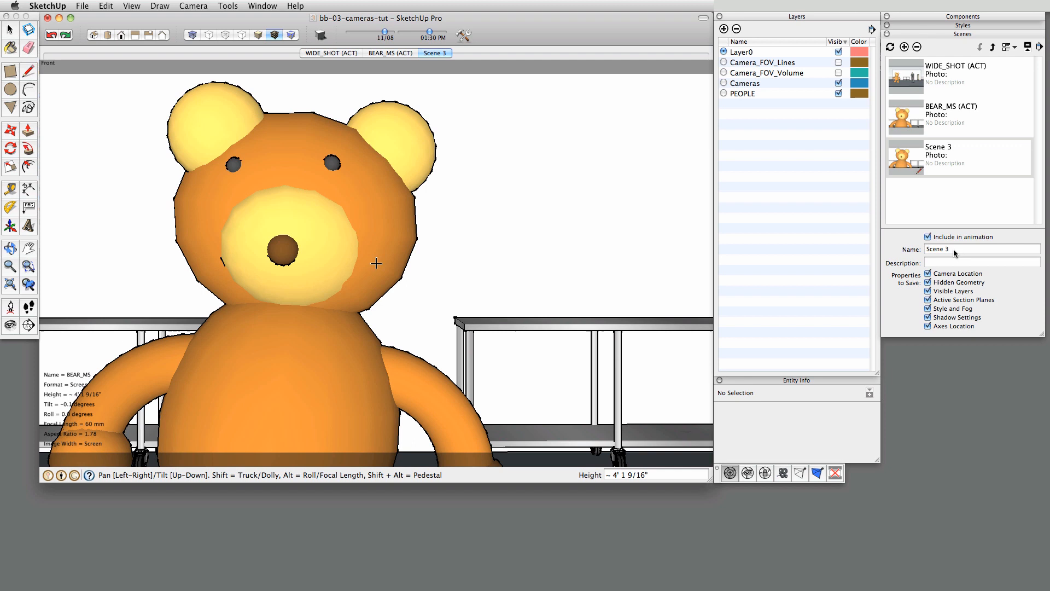
click(957, 248)
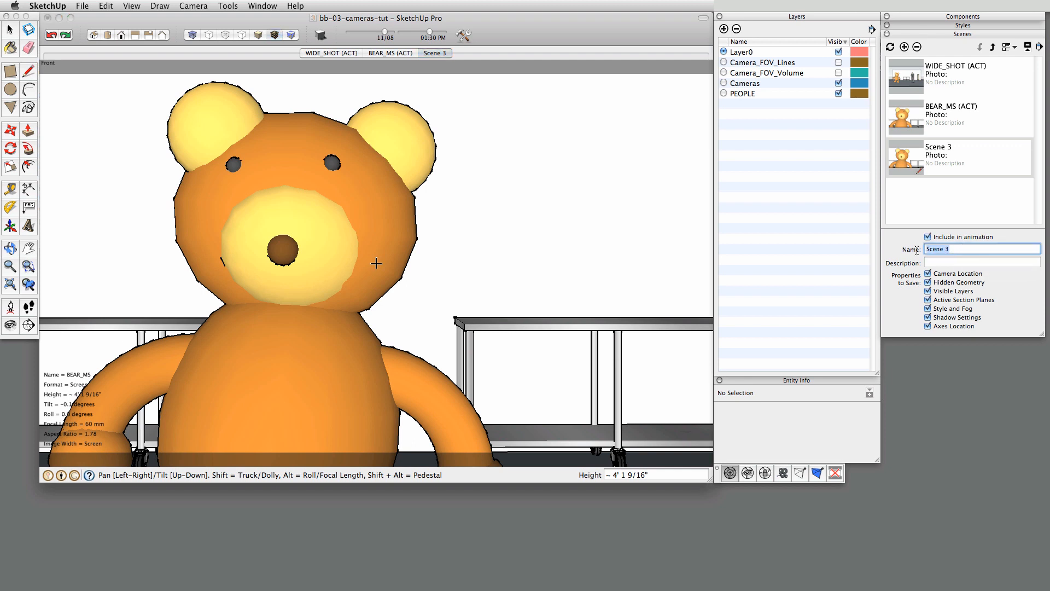
text(Overview)
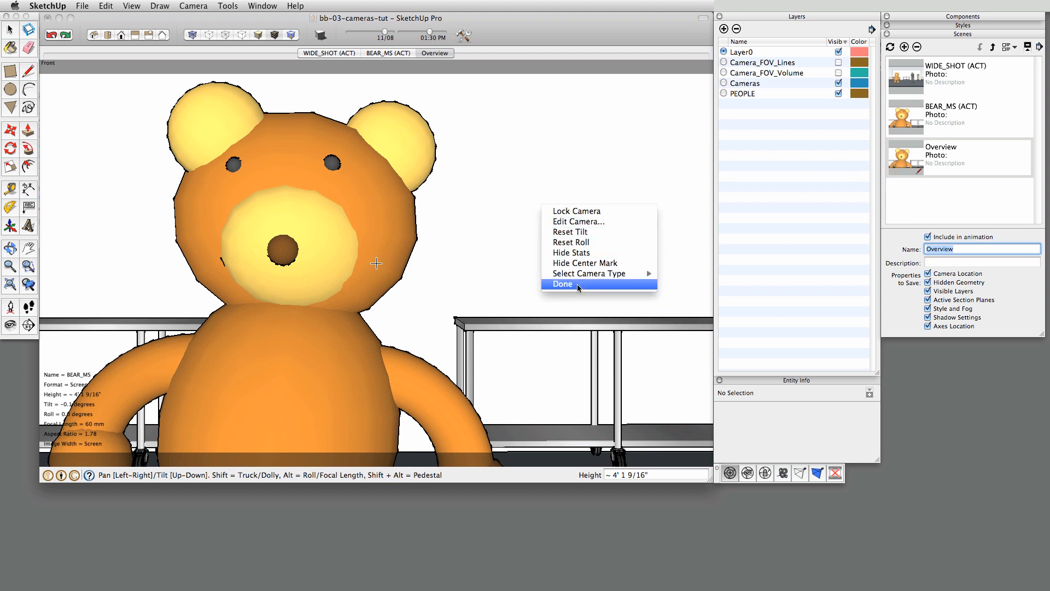
click(563, 284)
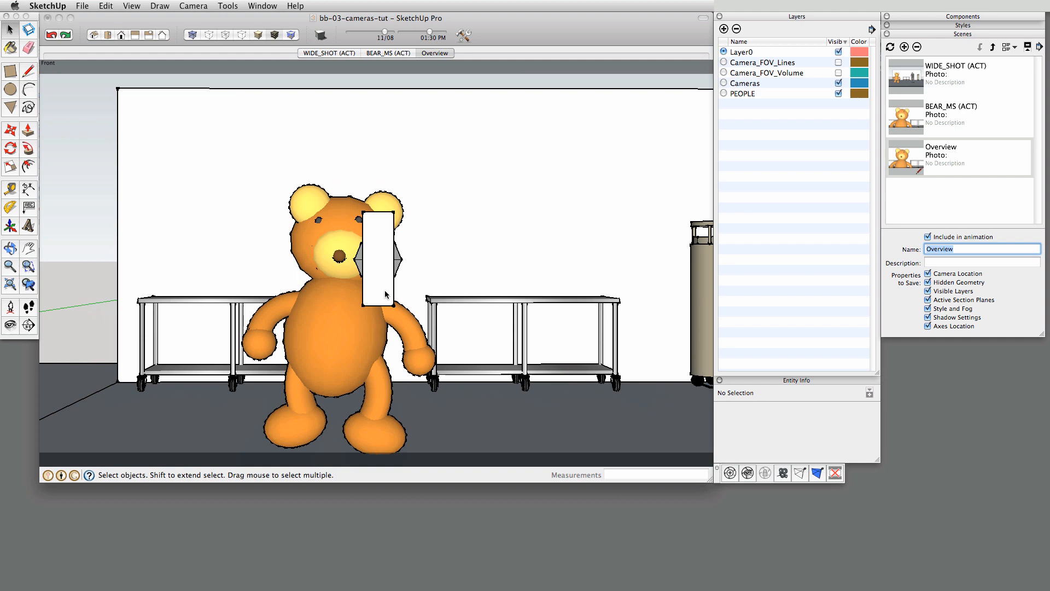
- Zoom out over the whole set, select the BEAR_MS camera marker and orbit around
drag(385, 295, 502, 302)
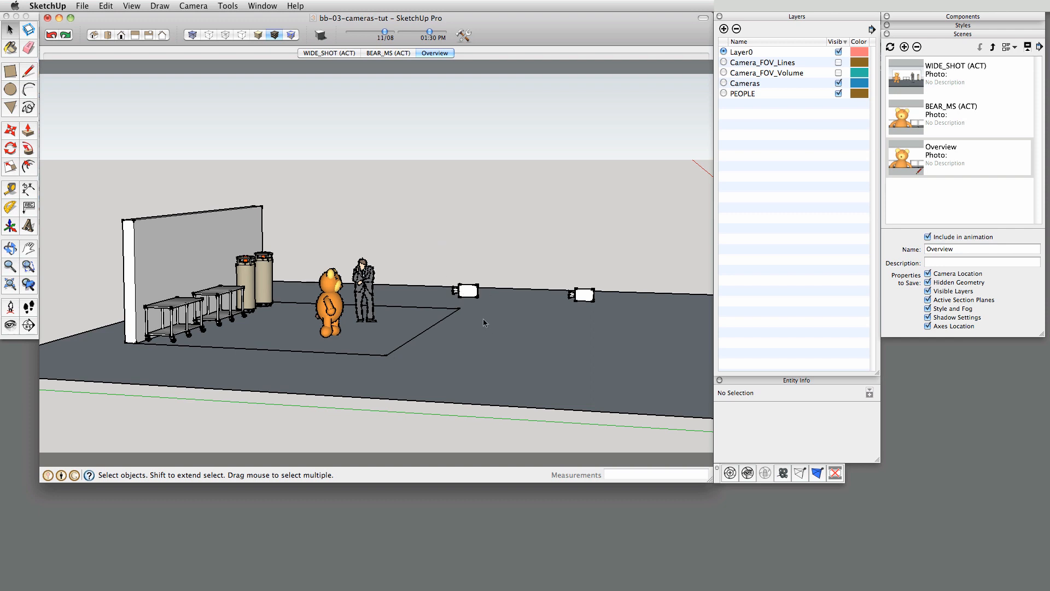
click(466, 290)
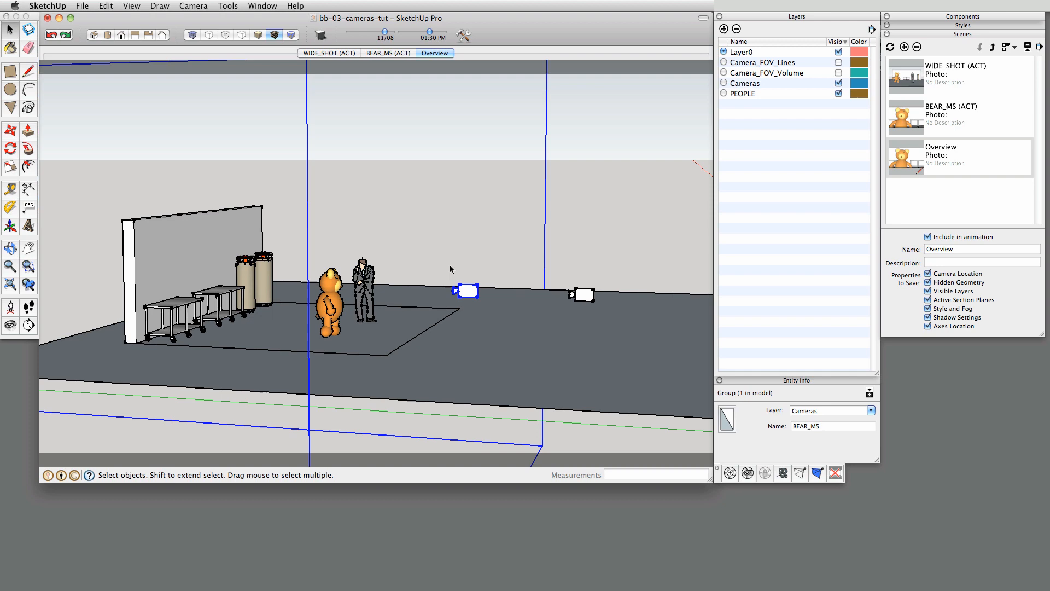
mouse_move(476, 280)
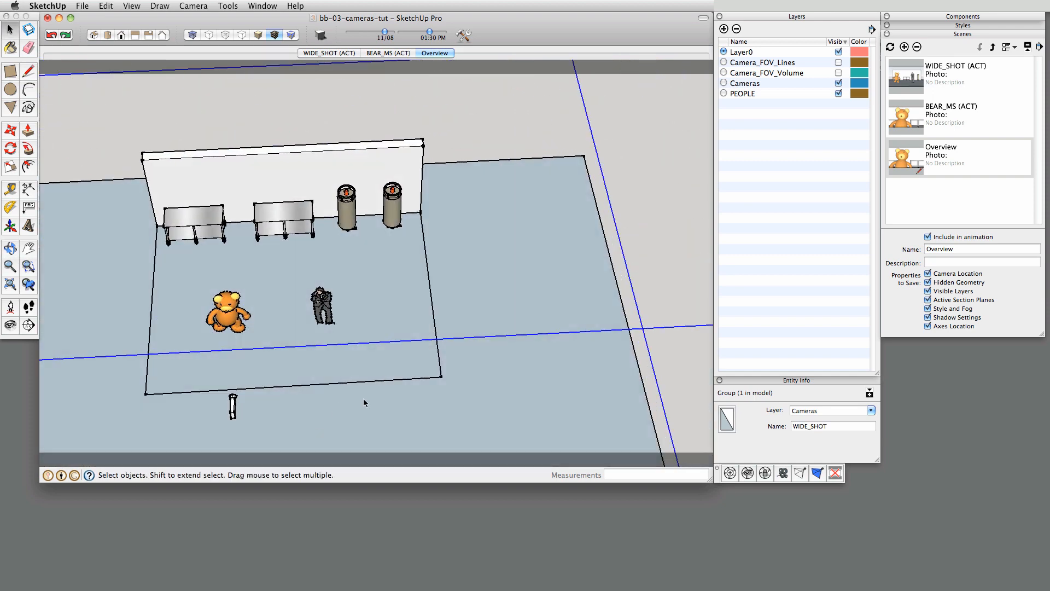
drag(365, 402, 374, 316)
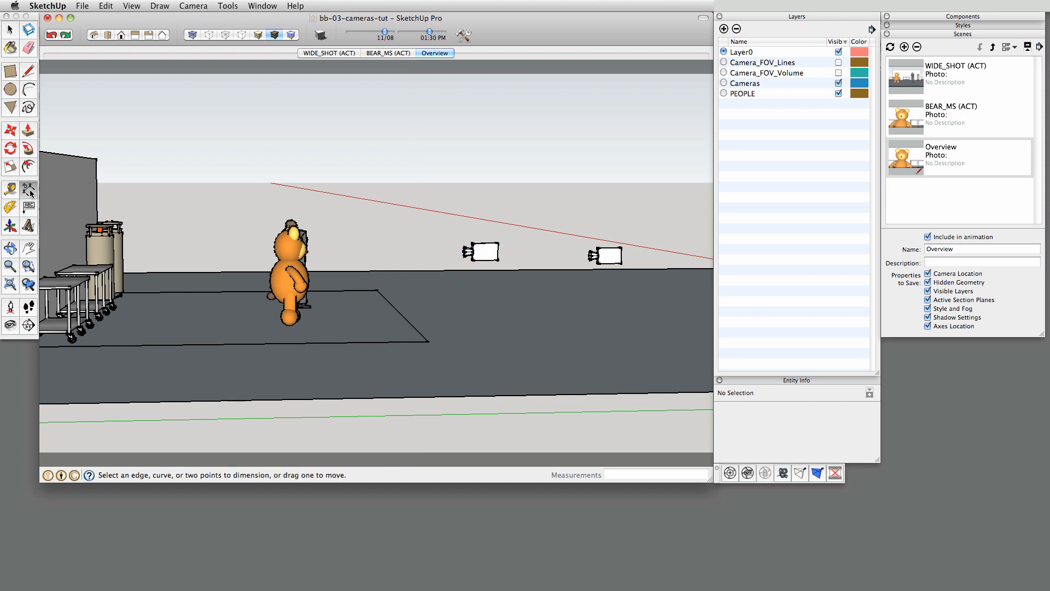
mouse_move(407, 258)
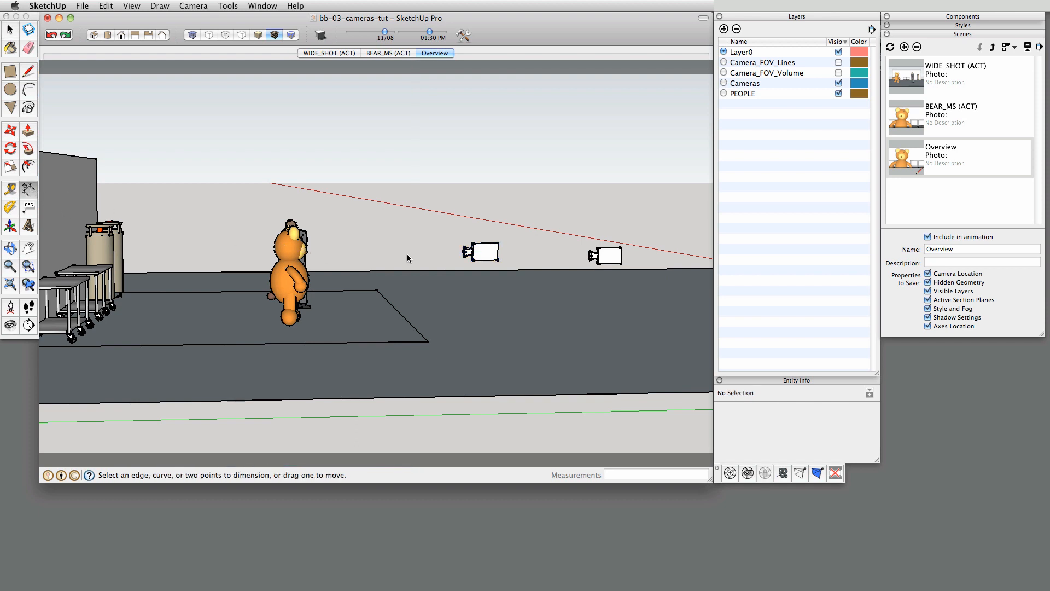
- Dimension the man to the near (10' 3 13/16") and far (19' 7 1/8") cameras
click(472, 260)
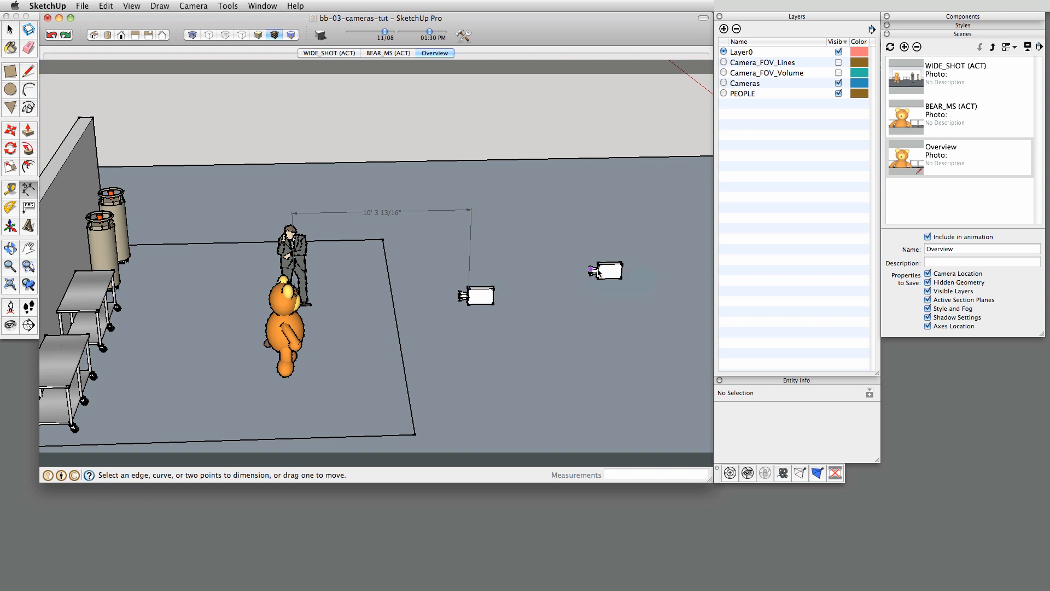
click(593, 271)
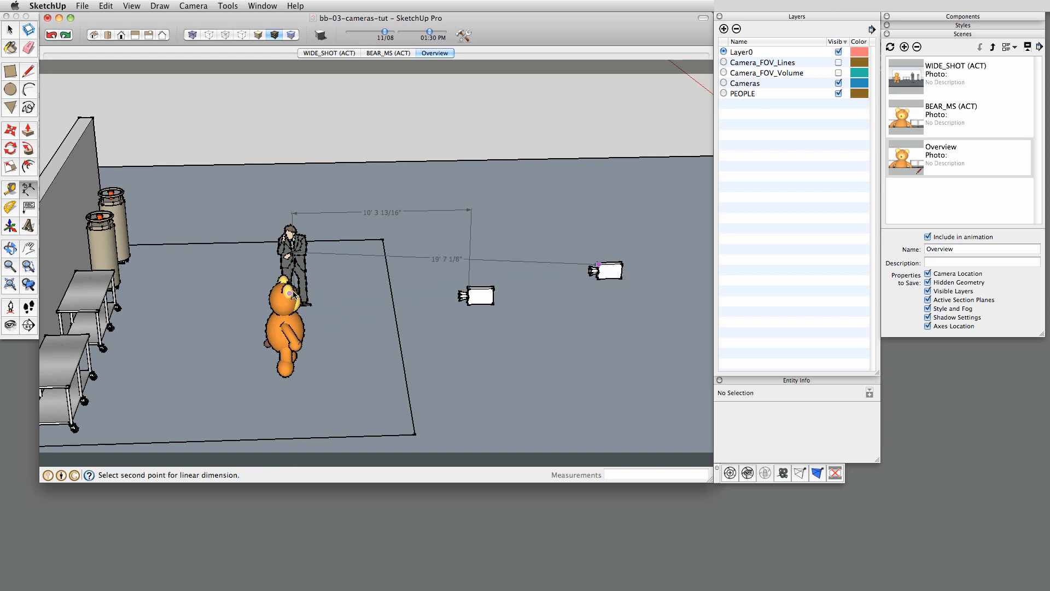
click(594, 266)
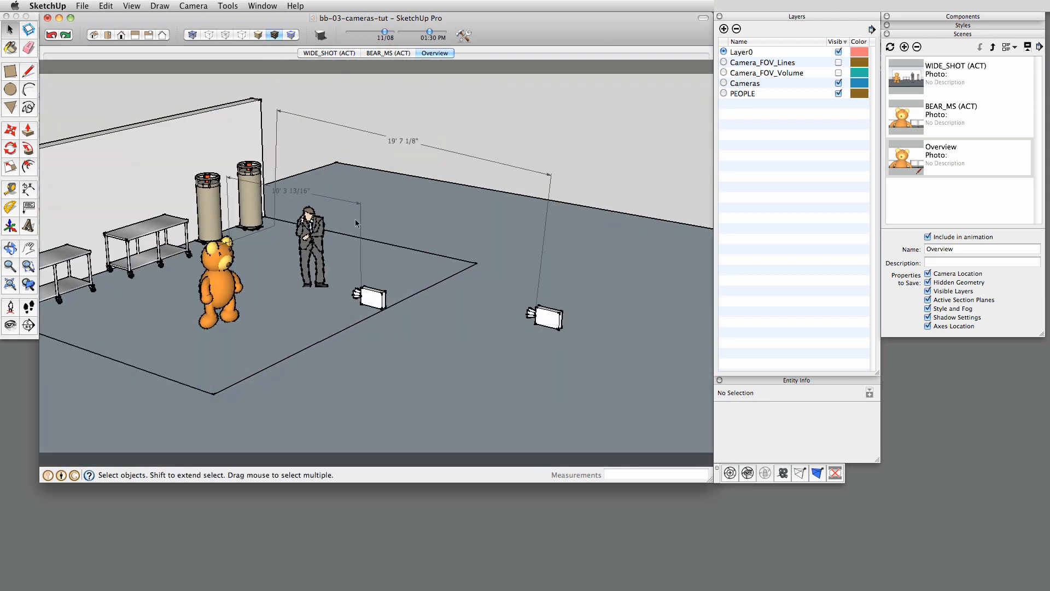
drag(355, 221, 154, 308)
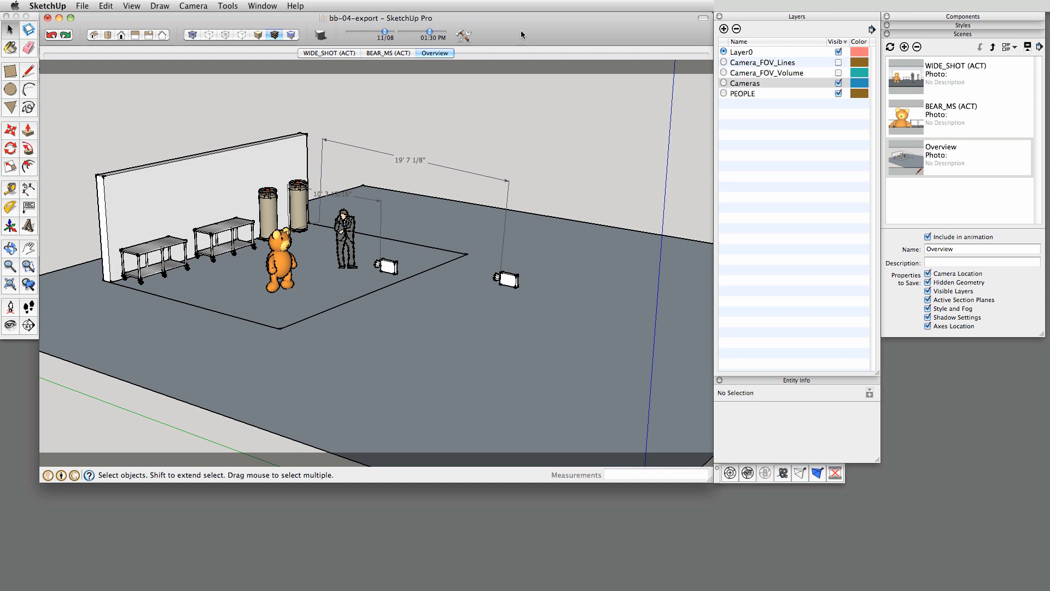
mouse_move(360, 146)
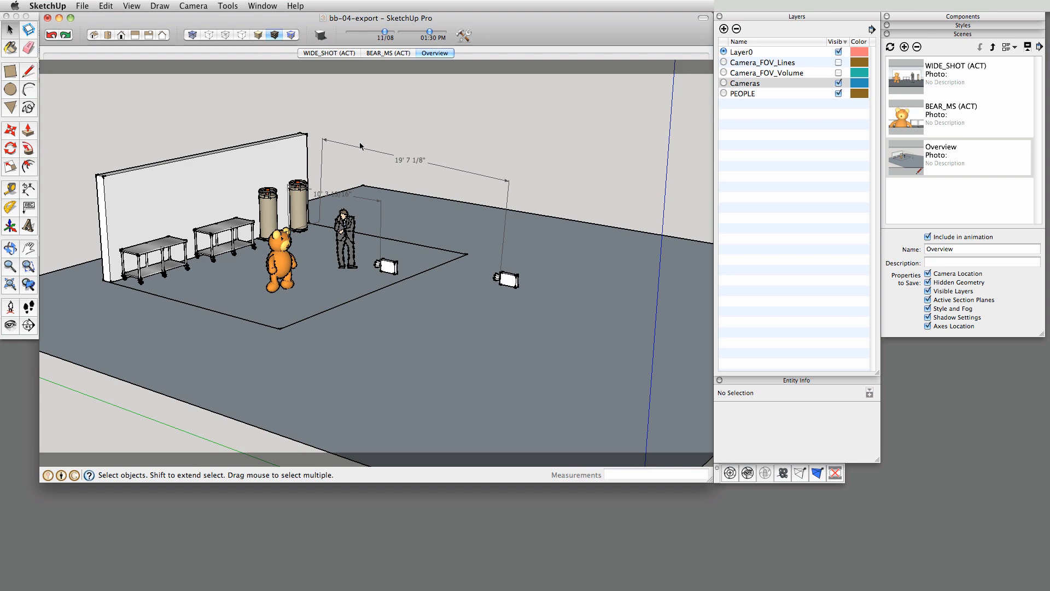
mouse_move(230, 11)
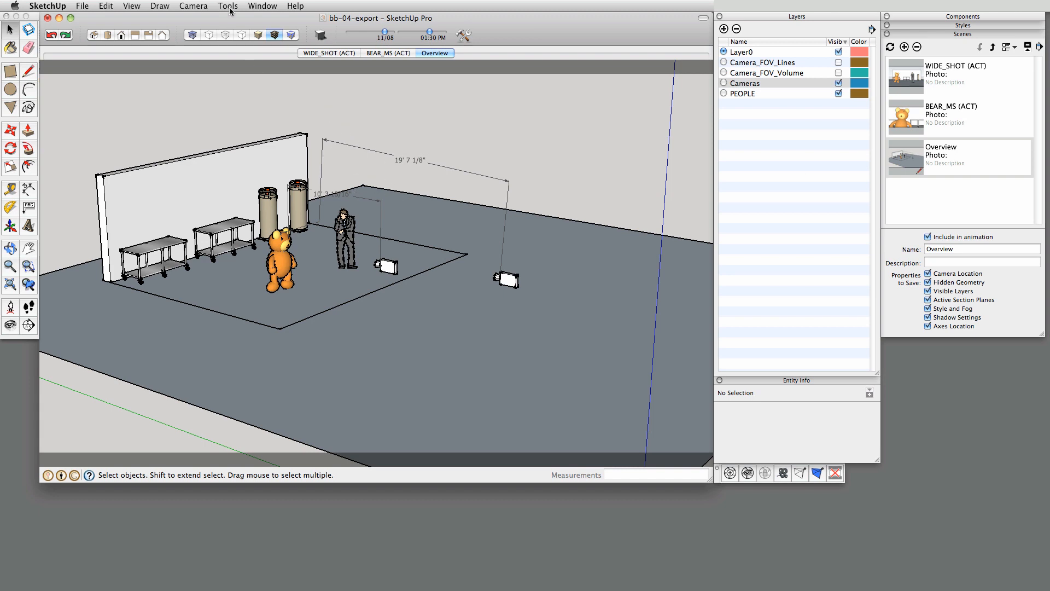
- Switch to the Top standard view for a plan of the set
click(193, 5)
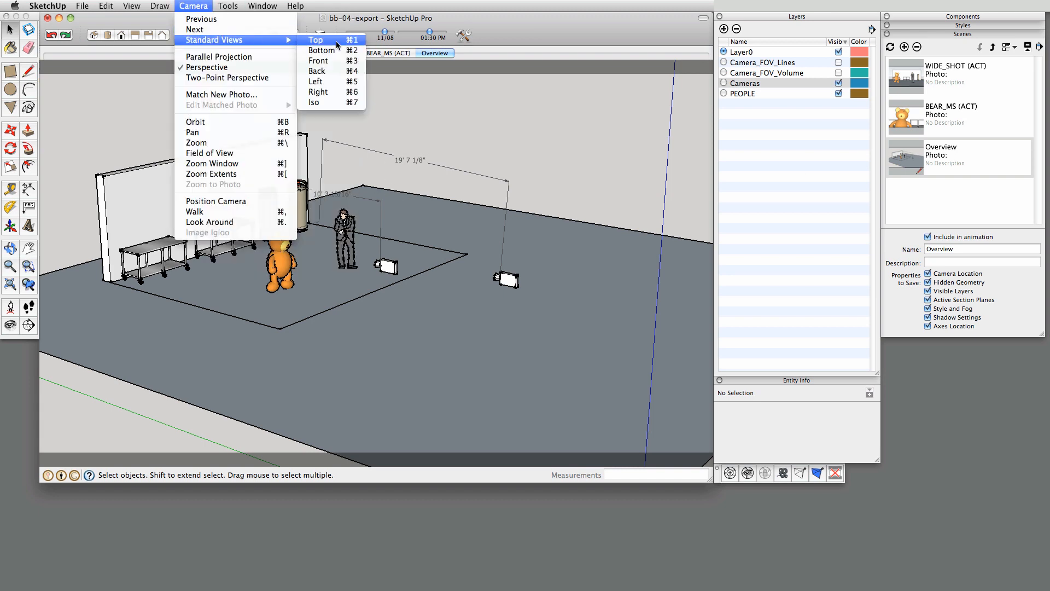
click(315, 40)
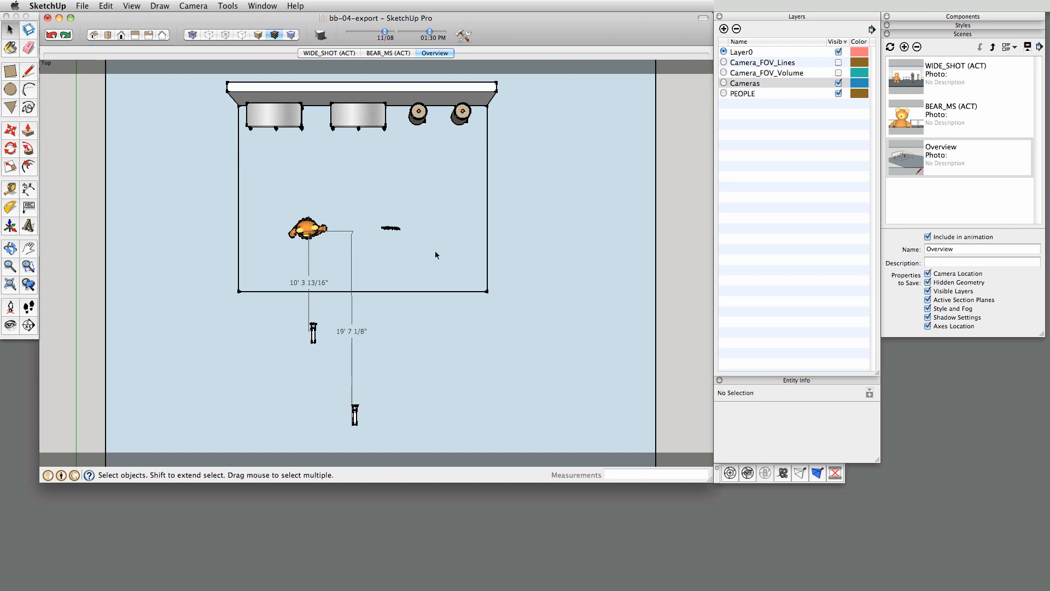
mouse_move(568, 35)
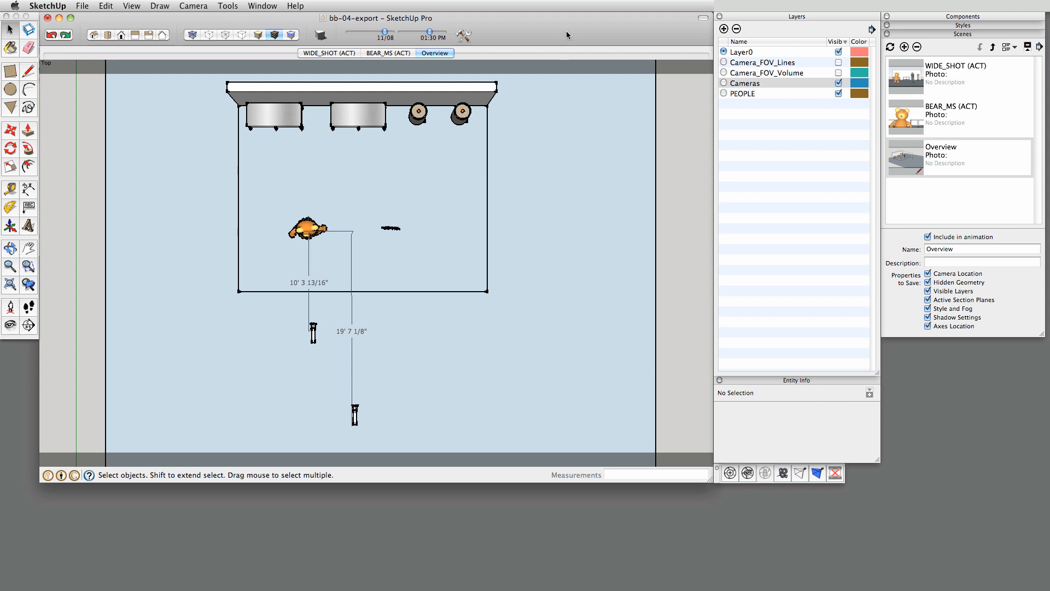
mouse_move(746, 358)
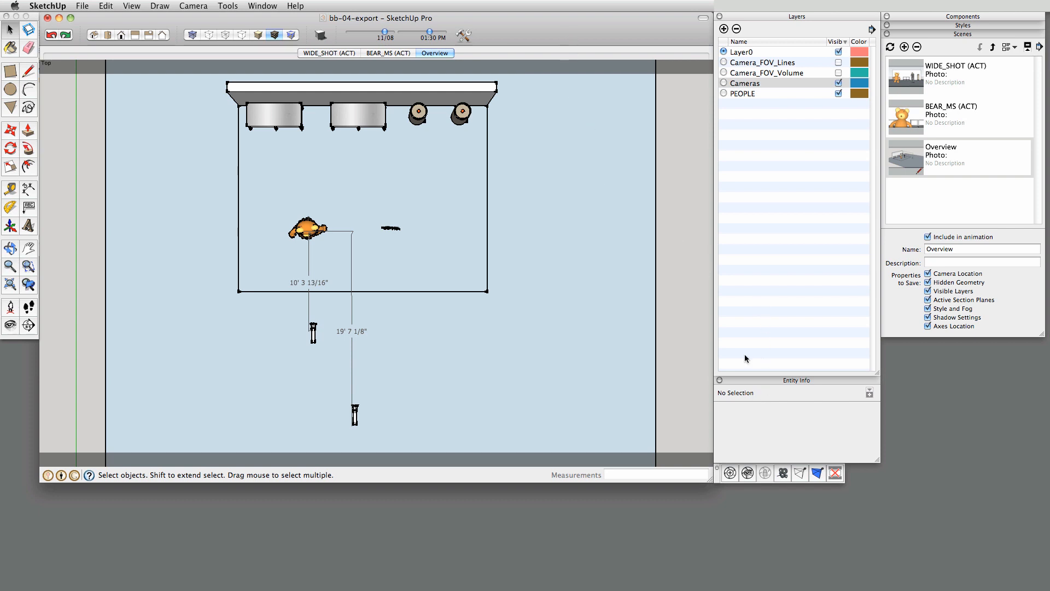
mouse_move(623, 29)
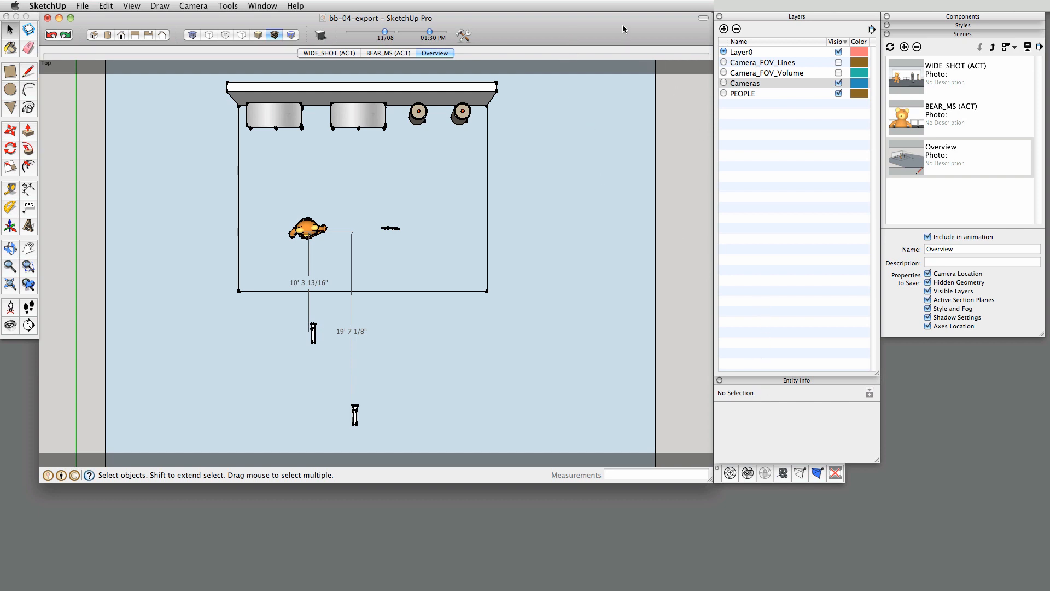
click(82, 6)
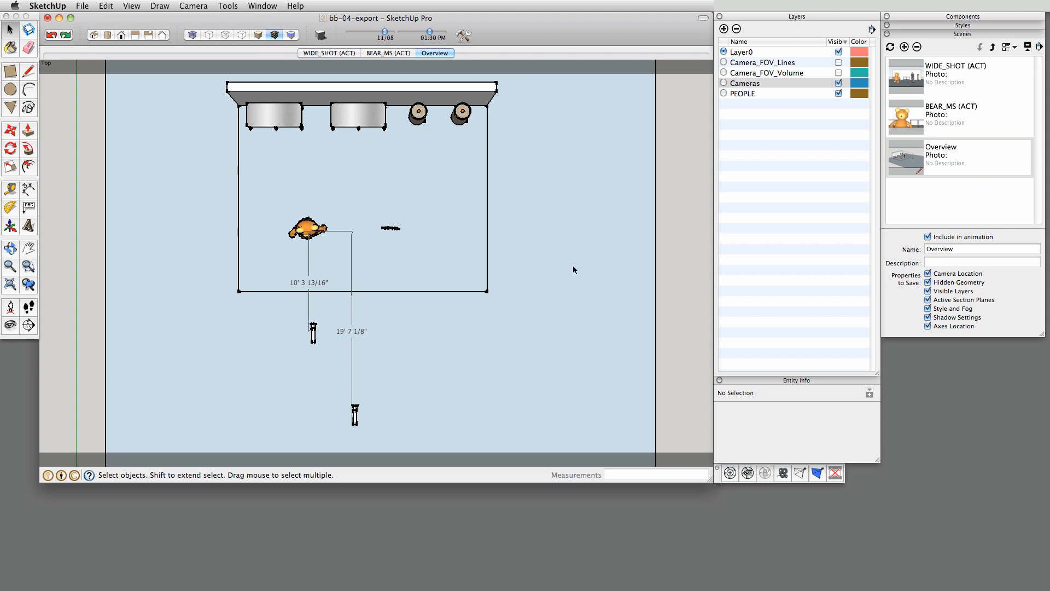
mouse_move(531, 243)
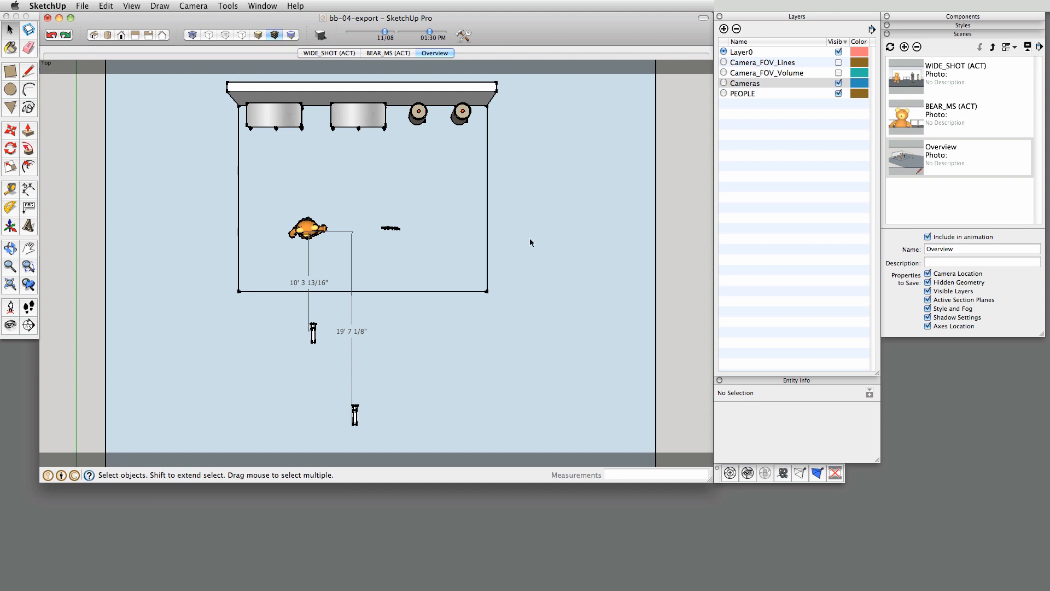
mouse_move(678, 90)
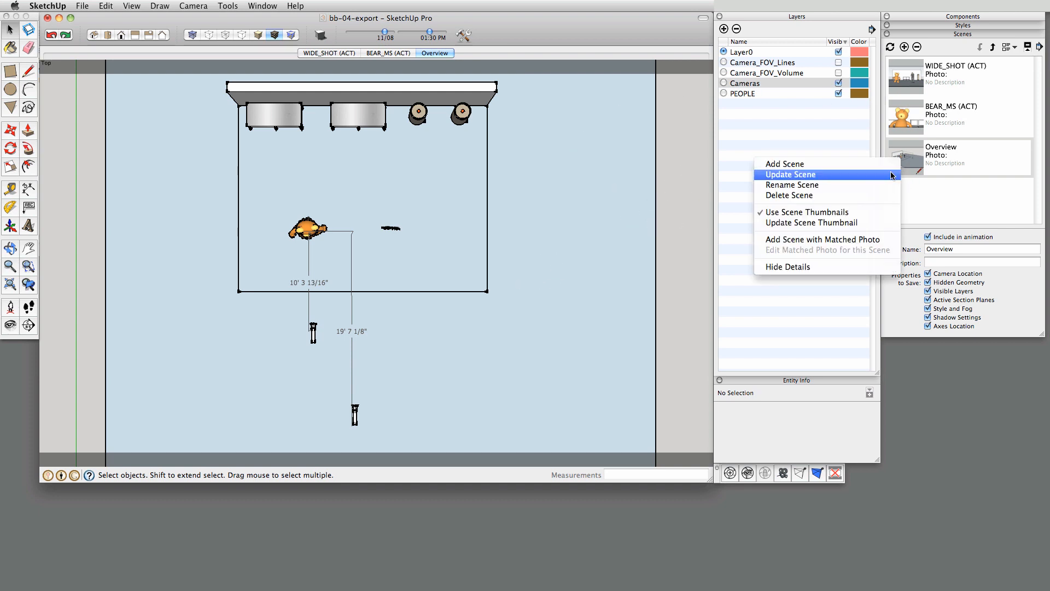
- Update the Overview scene with the top view, then view the BEAR_MS and WIDE_SHOT scenes
click(791, 174)
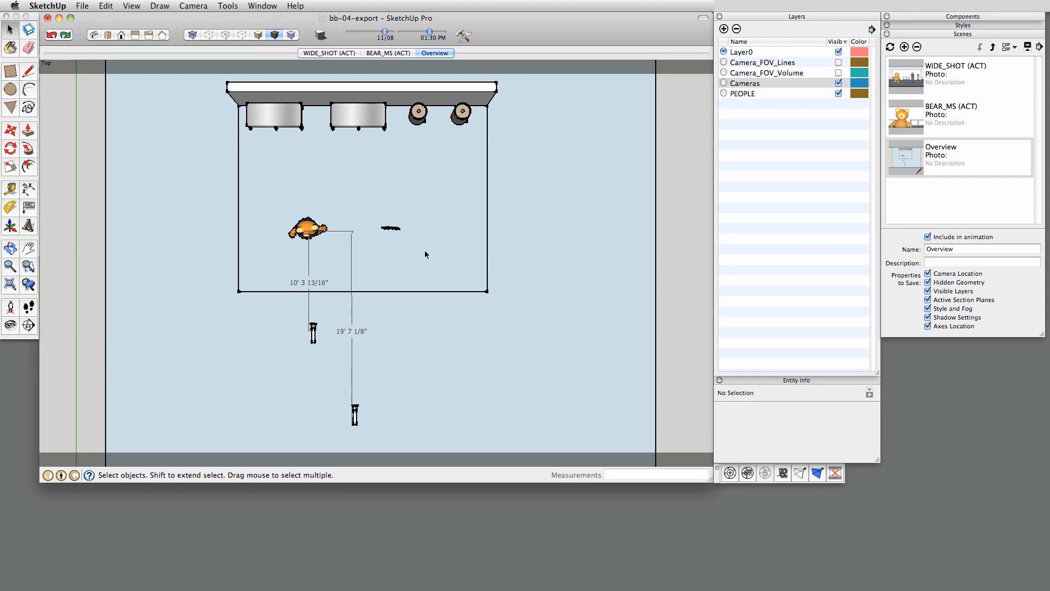
click(388, 53)
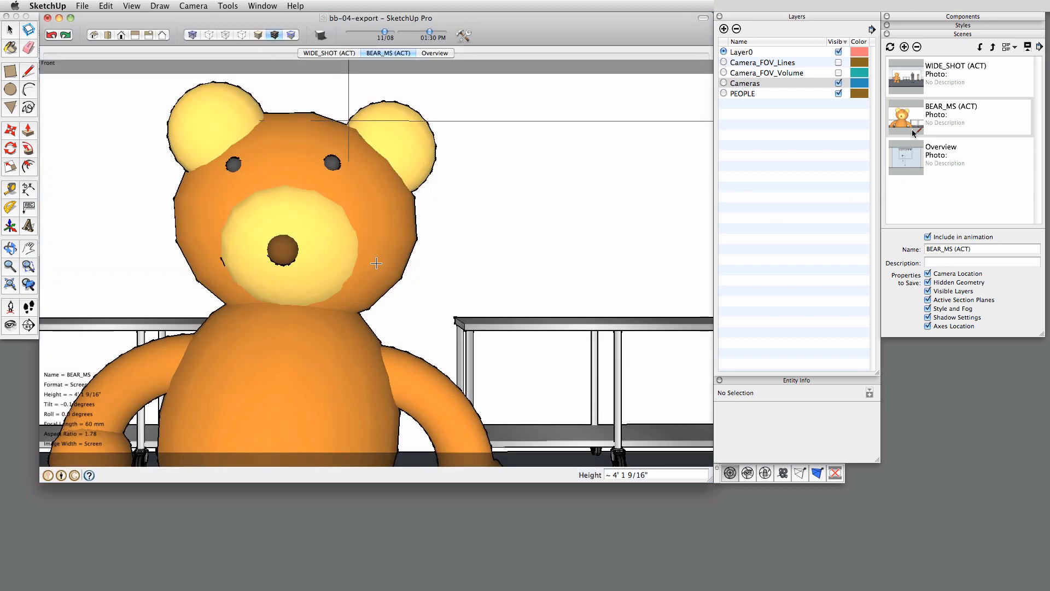
click(328, 53)
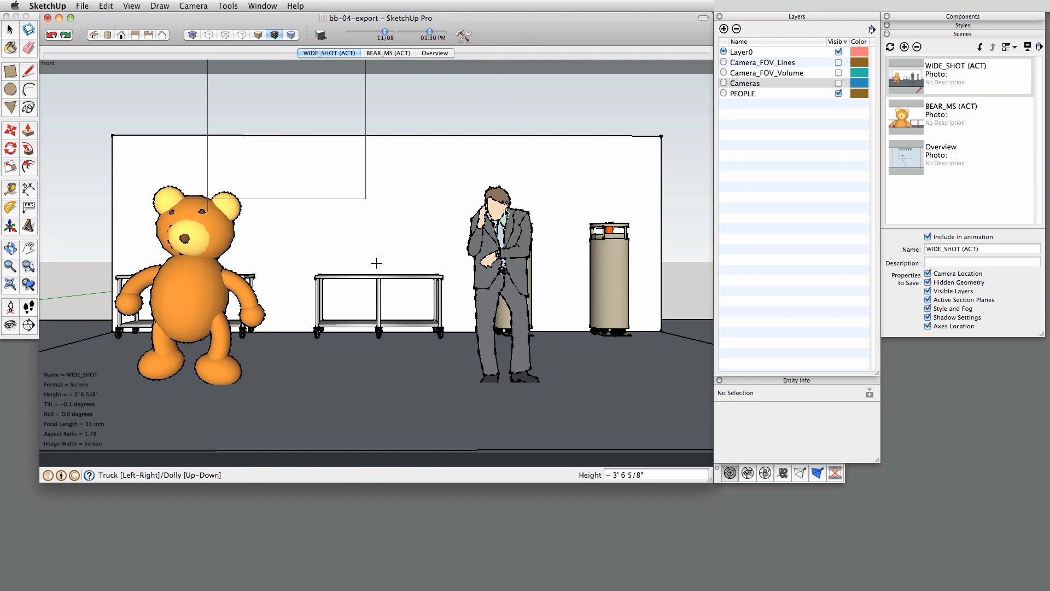
mouse_move(491, 254)
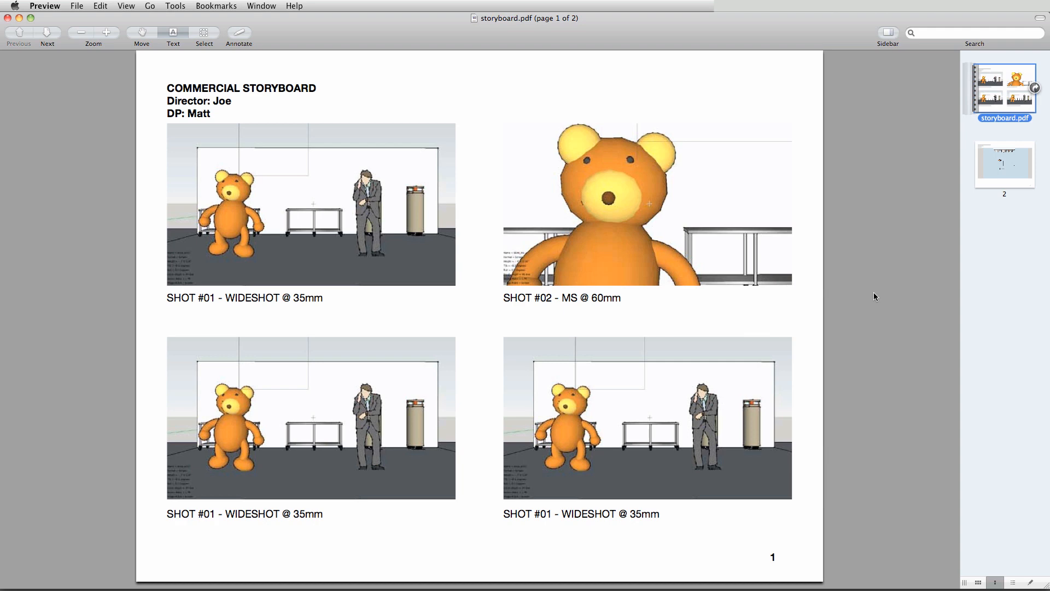
mouse_move(254, 100)
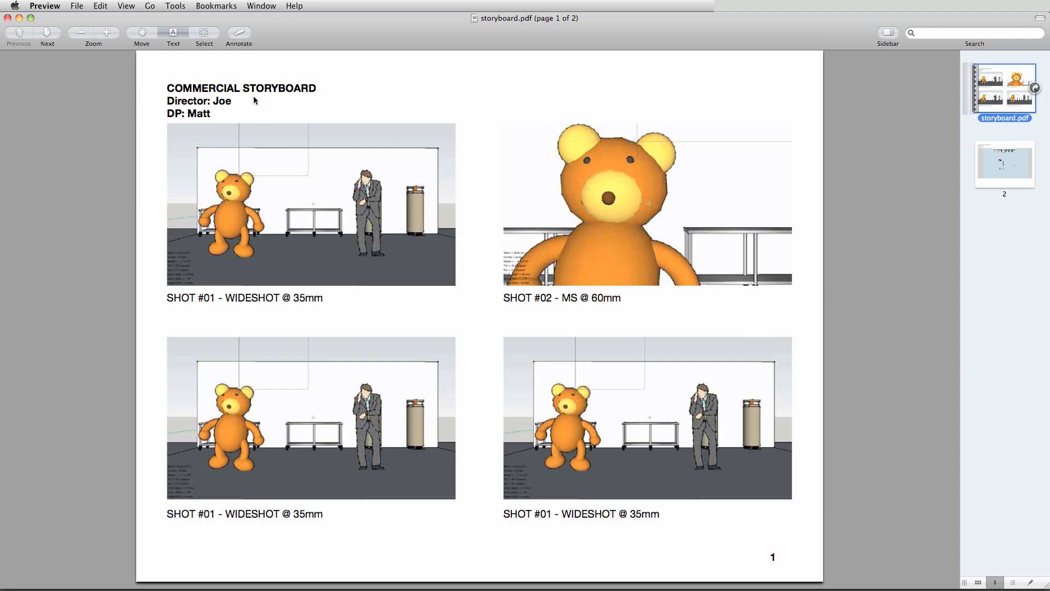
mouse_move(235, 275)
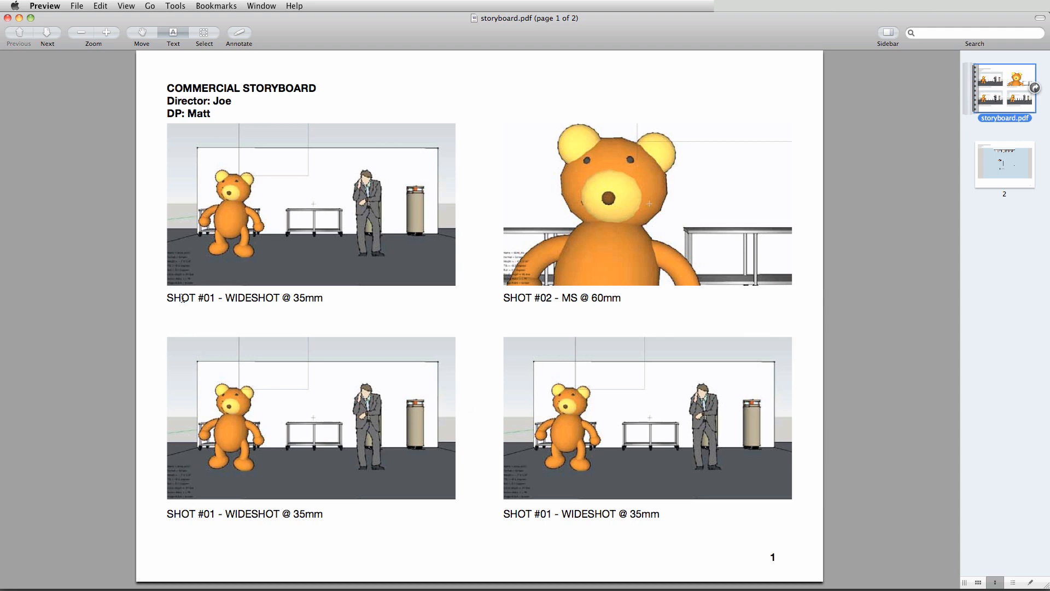
mouse_move(461, 295)
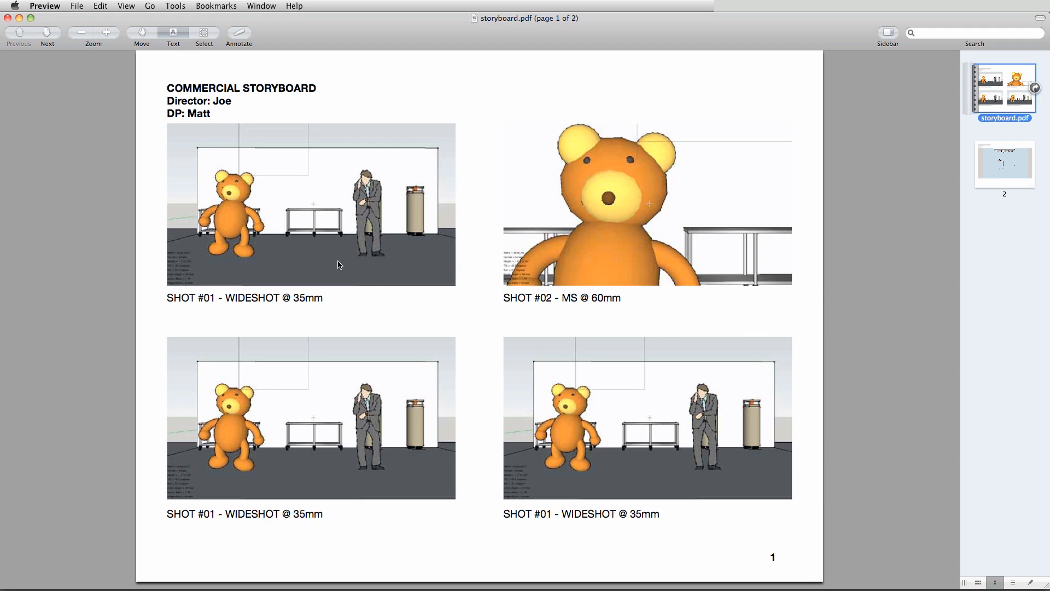
mouse_move(363, 319)
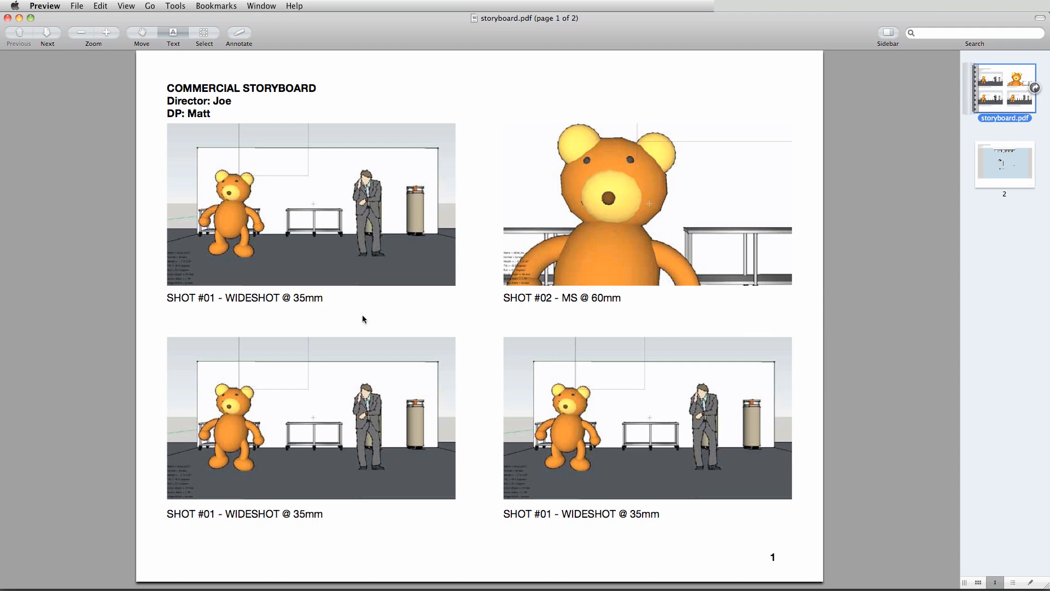
mouse_move(290, 295)
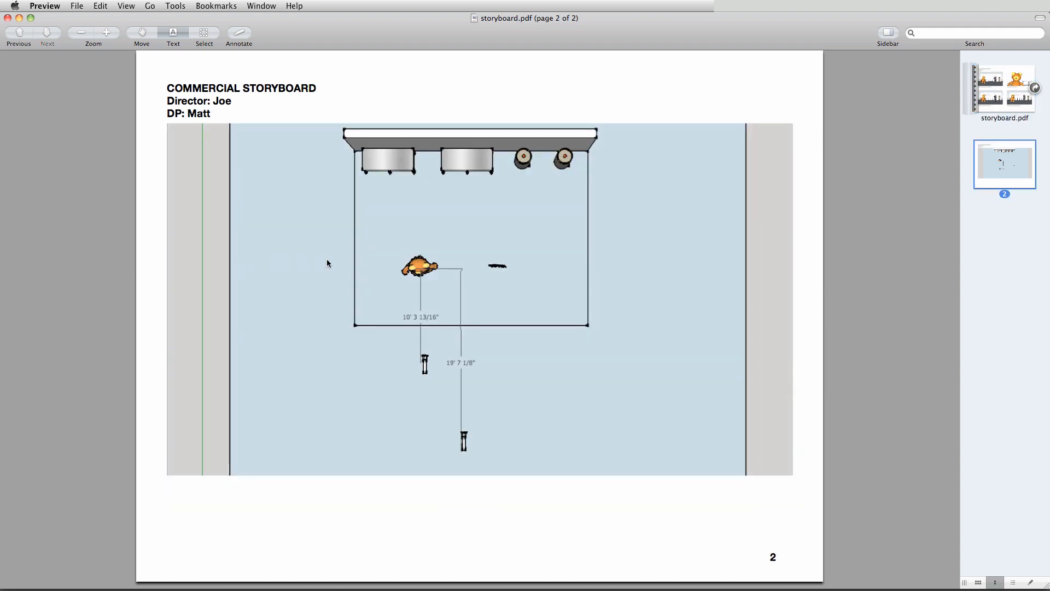
mouse_move(644, 331)
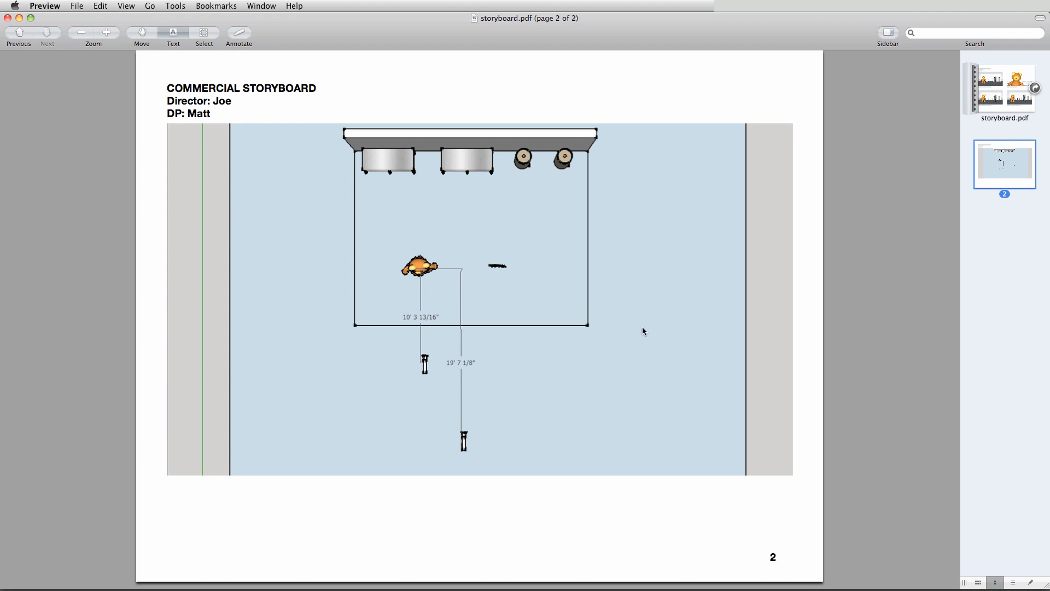
mouse_move(814, 330)
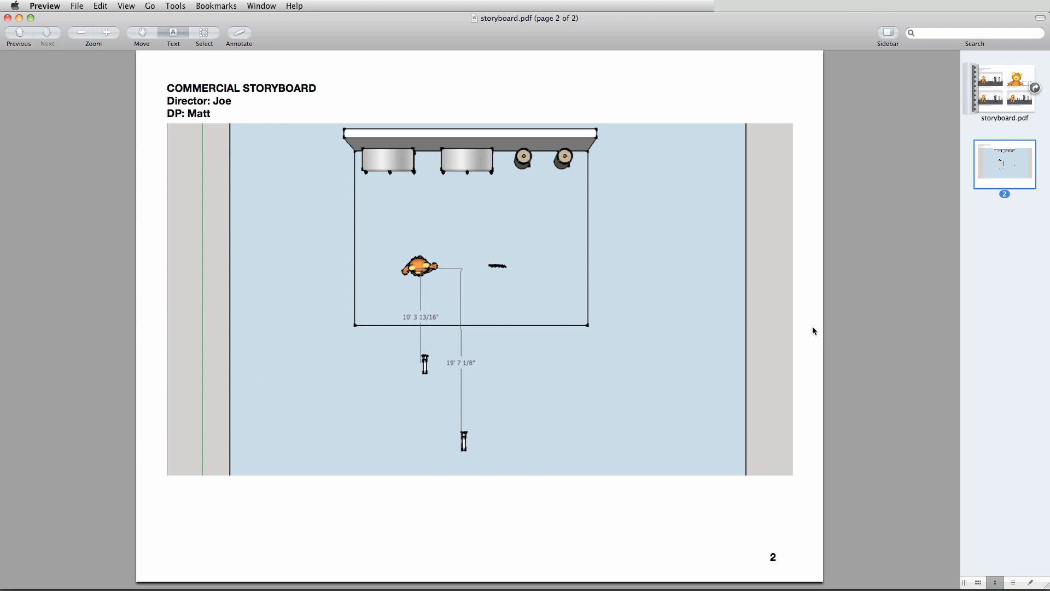
mouse_move(460, 386)
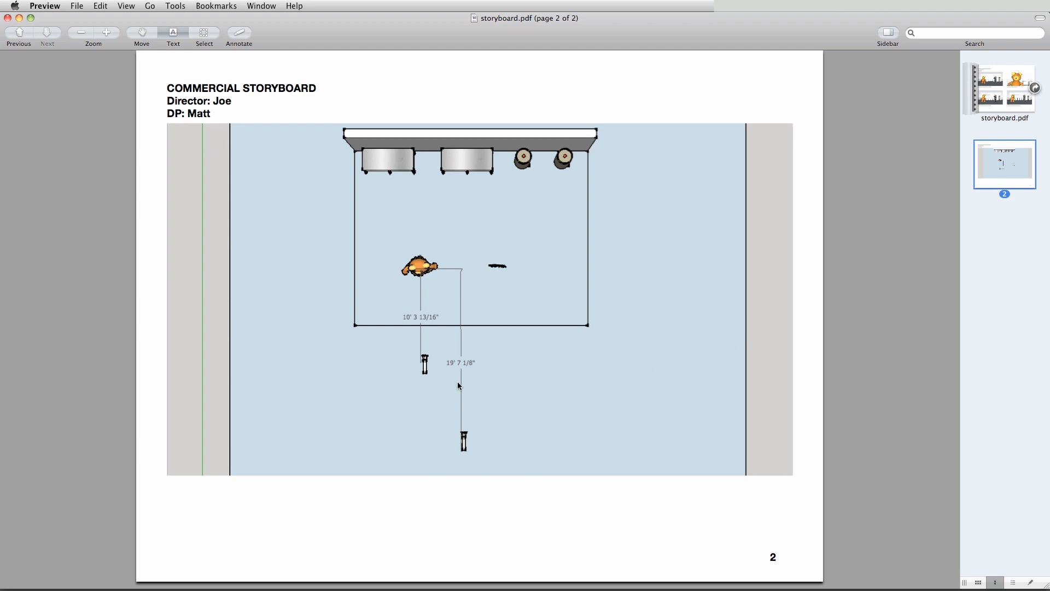
mouse_move(469, 444)
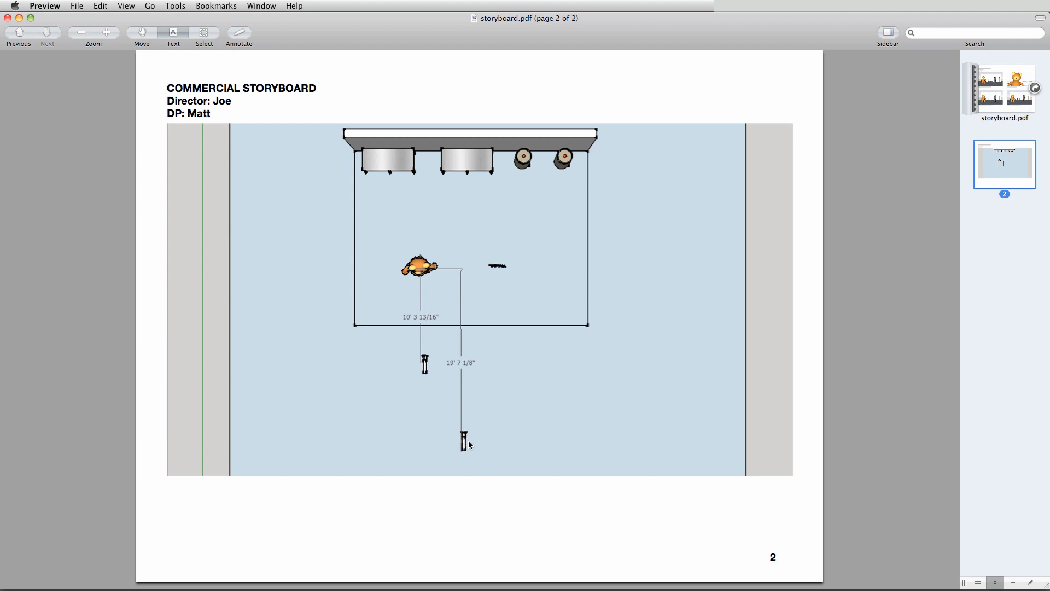
mouse_move(423, 371)
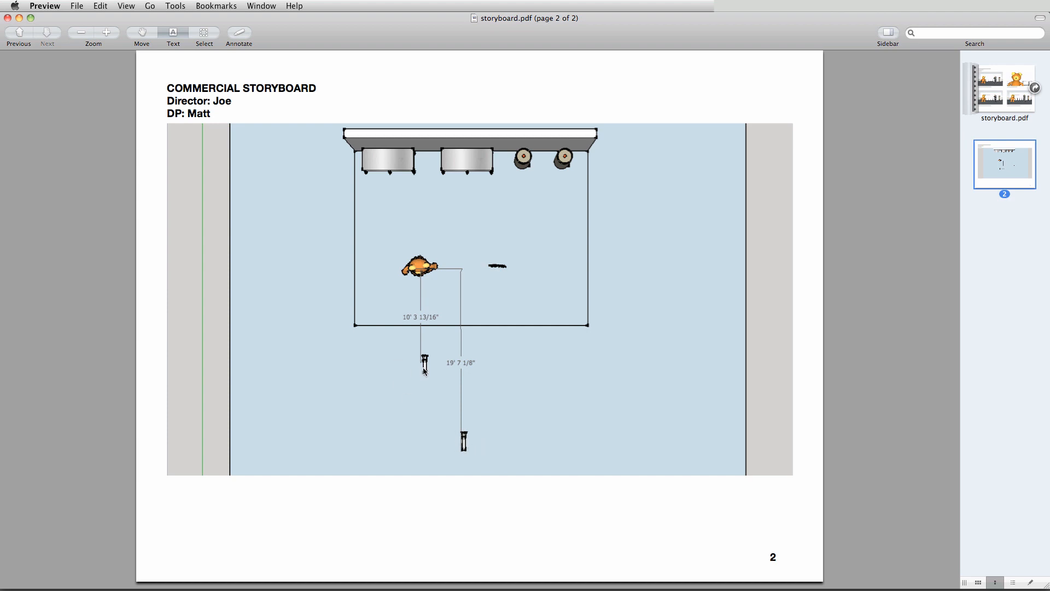
mouse_move(412, 162)
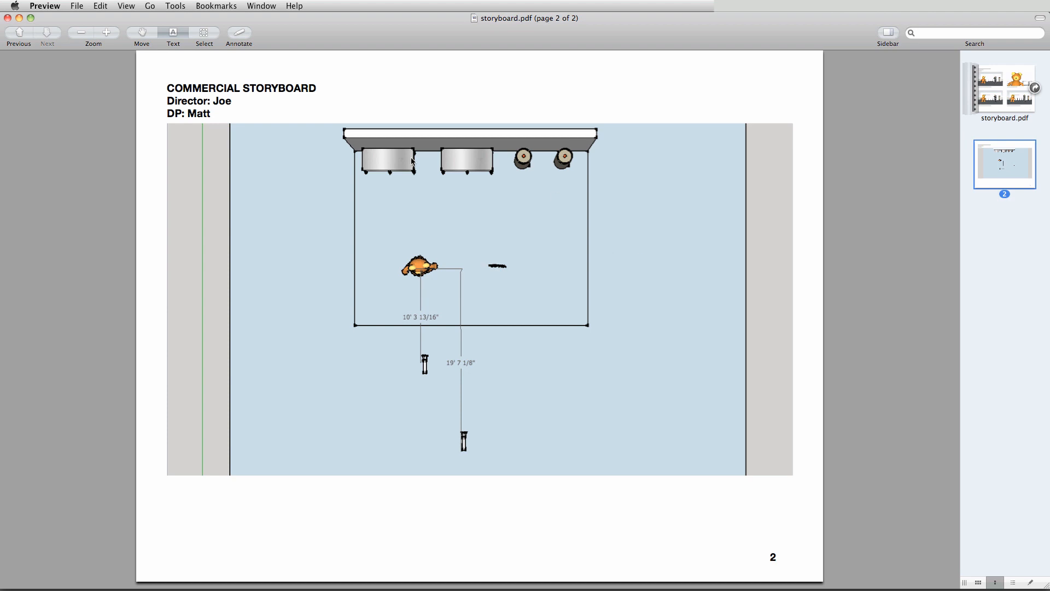
mouse_move(893, 231)
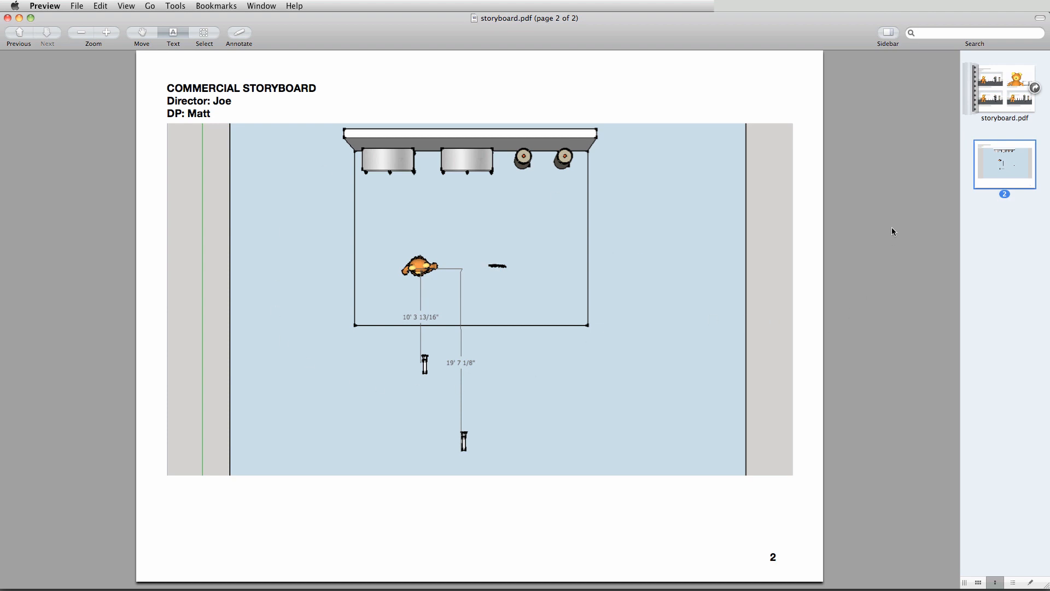